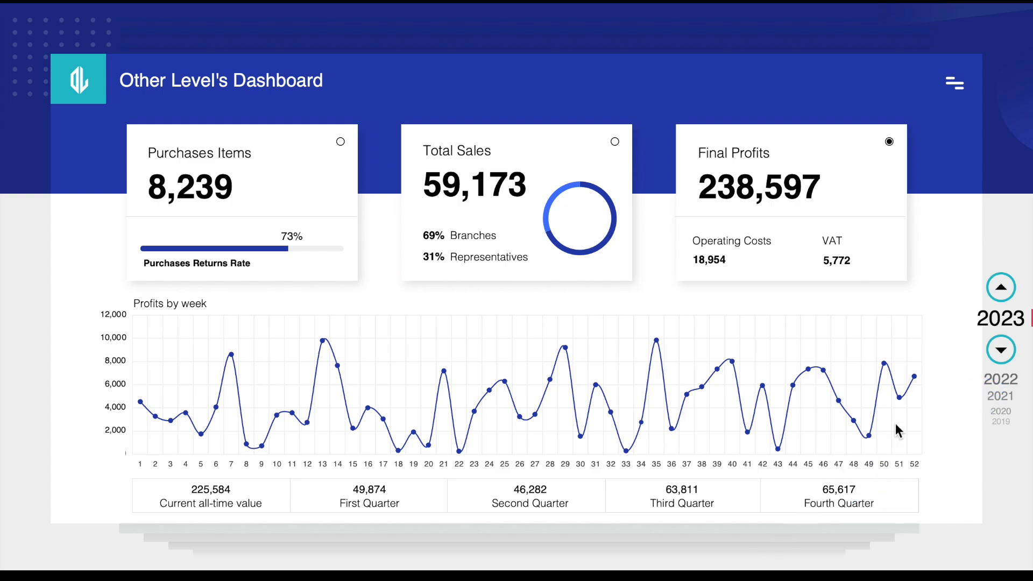
# Step the year spinner down one year at a time from 2023 to 2019
pyautogui.click(1001, 349)
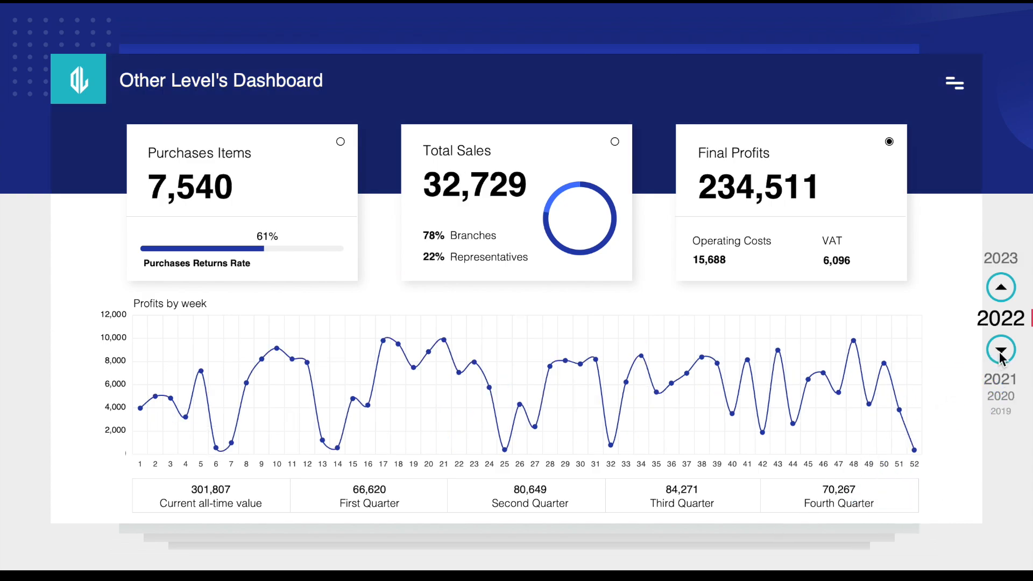
pyautogui.click(1001, 350)
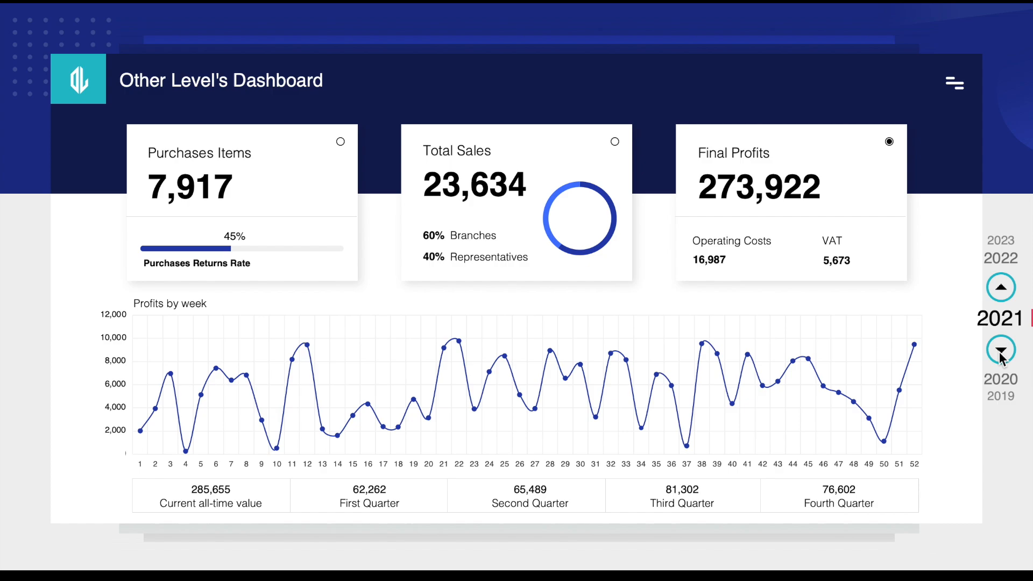
pyautogui.click(1000, 350)
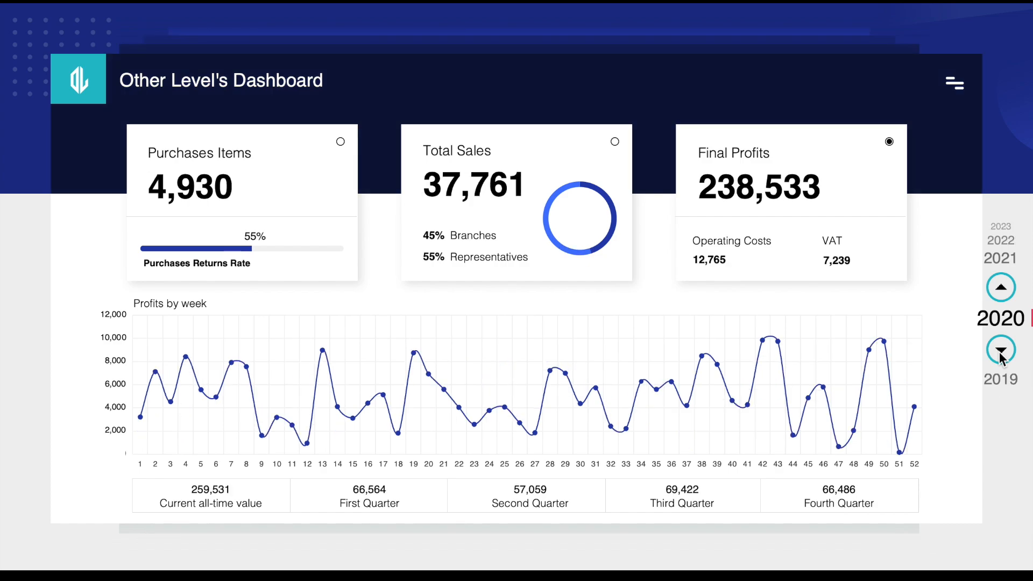
pyautogui.click(1001, 350)
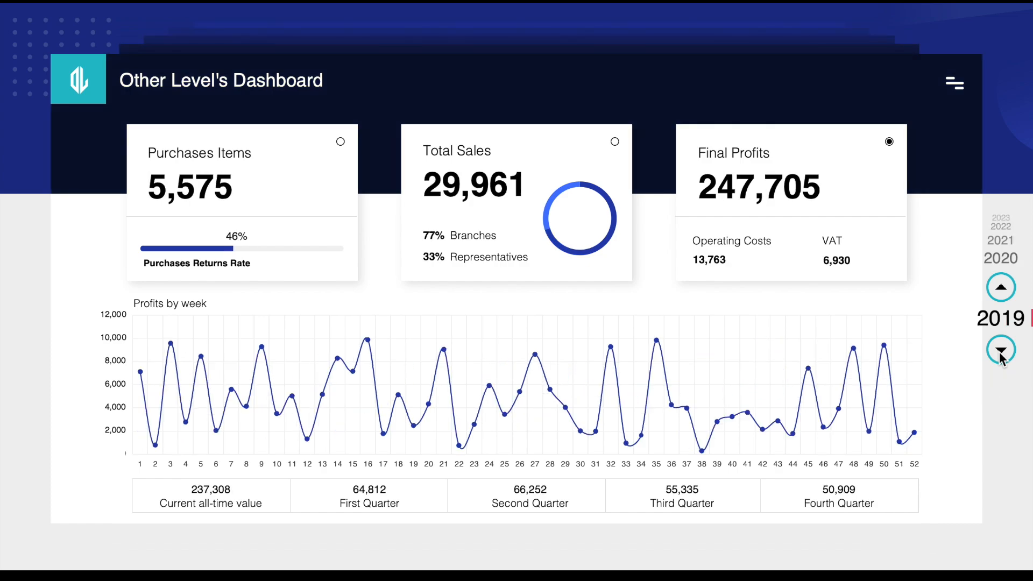
pyautogui.click(999, 287)
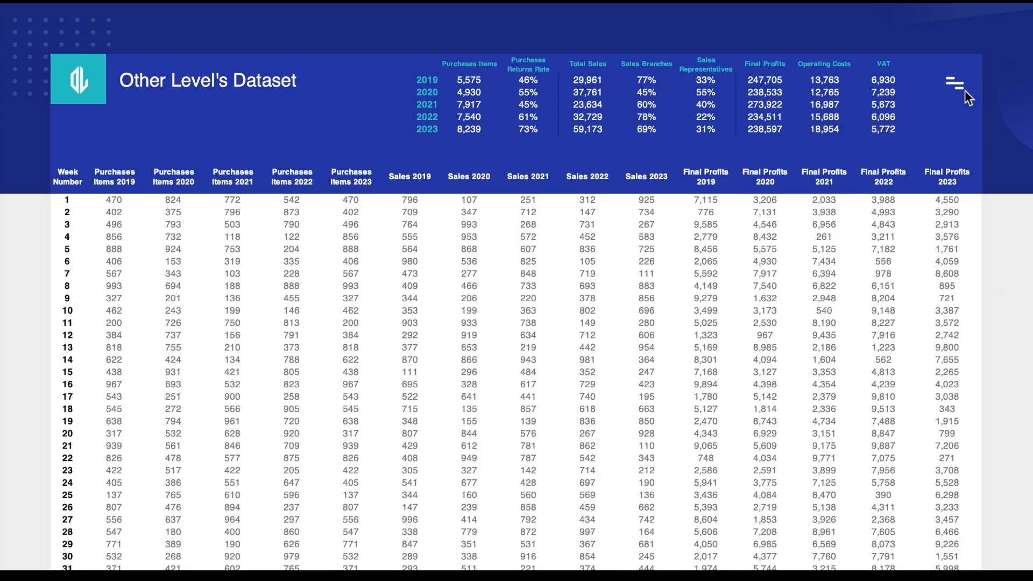
pyautogui.scroll(-3)
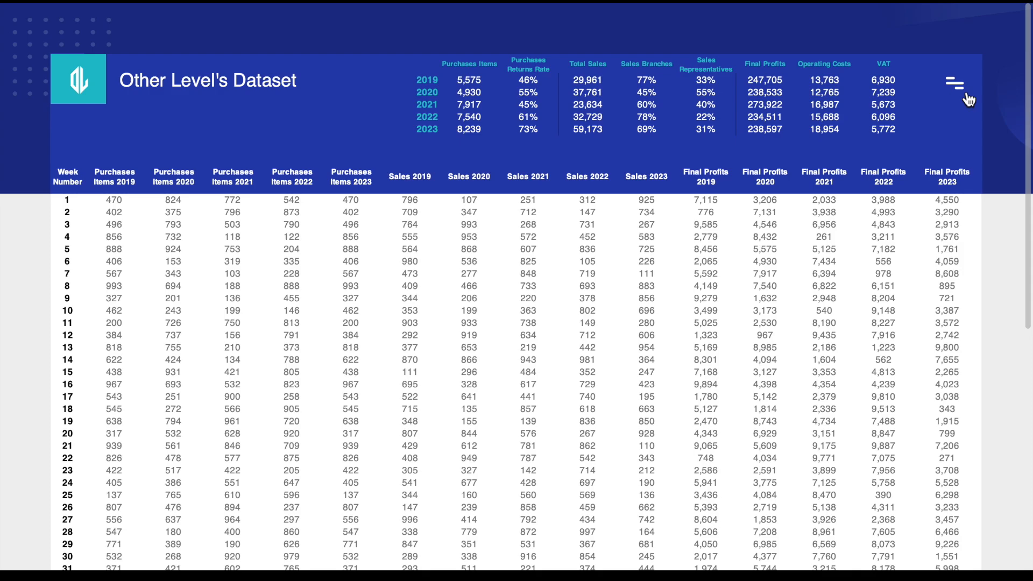
# Copy the Dataset sheet via Move or Copy and rename the copy Dashboard
pyautogui.rightClick(68, 546)
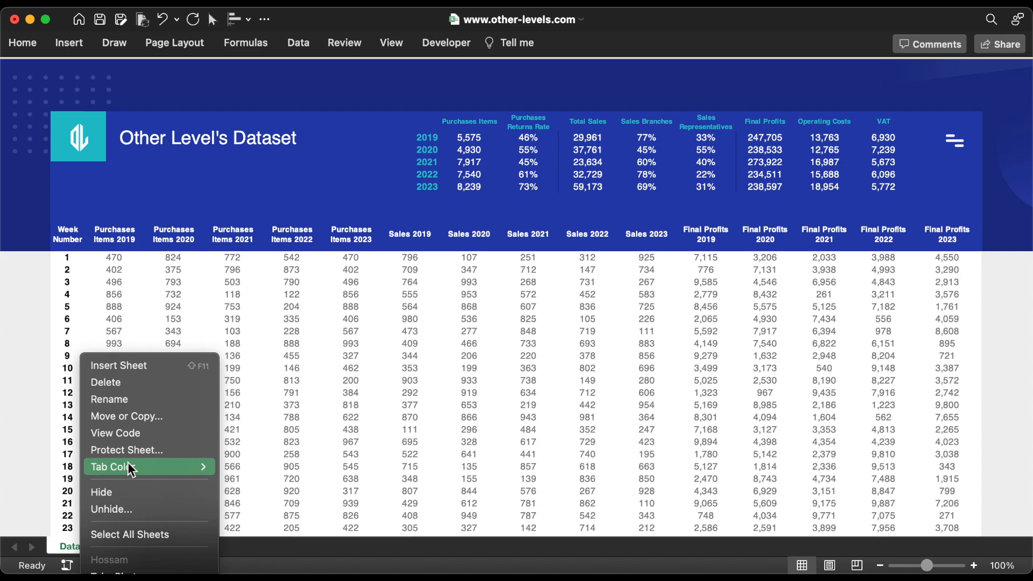
pyautogui.click(127, 415)
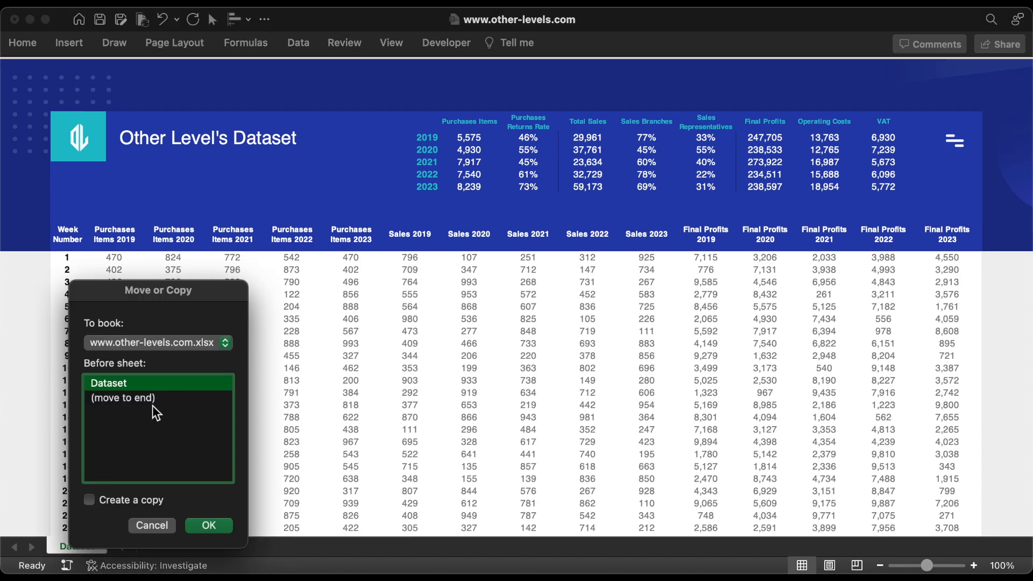
pyautogui.click(89, 499)
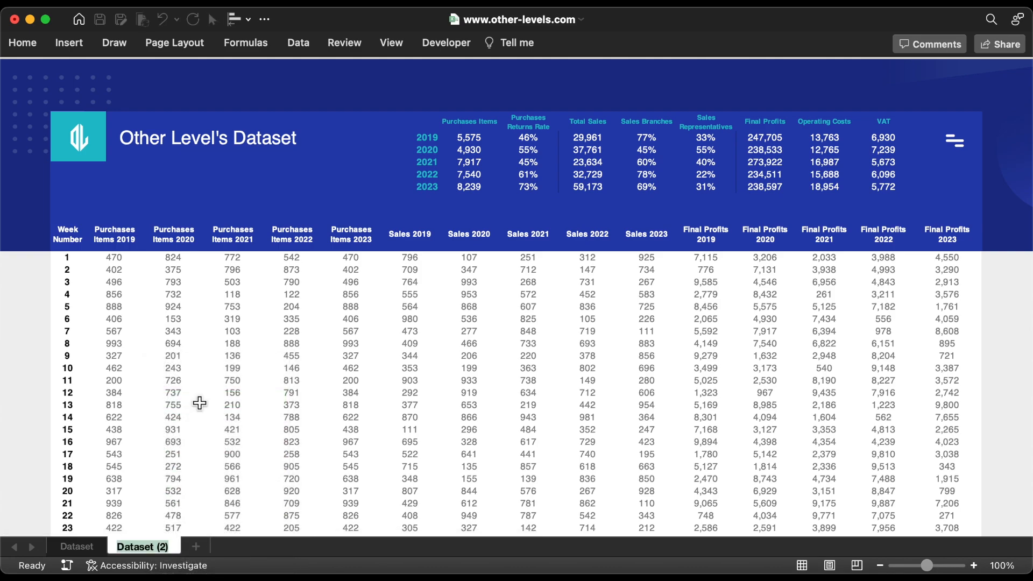
pyautogui.doubleClick(143, 547)
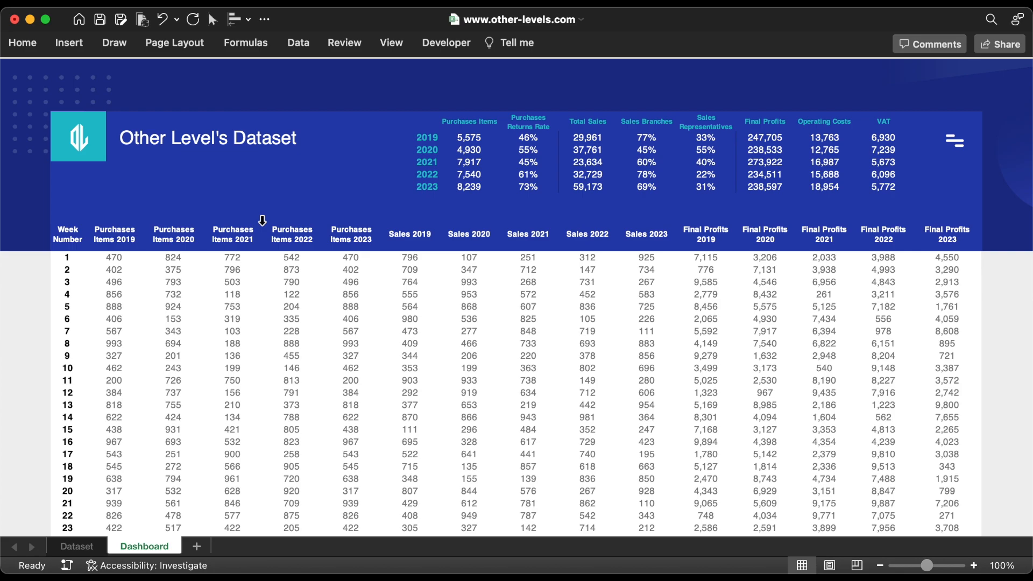
pyautogui.doubleClick(258, 139)
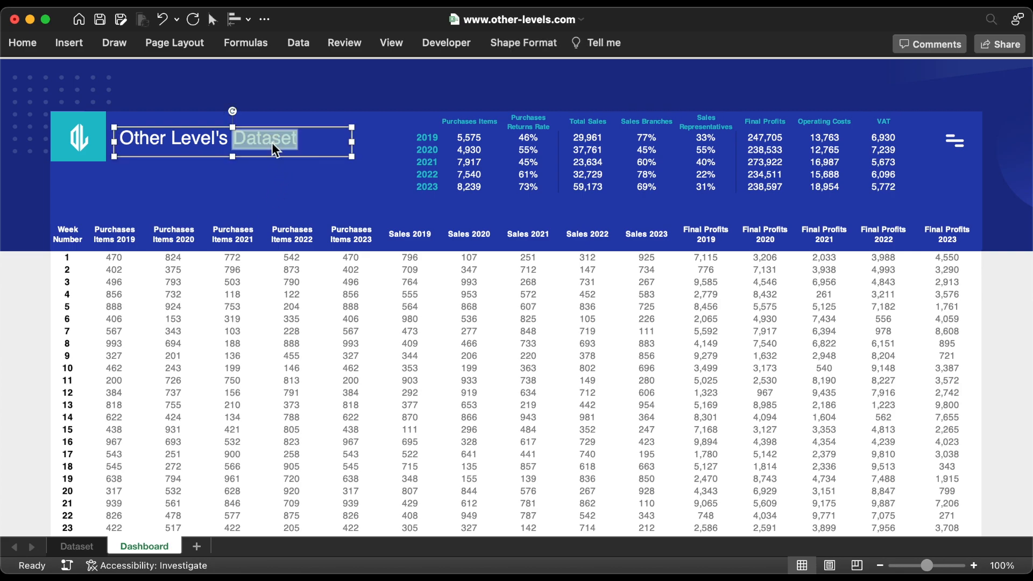
# Retitle the header 'Dashboard', convert the weekly table to a range and delete its data
pyautogui.write('Dashboard')
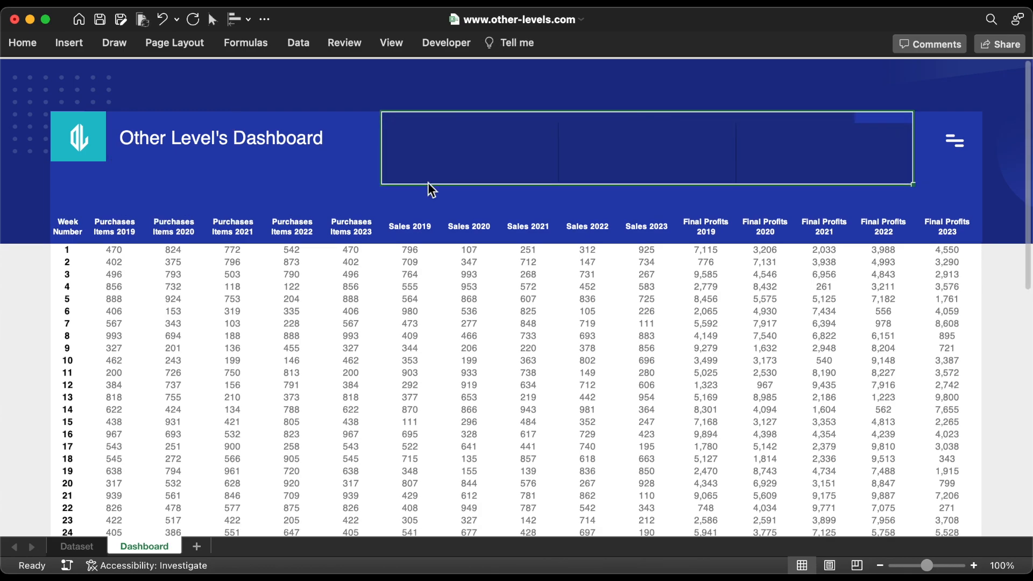
pyautogui.click(179, 96)
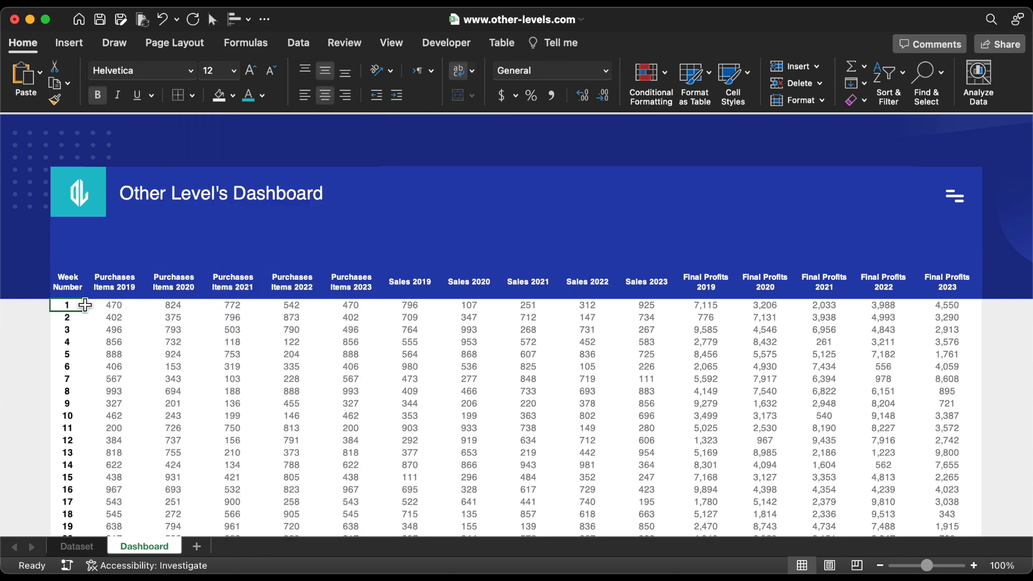
pyautogui.click(502, 43)
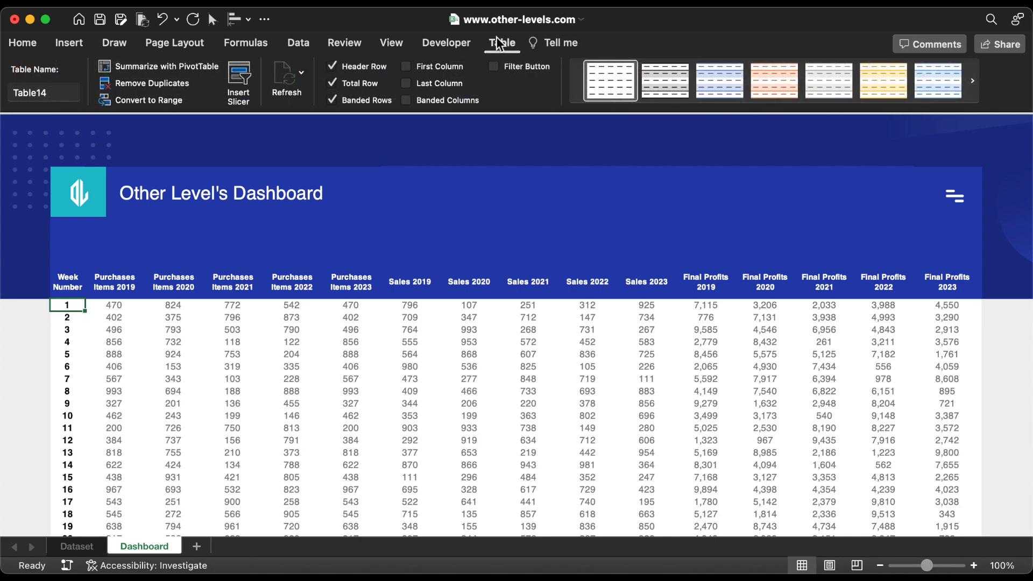
pyautogui.click(148, 100)
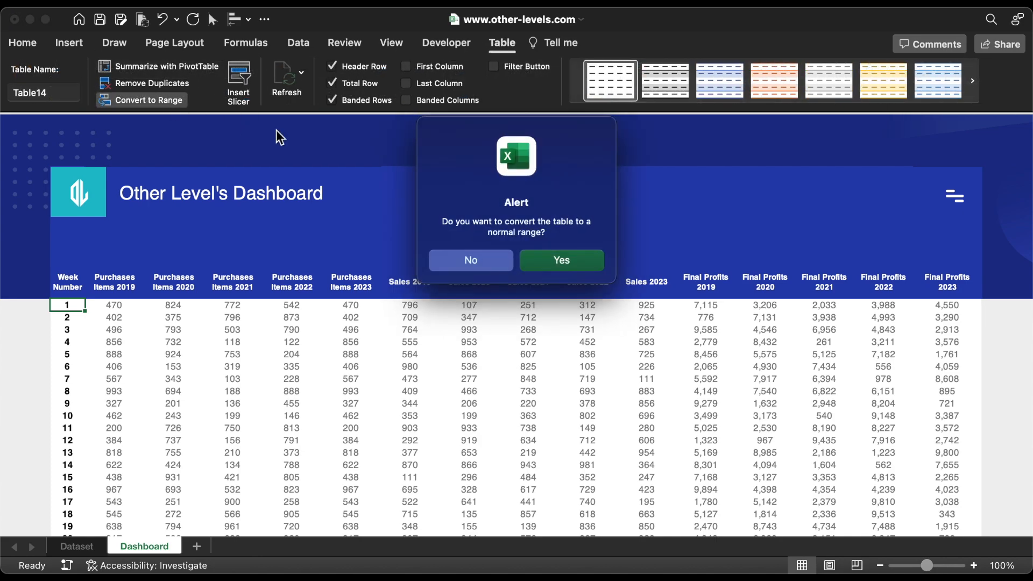
pyautogui.click(560, 261)
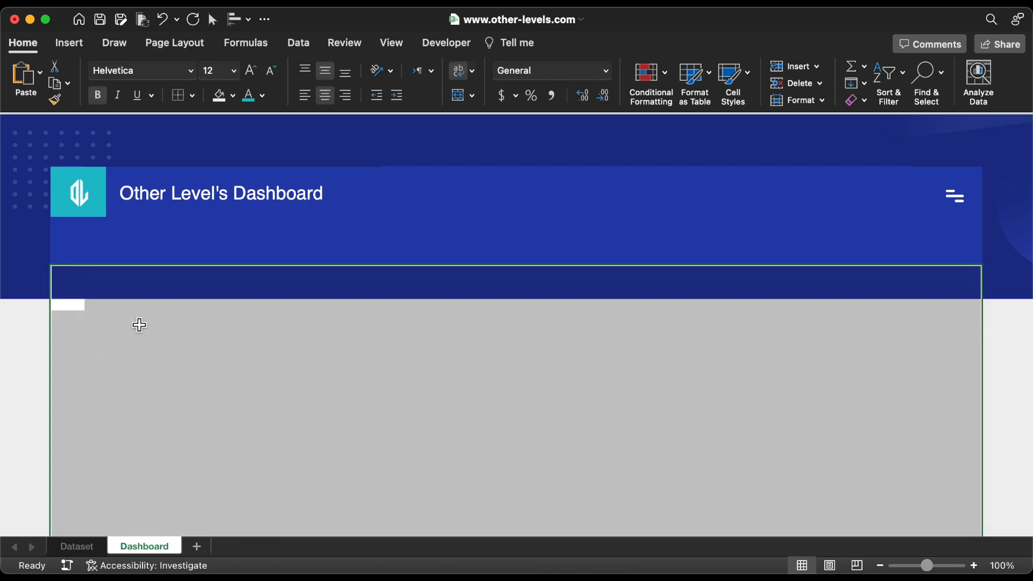
pyautogui.click(76, 546)
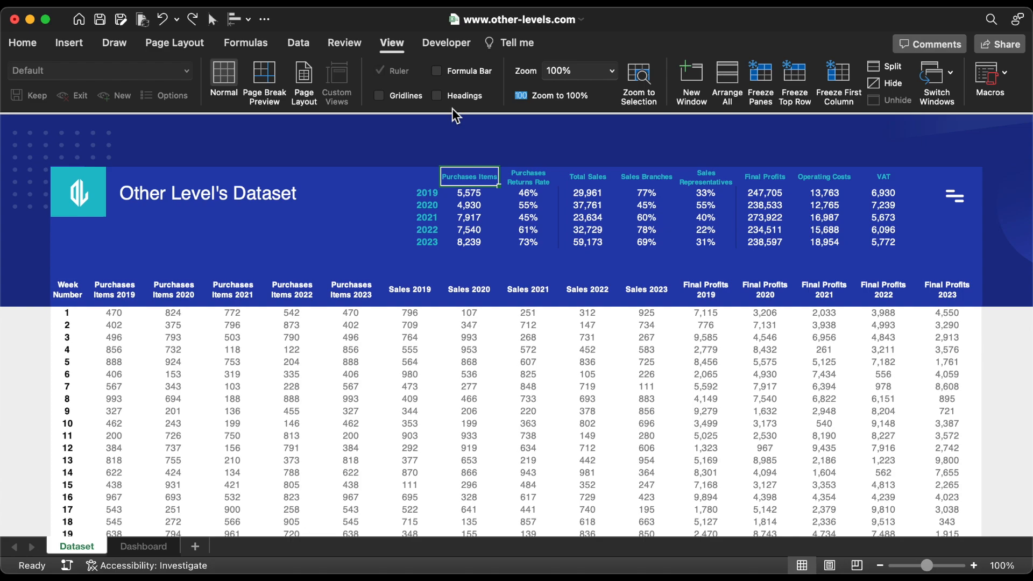
# Show headings, drag row 5 to height 26, hide headings and return to Dataset
pyautogui.click(143, 546)
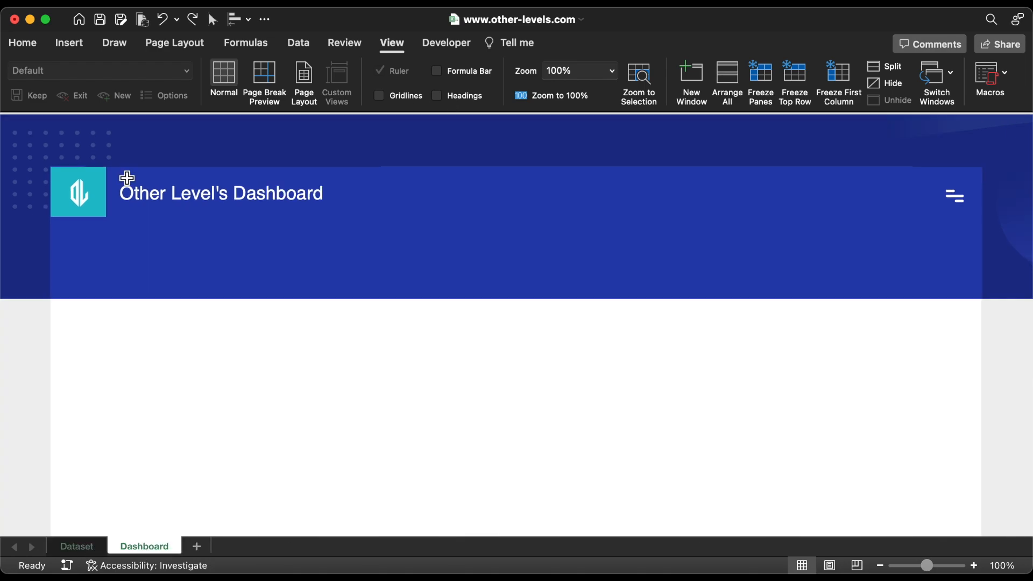
pyautogui.click(437, 96)
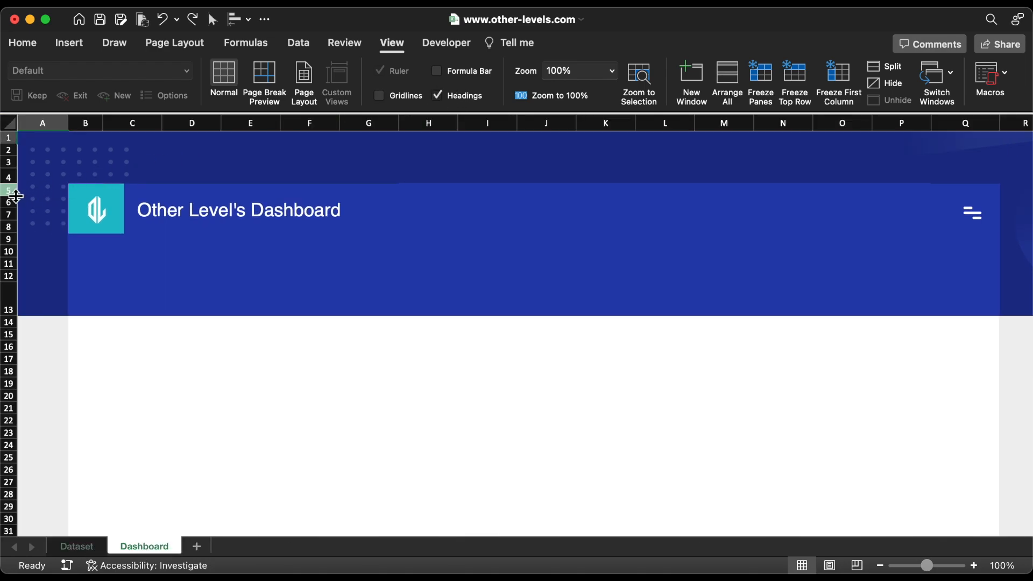
pyautogui.moveTo(13, 195); pyautogui.dragTo(13, 204)
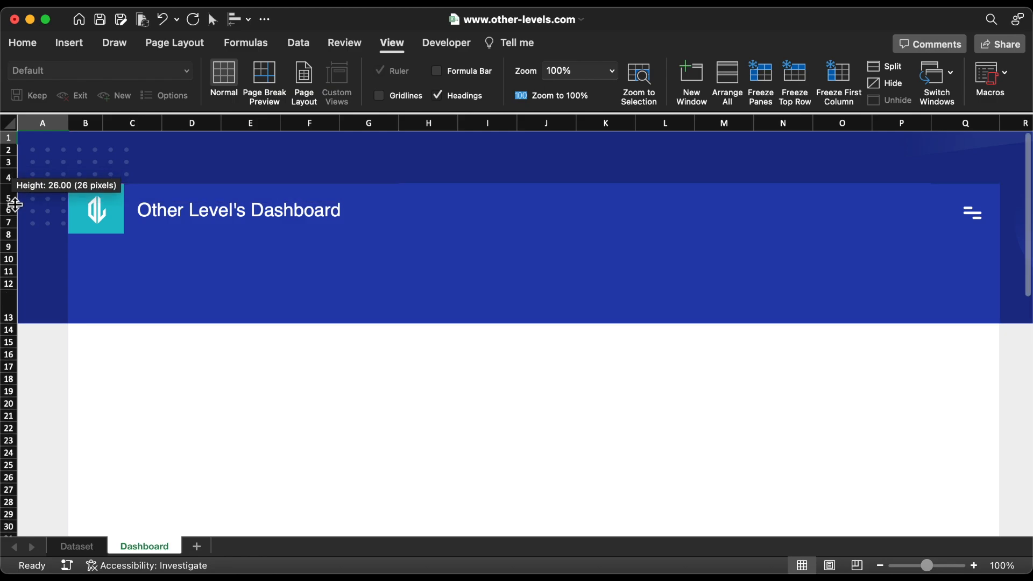
pyautogui.click(437, 95)
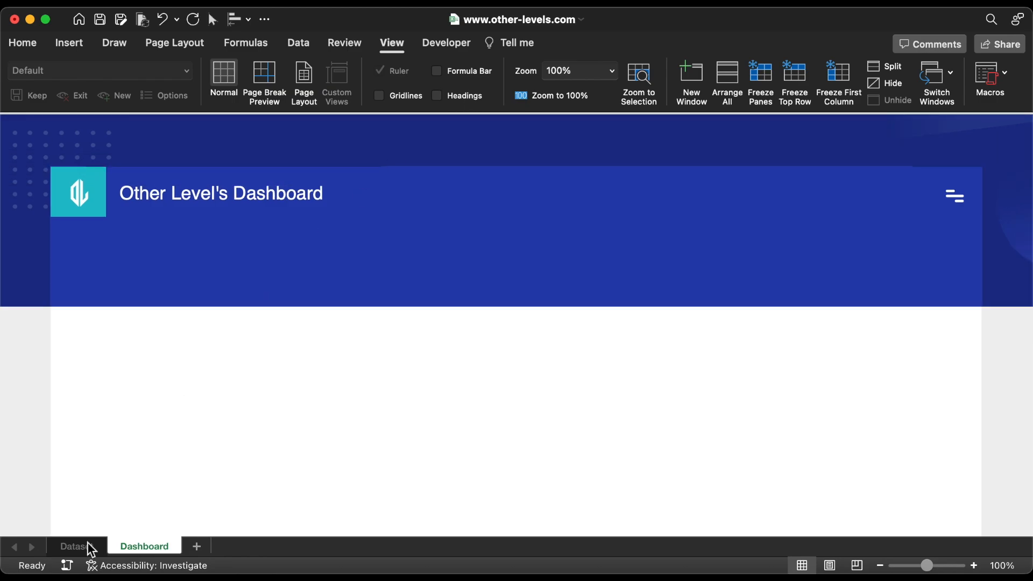
pyautogui.click(72, 547)
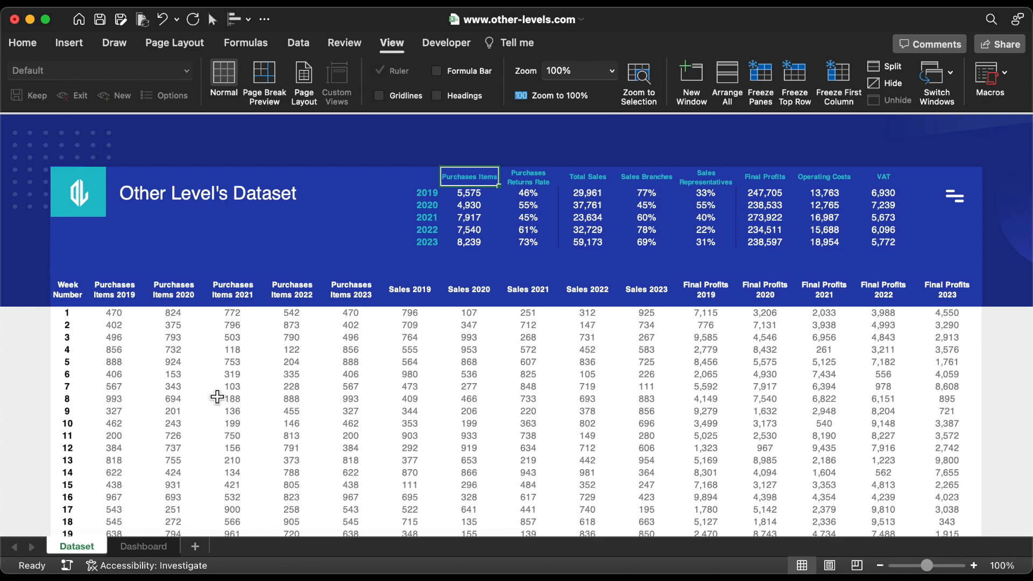
pyautogui.moveTo(86, 557)
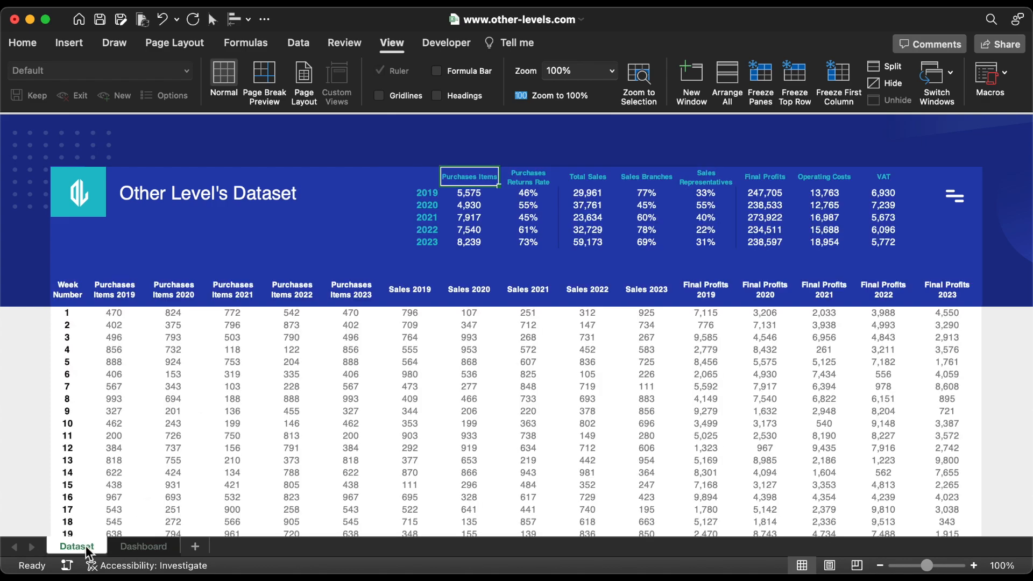
# Check the hyperlink option on the Dashboard sheet's menu icon picture
pyautogui.click(143, 547)
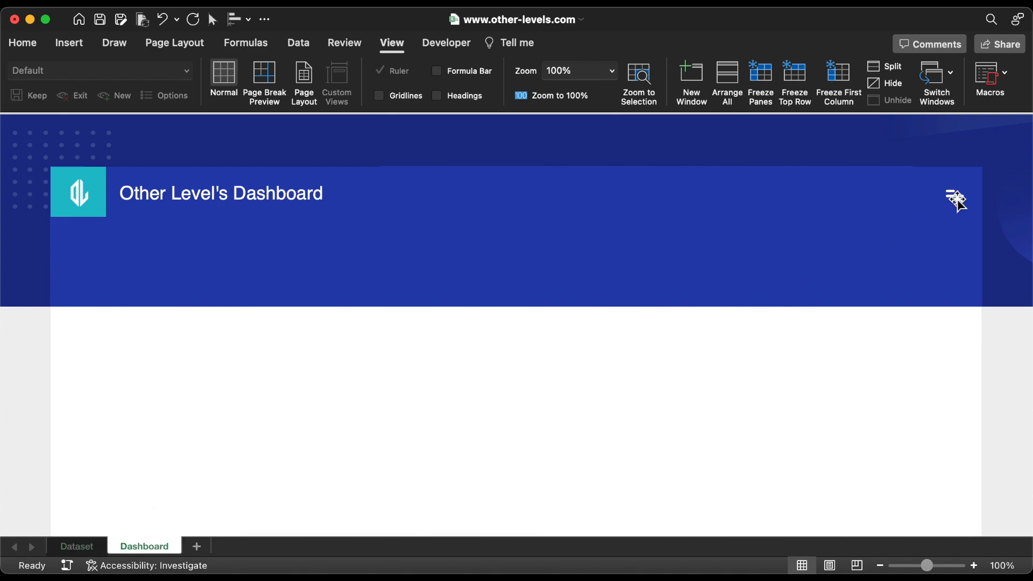
pyautogui.rightClick(957, 201)
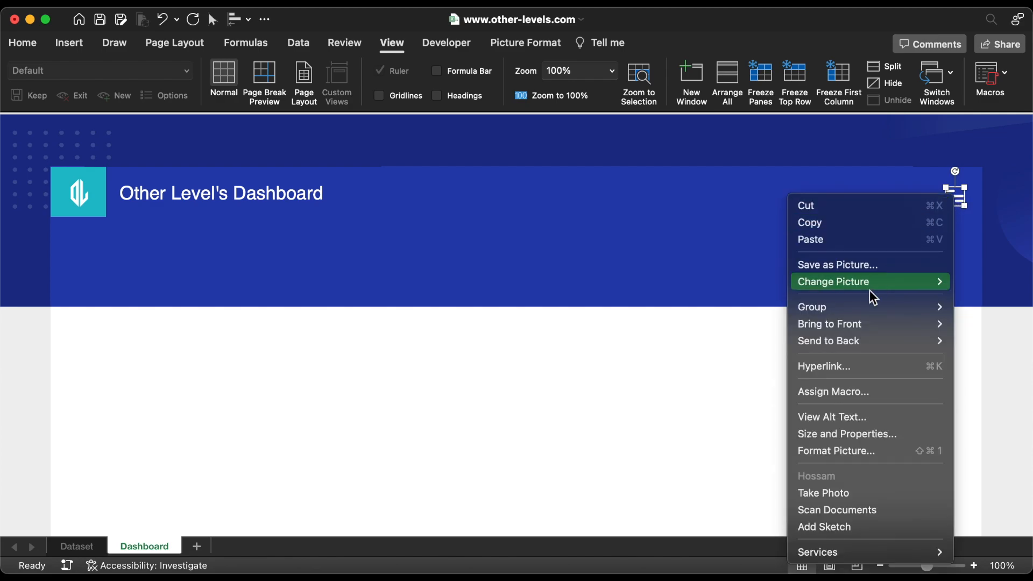
pyautogui.click(824, 366)
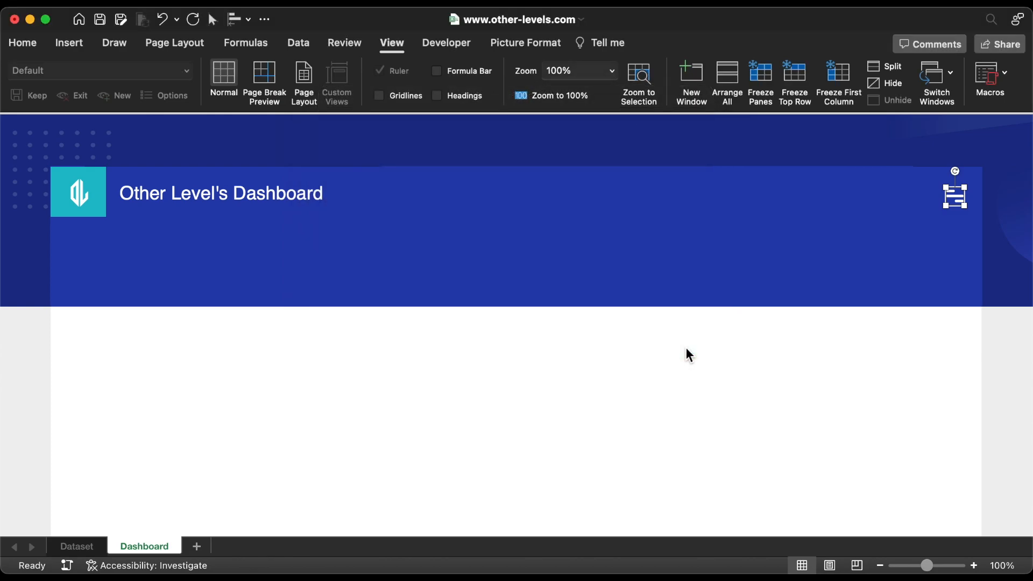
pyautogui.click(77, 545)
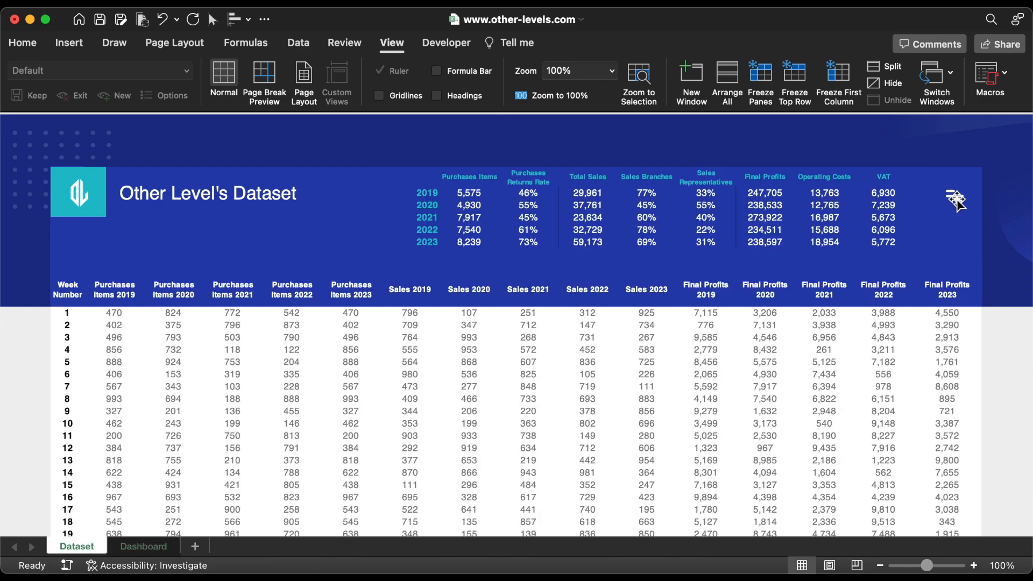
# Hyperlink the Dataset sheet's menu icon to the Dashboard sheet within this document
pyautogui.rightClick(955, 200)
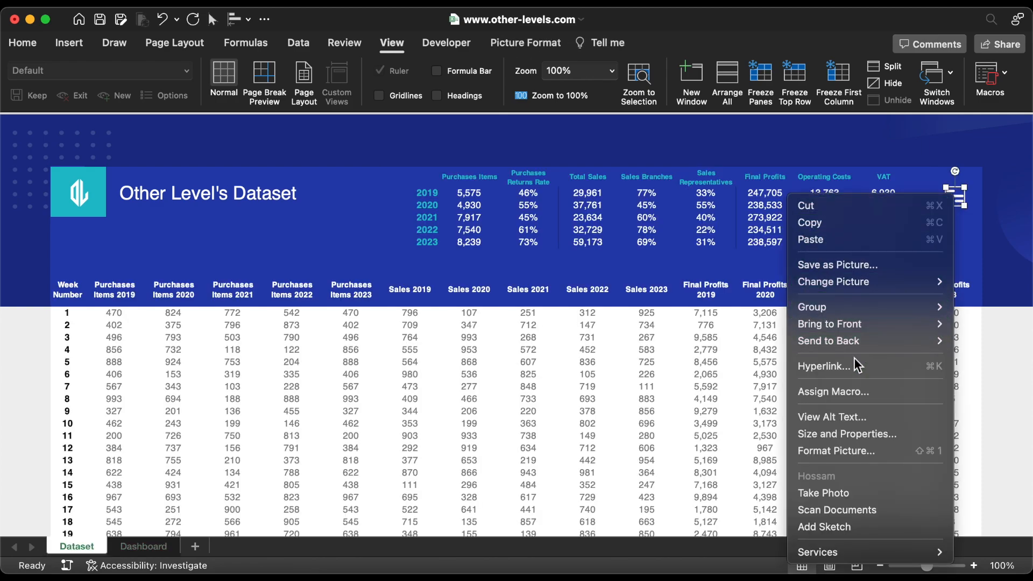
pyautogui.click(824, 366)
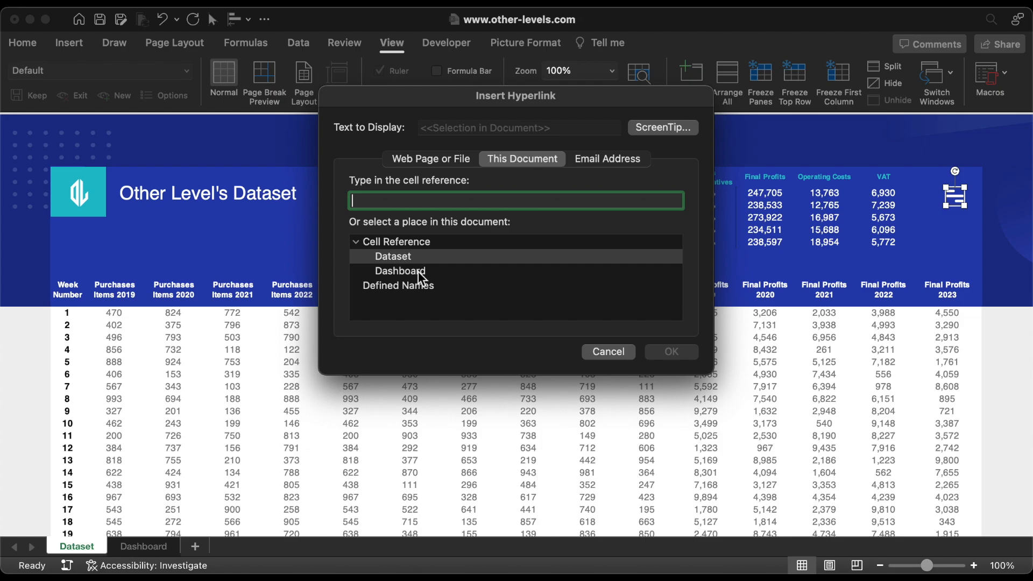
pyautogui.click(661, 127)
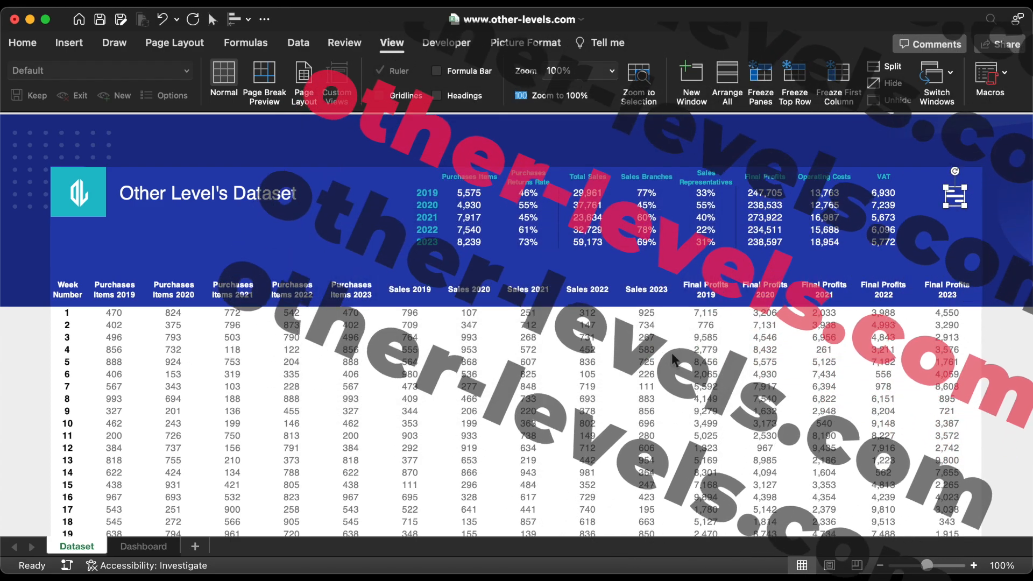
pyautogui.click(143, 547)
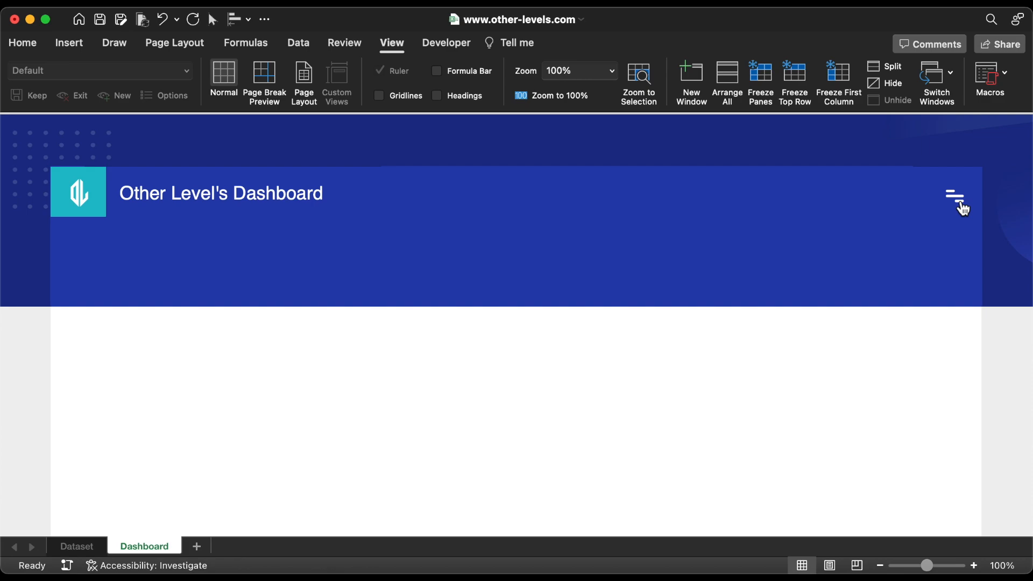
pyautogui.moveTo(956, 196)
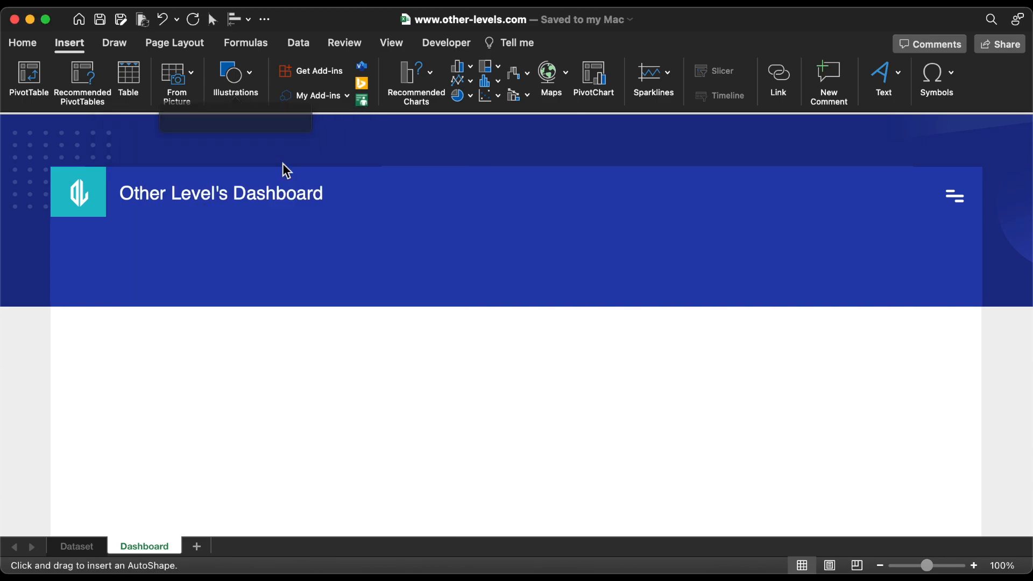
# Draw a rectangle card under the header and fill it white
pyautogui.moveTo(175, 267); pyautogui.dragTo(378, 395)
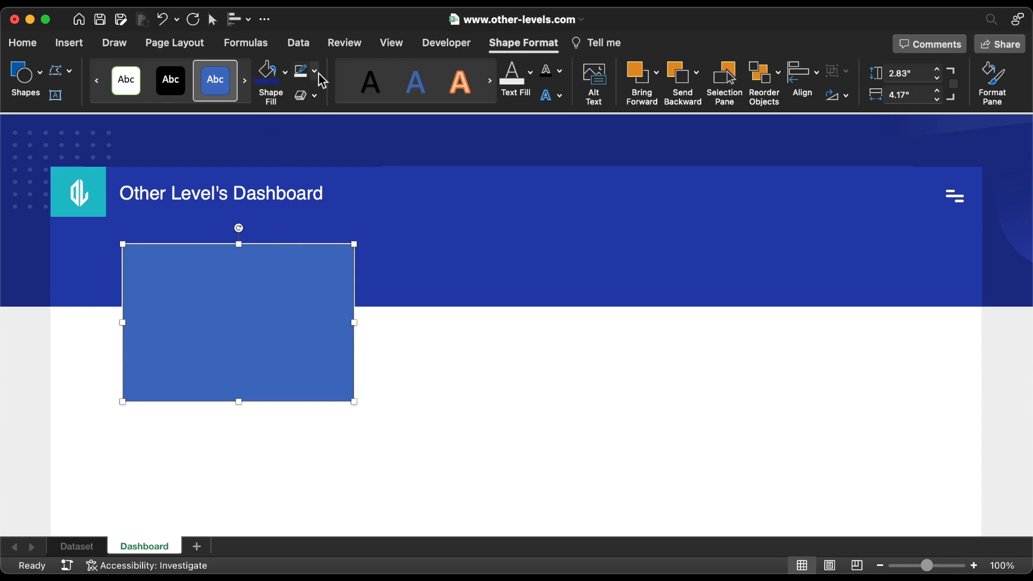
pyautogui.click(268, 71)
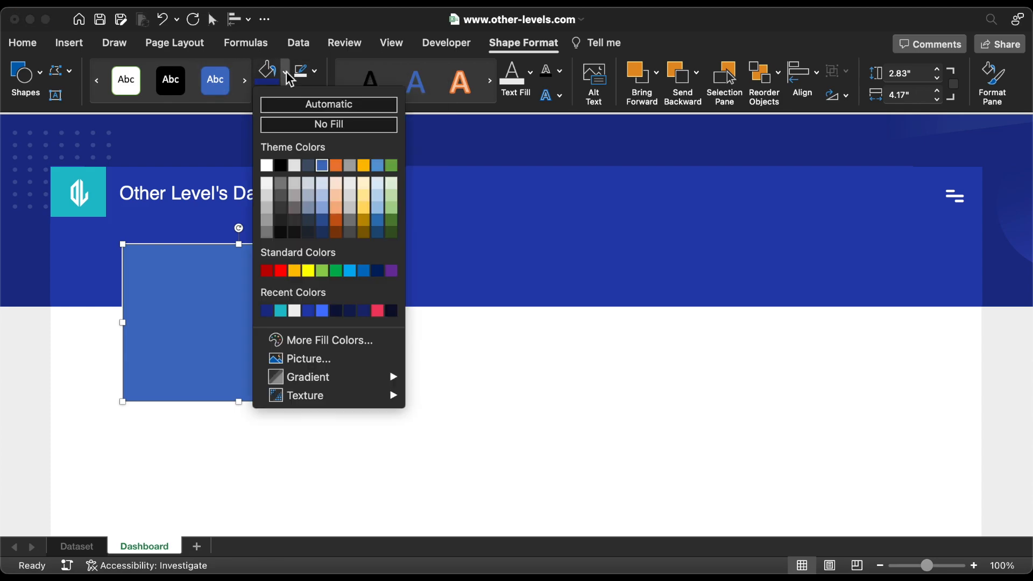
pyautogui.click(329, 125)
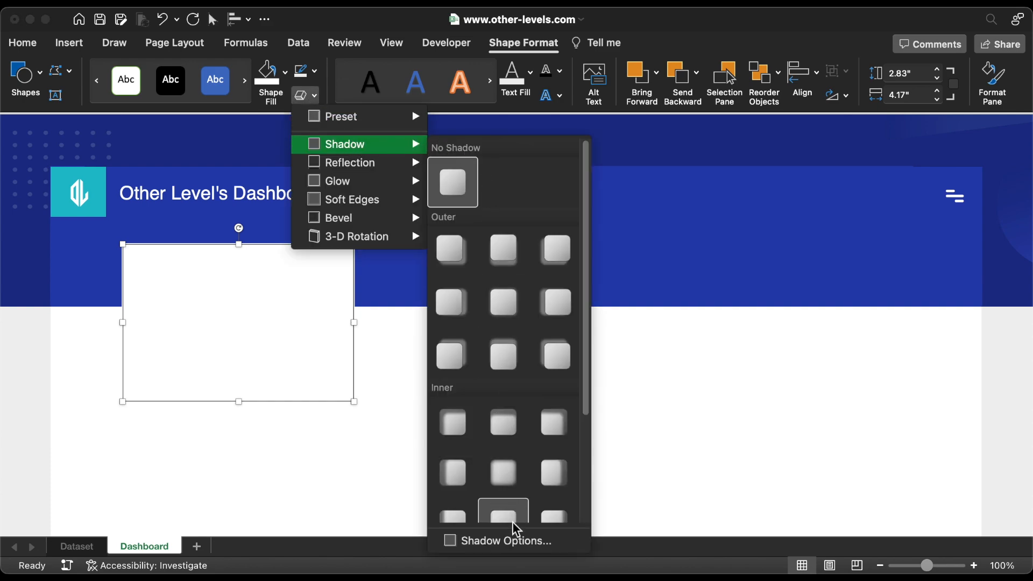
# Apply a preset shadow, then set transparency 89%, blur 17 pt and distance 6 pt
pyautogui.click(503, 540)
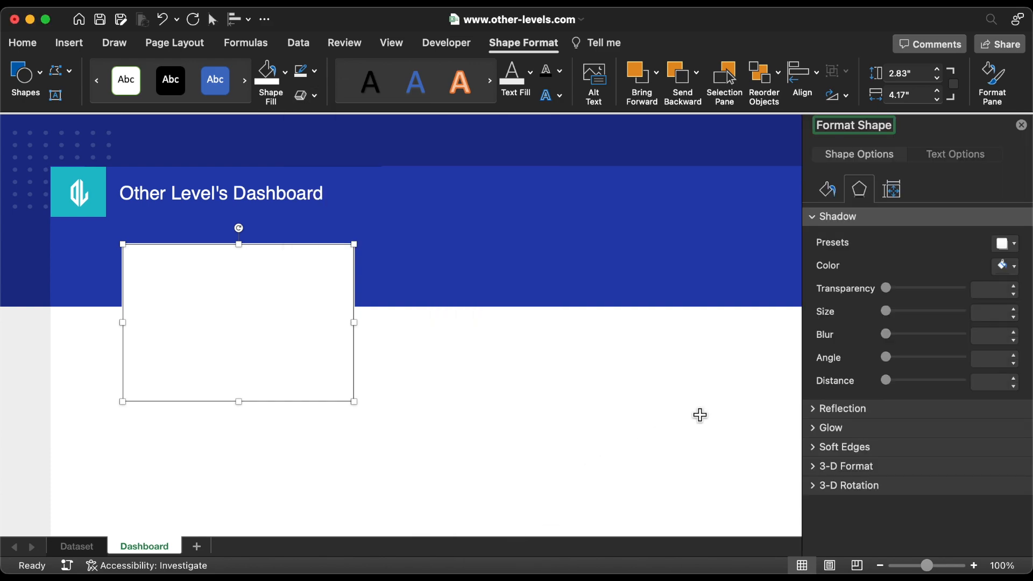
pyautogui.click(1003, 243)
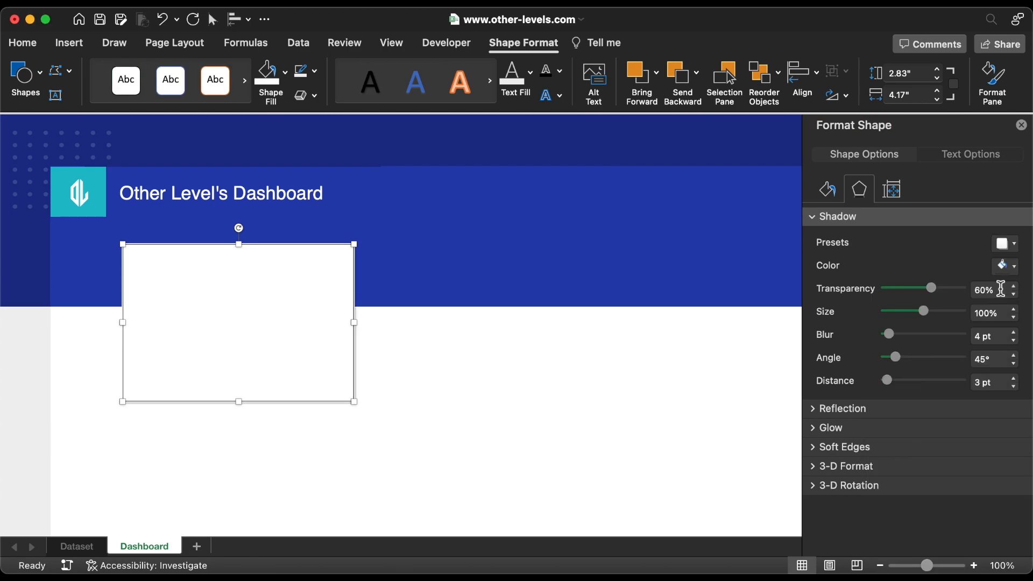
pyautogui.write('89%')
pyautogui.click(990, 335)
pyautogui.write('17')
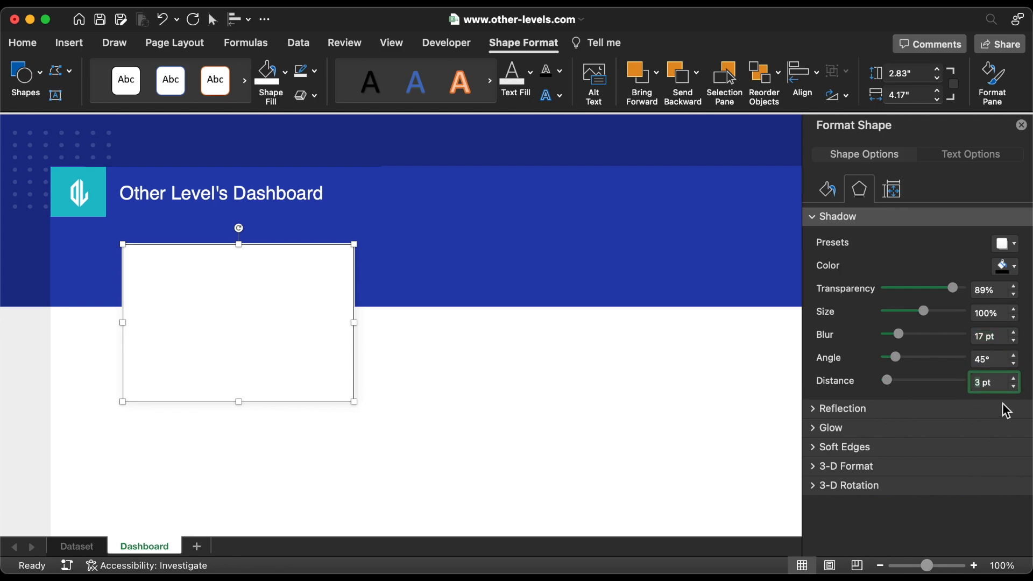
pyautogui.click(1014, 378)
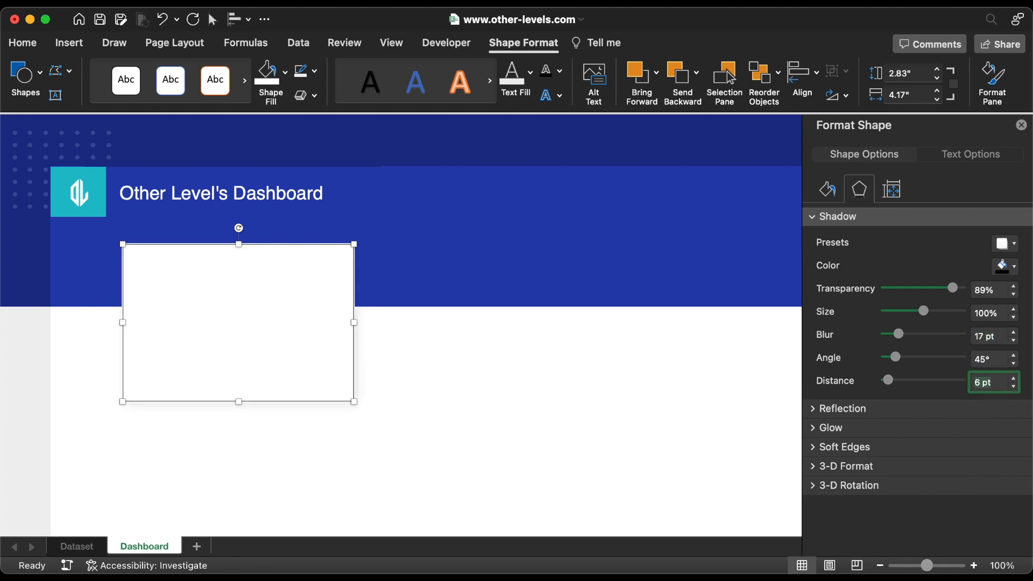
# Duplicate the card across the row and move a copy of the title into the first card
pyautogui.click(1020, 125)
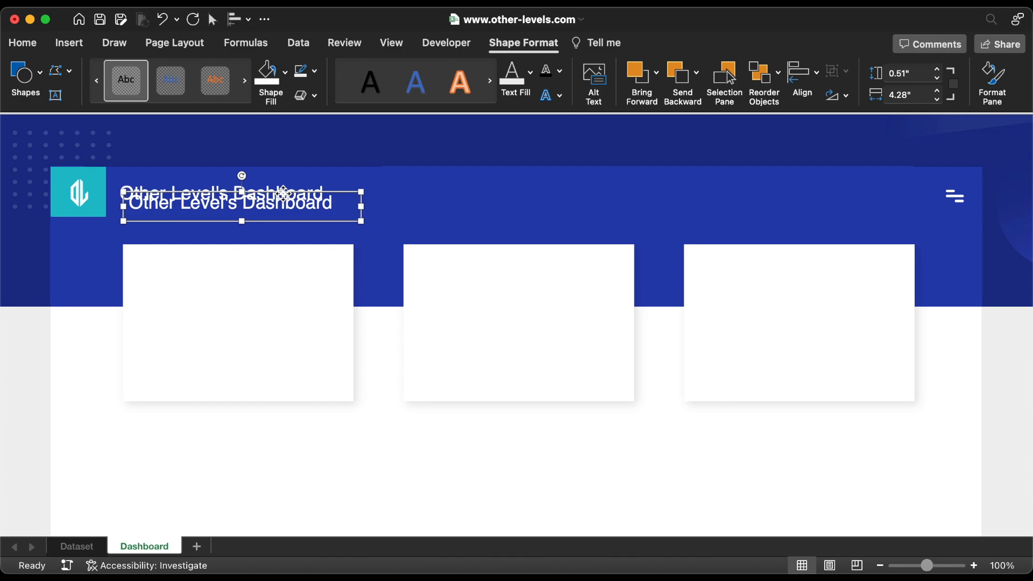
pyautogui.moveTo(241, 204); pyautogui.dragTo(248, 266)
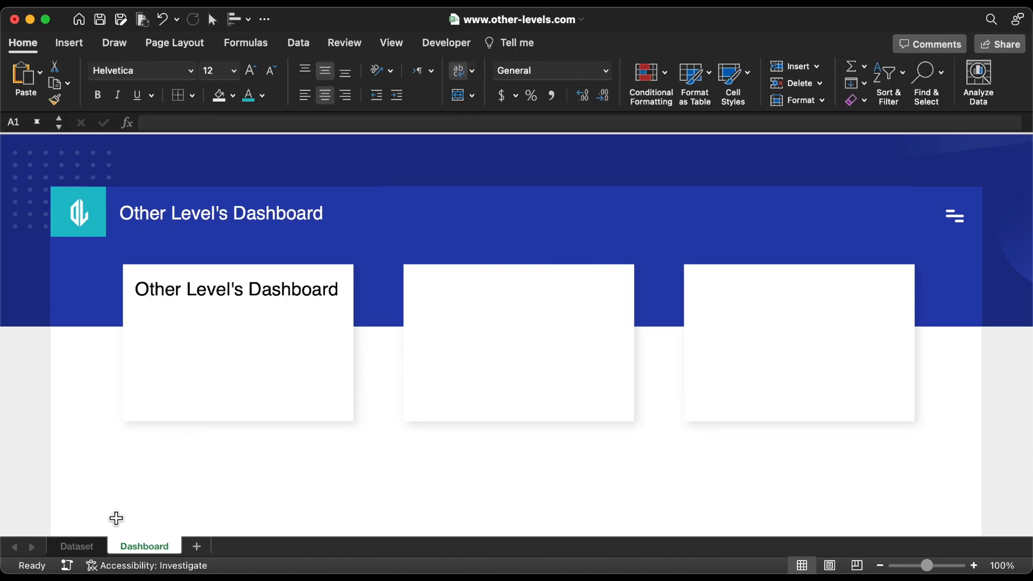
# Add a new worksheet, rename it Formula and enter the Main Values headings
pyautogui.click(75, 547)
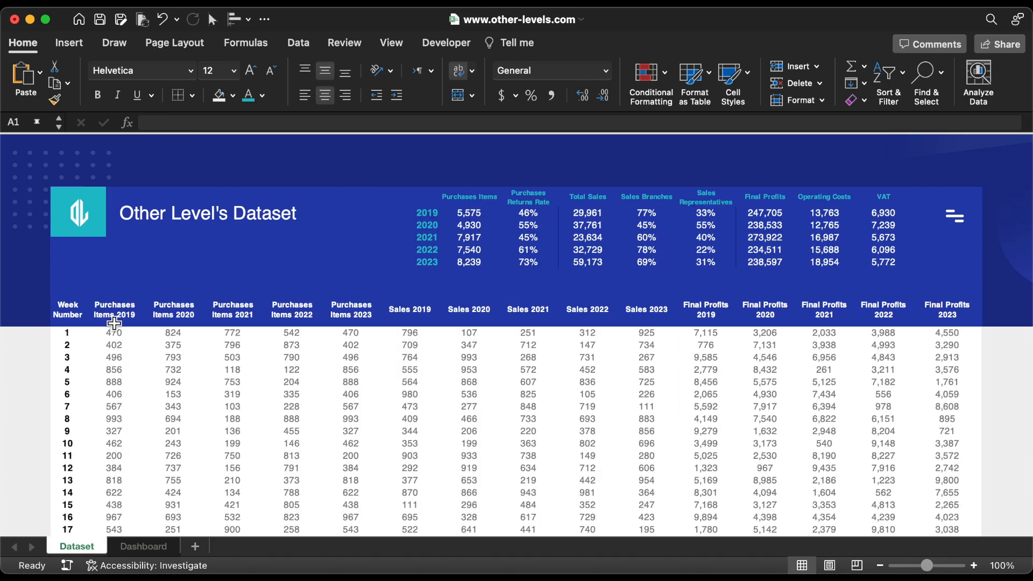
pyautogui.click(409, 310)
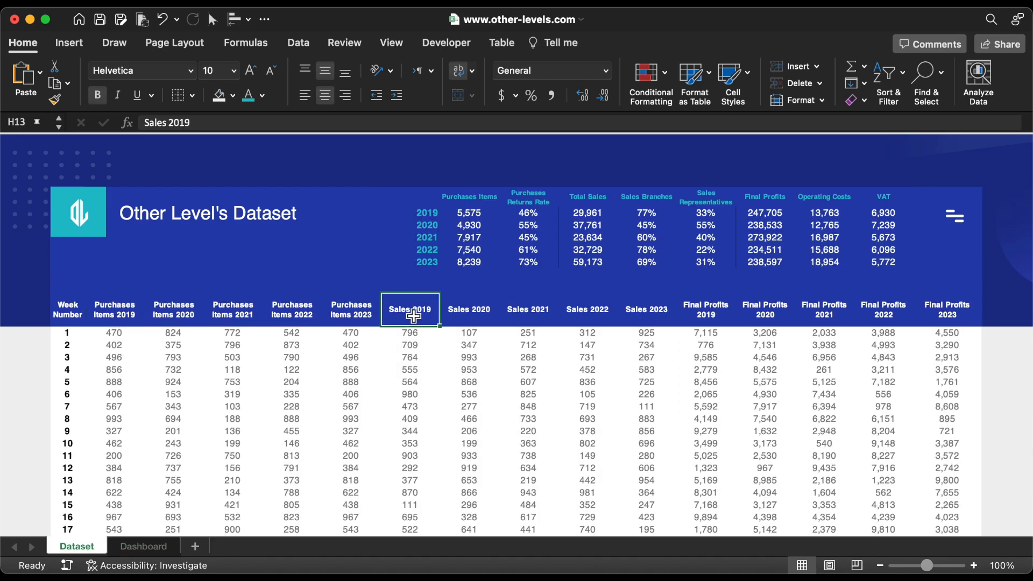
pyautogui.click(704, 310)
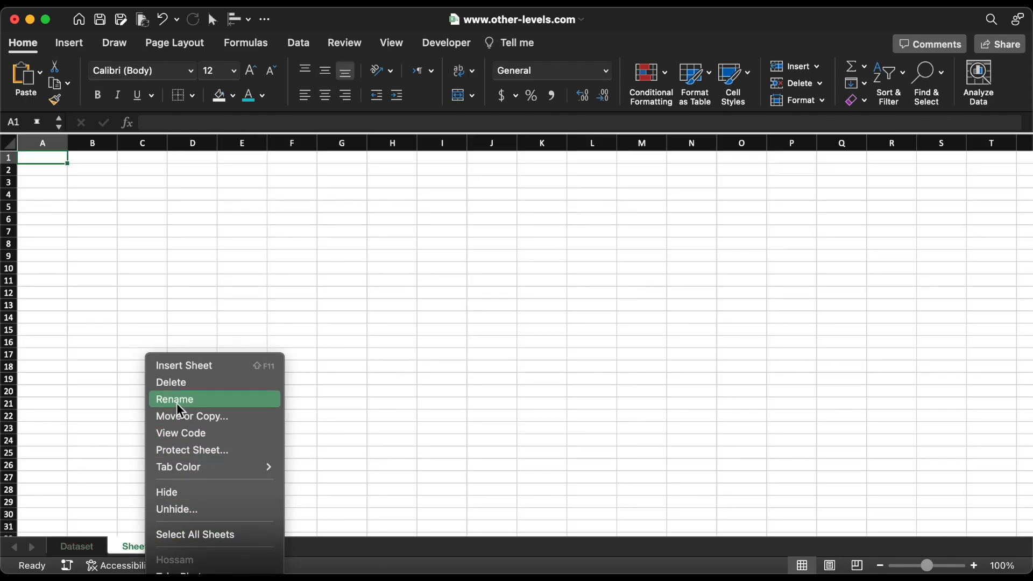
pyautogui.click(174, 400)
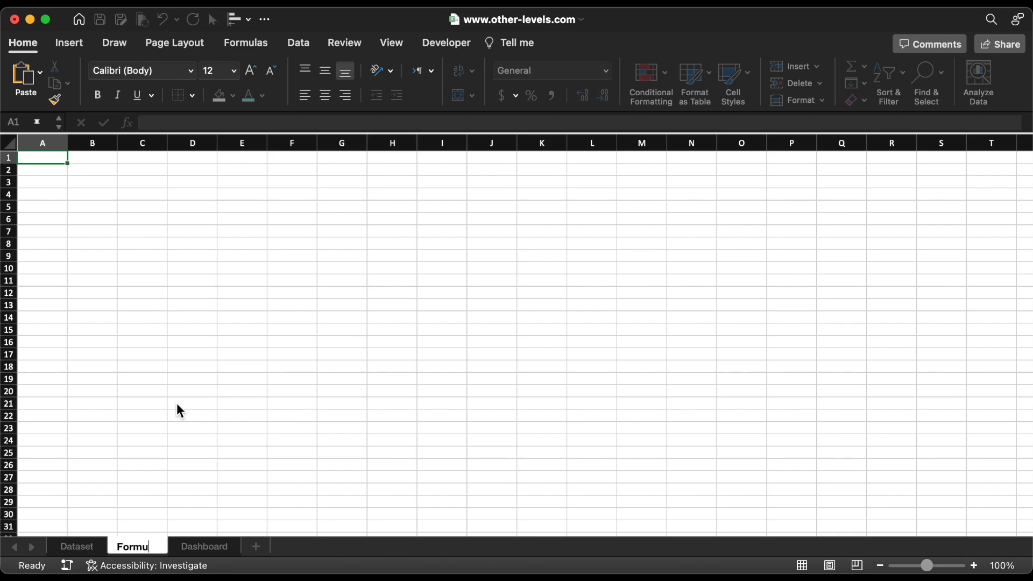
pyautogui.click(391, 42)
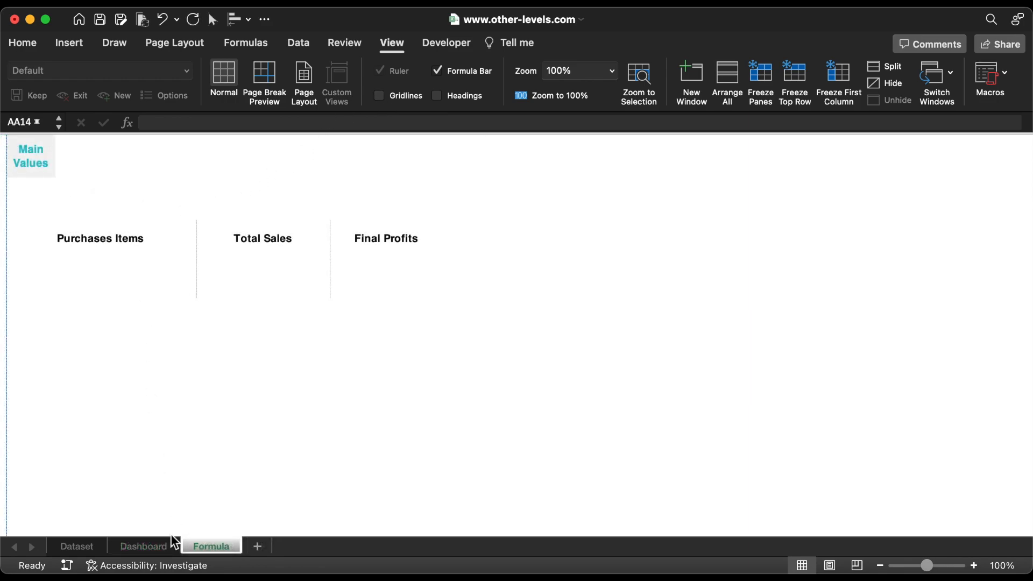
# Link the three card text boxes to the Formula sheet's Purchases Items, Total Sales and Final Profits headings
pyautogui.click(144, 546)
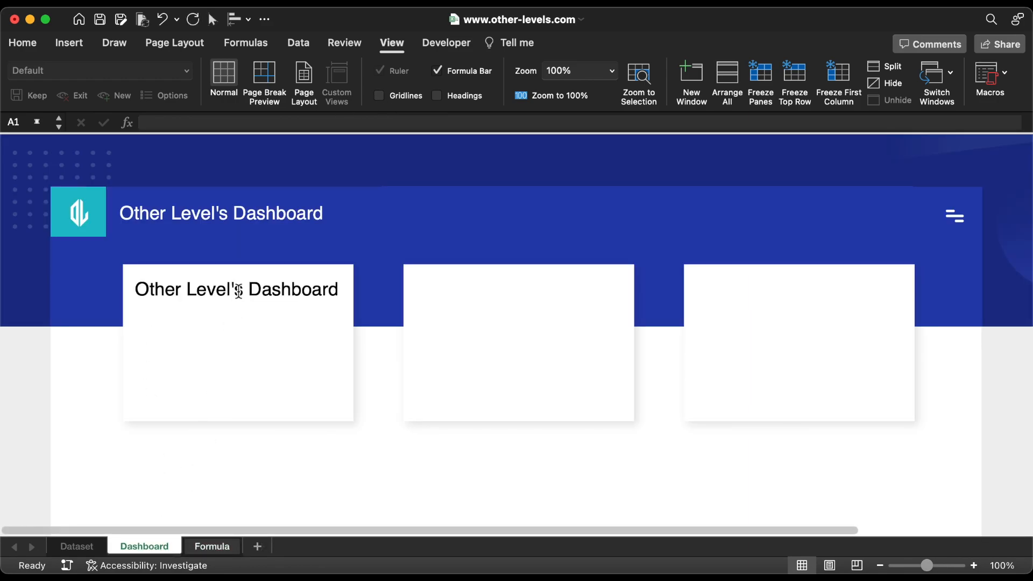
pyautogui.doubleClick(236, 289)
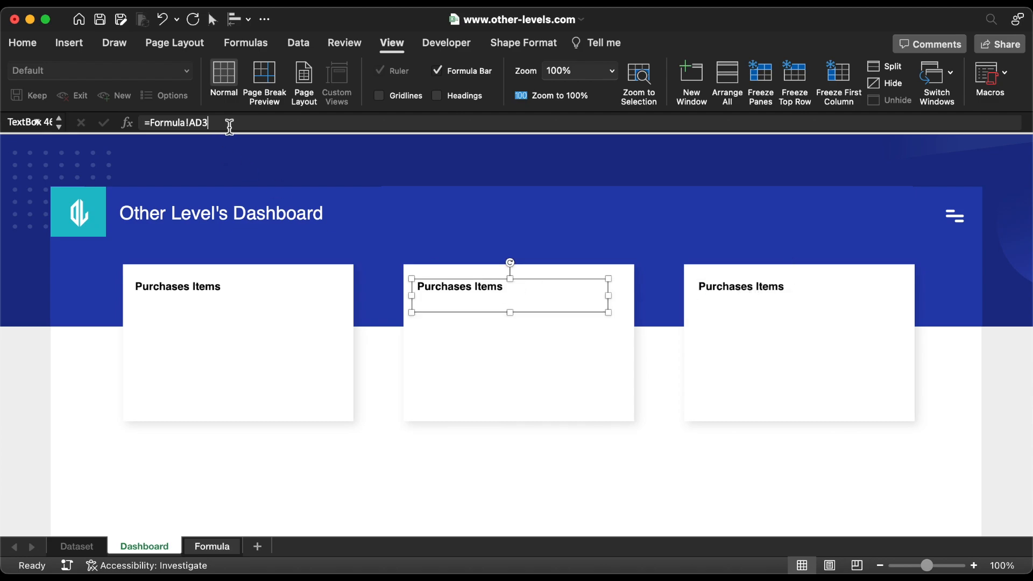
pyautogui.click(233, 377)
pyautogui.write('H')
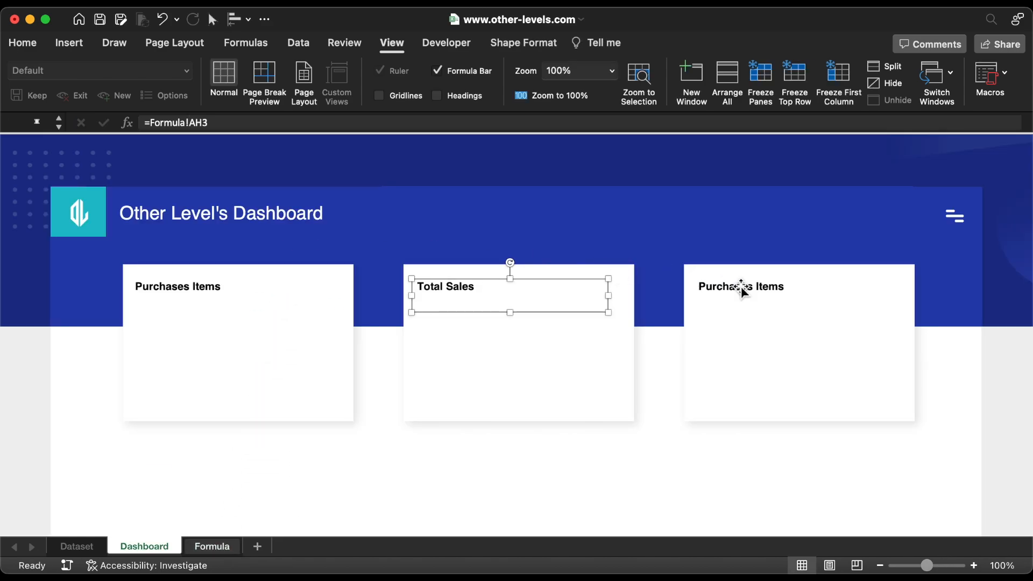
pyautogui.click(740, 286)
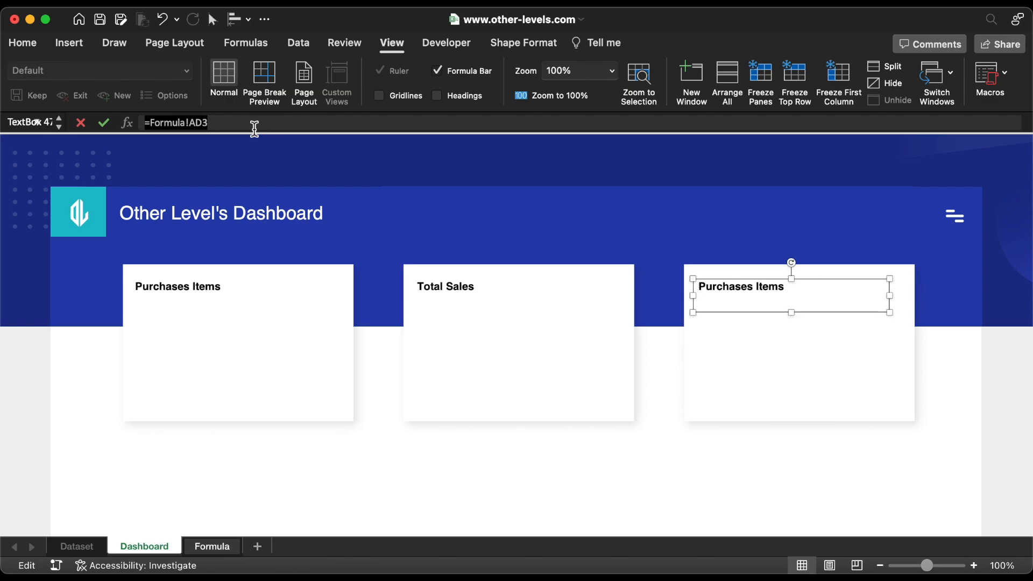
pyautogui.click(212, 547)
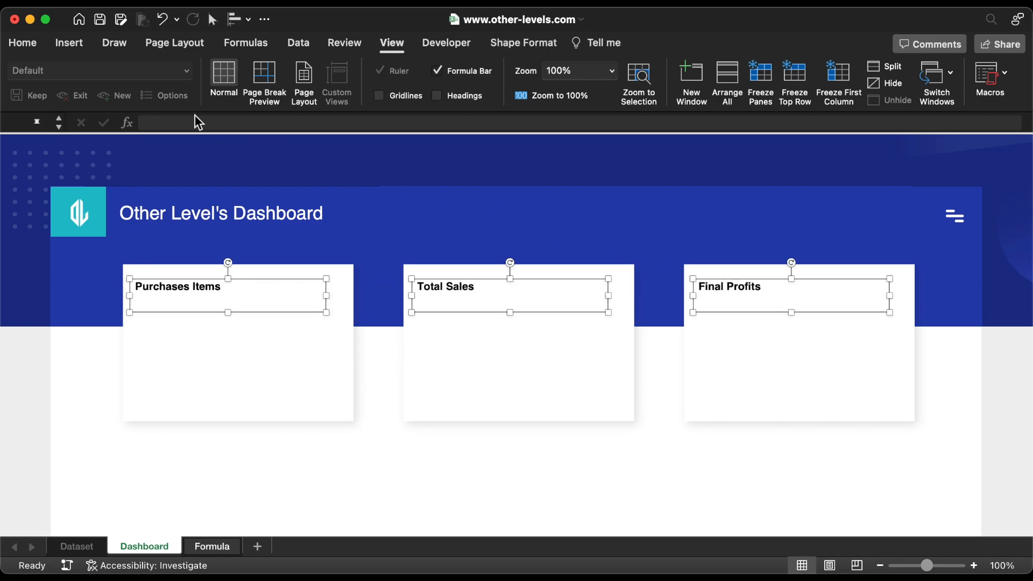
# Set the card titles to font size 18 and remove bold styling
pyautogui.click(23, 43)
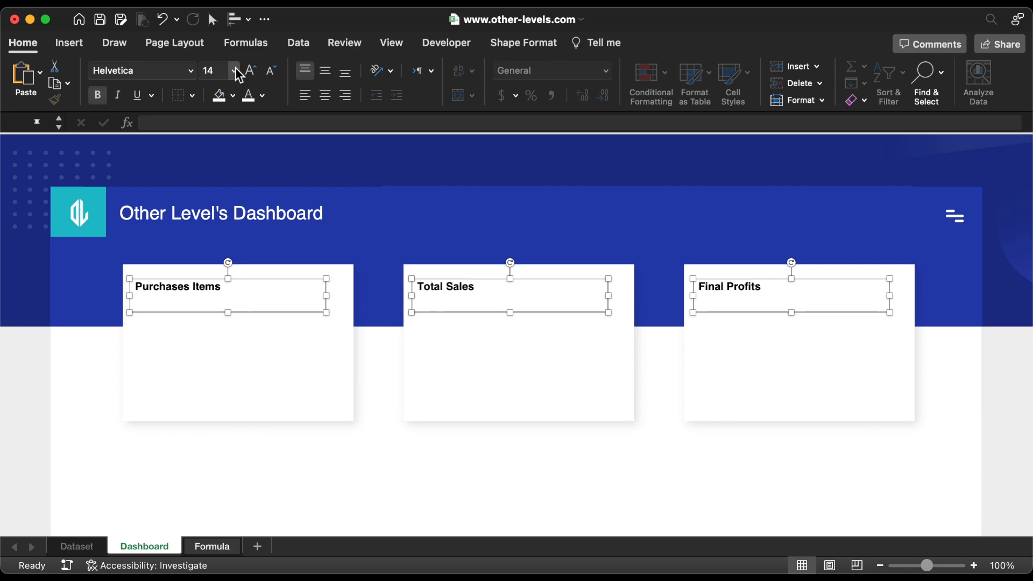
pyautogui.click(250, 71)
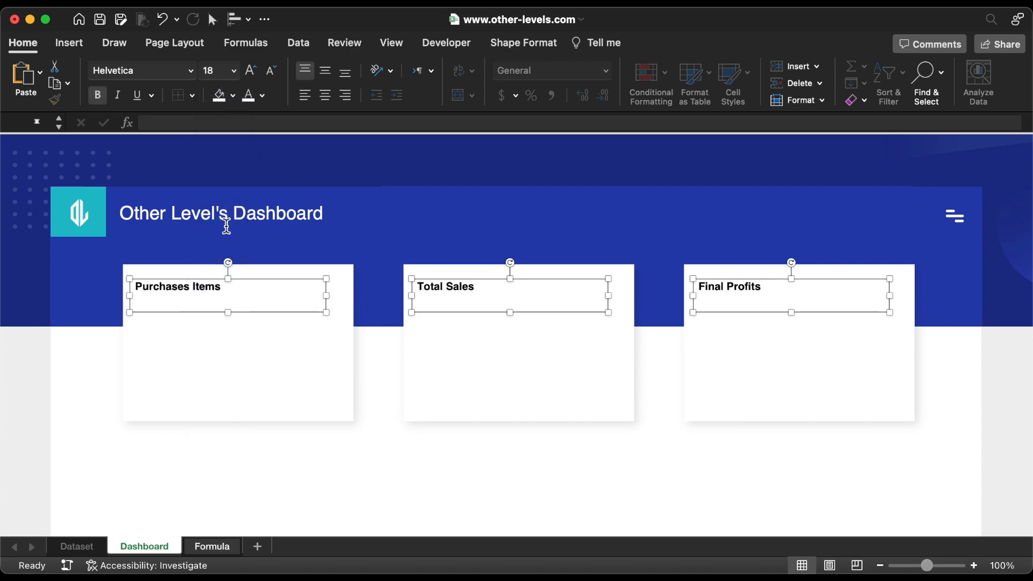
pyautogui.click(192, 71)
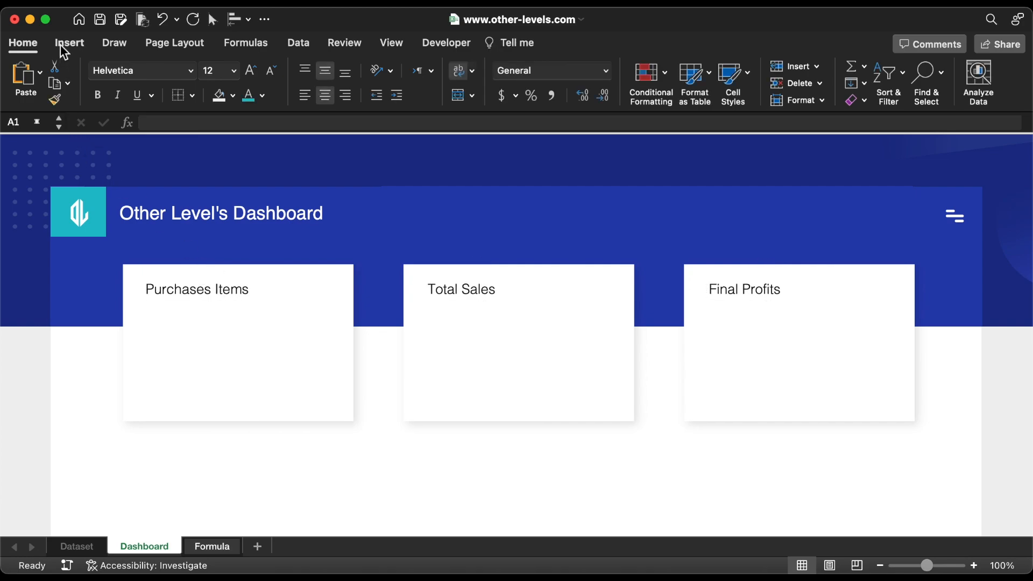
pyautogui.click(446, 42)
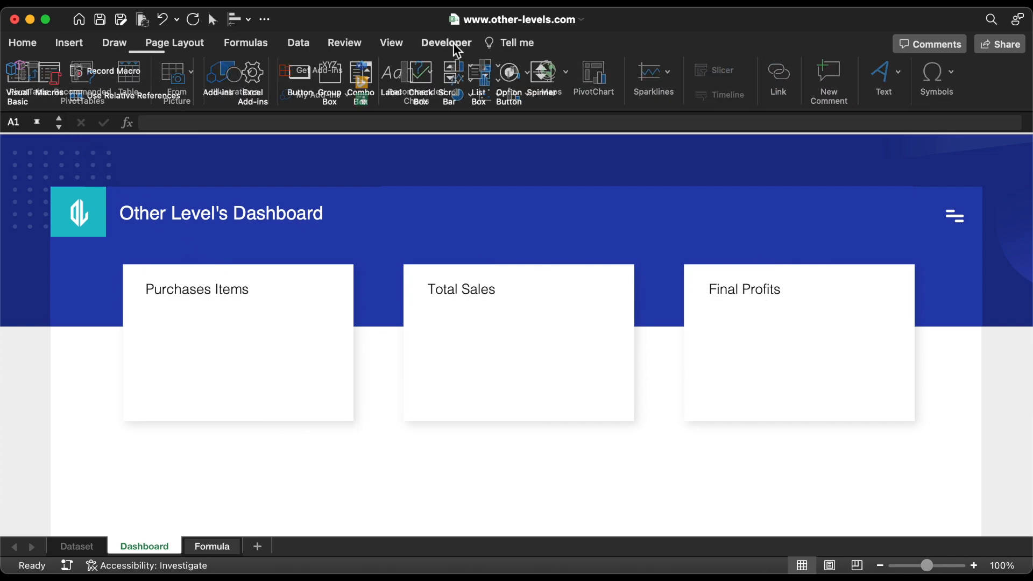
pyautogui.click(511, 74)
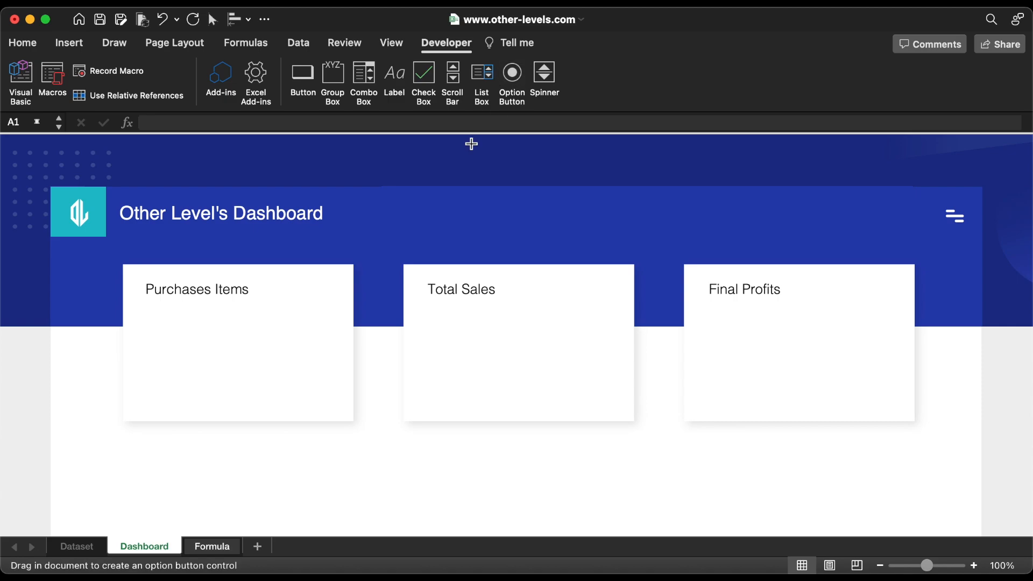
pyautogui.moveTo(317, 292); pyautogui.dragTo(405, 304)
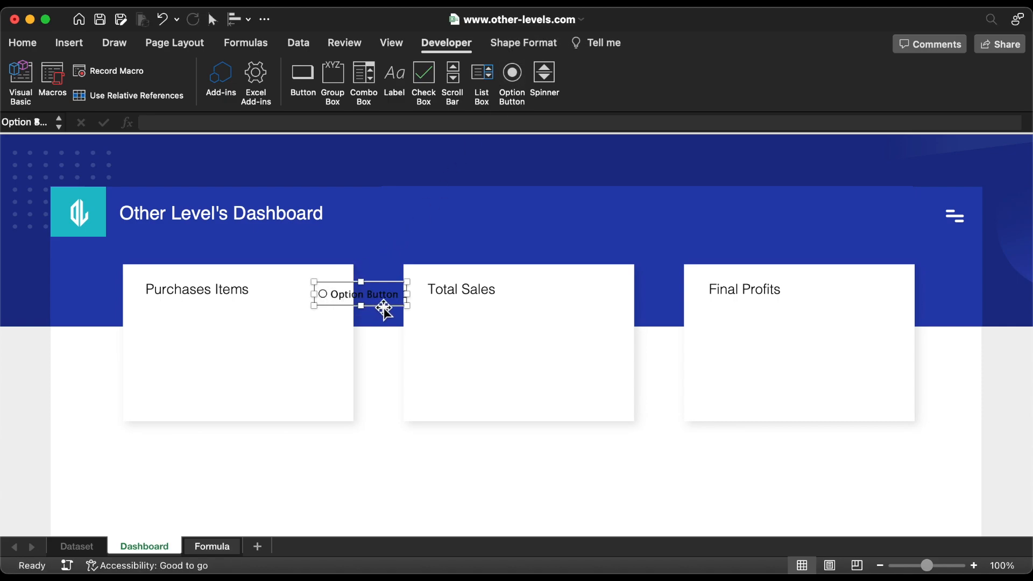
pyautogui.moveTo(383, 310); pyautogui.dragTo(375, 305)
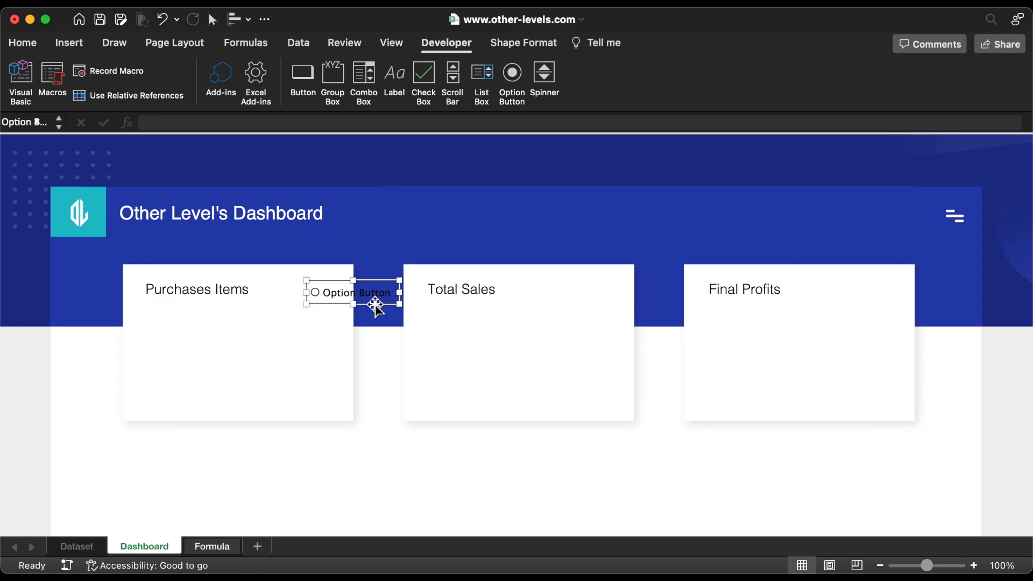
pyautogui.doubleClick(352, 293)
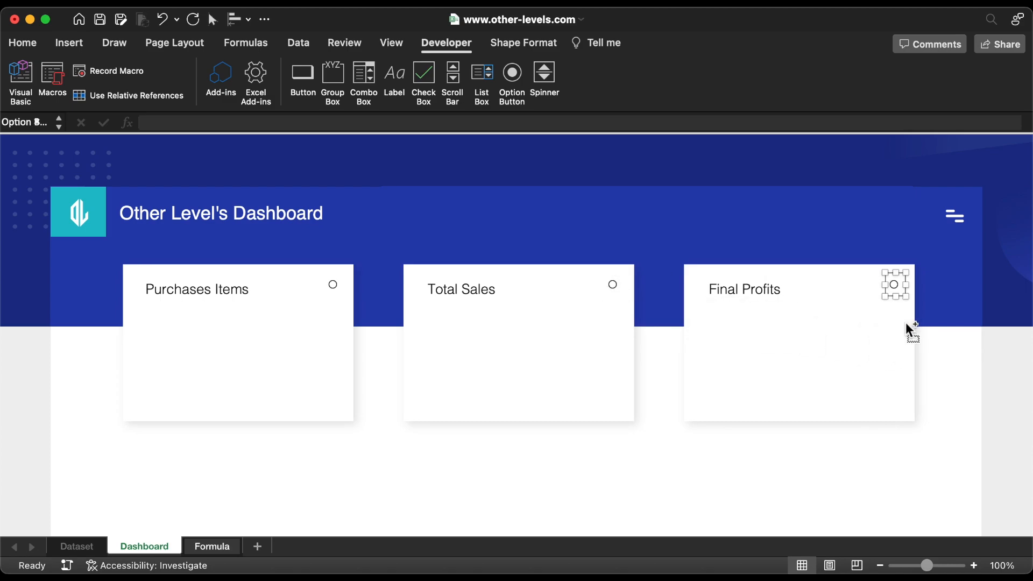
pyautogui.click(333, 284)
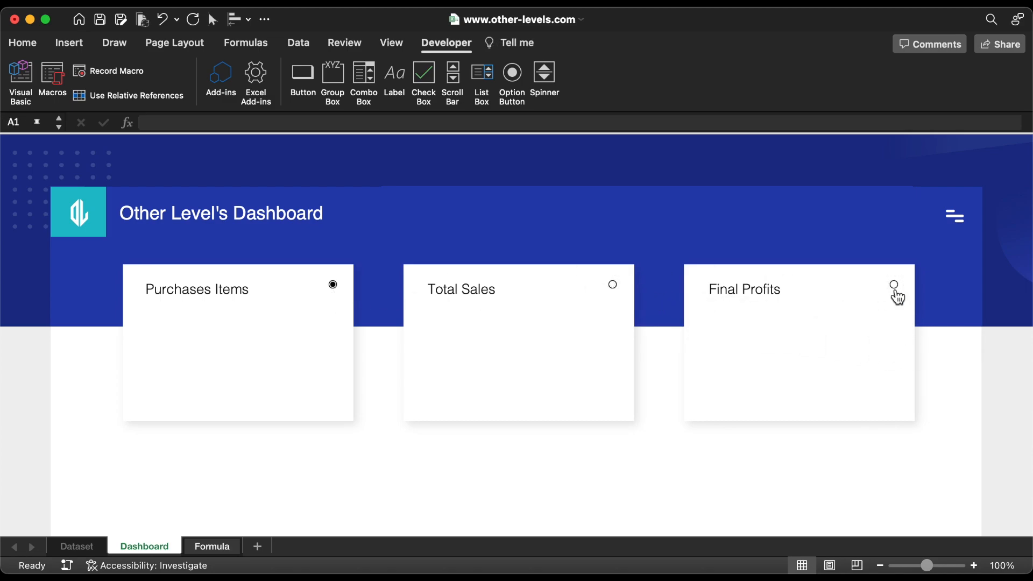
pyautogui.moveTo(377, 235)
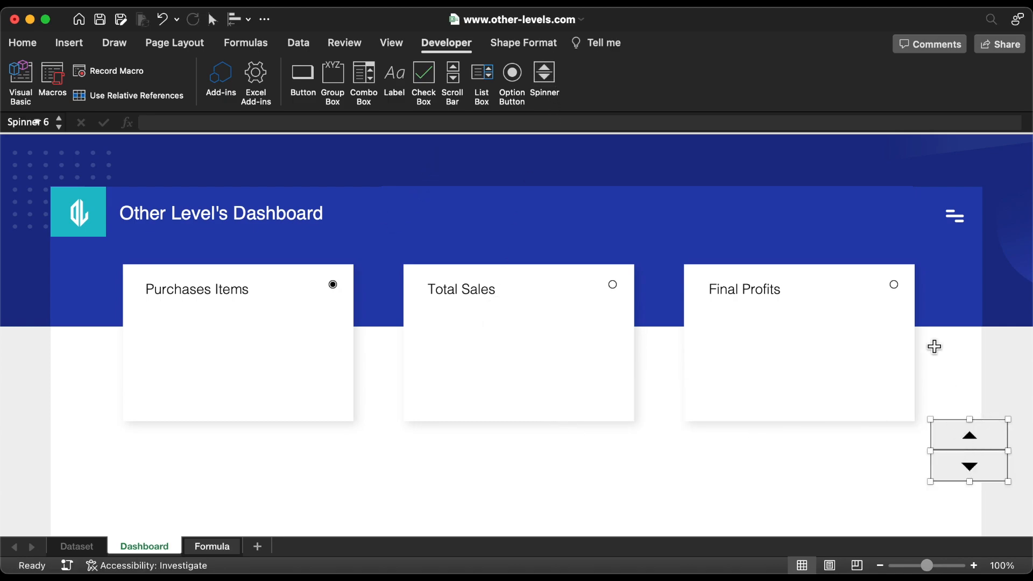
pyautogui.rightClick(333, 284)
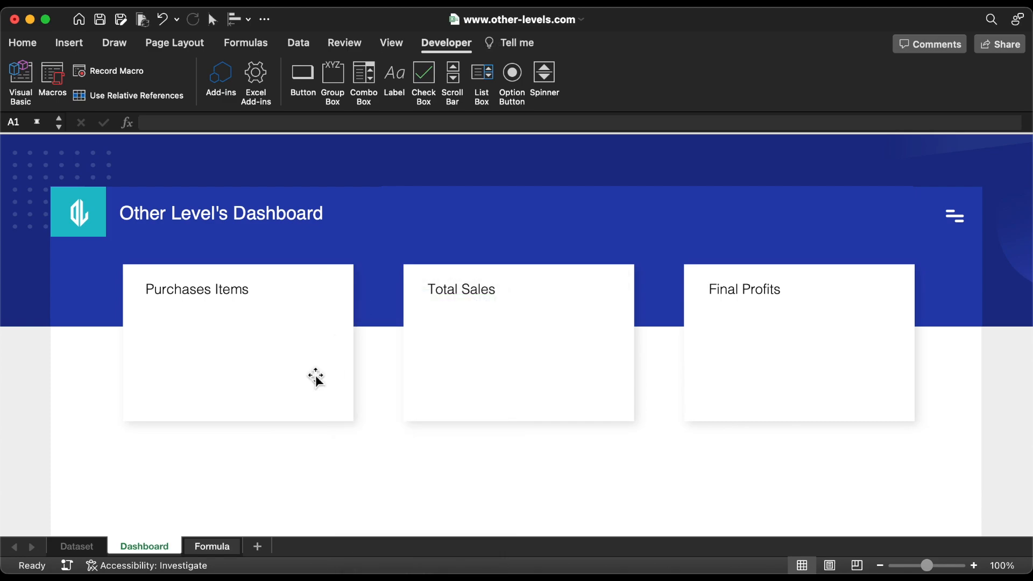
# Show the Formula sheet's Spinner and Option Button sections and step the dashboard year down
pyautogui.click(212, 547)
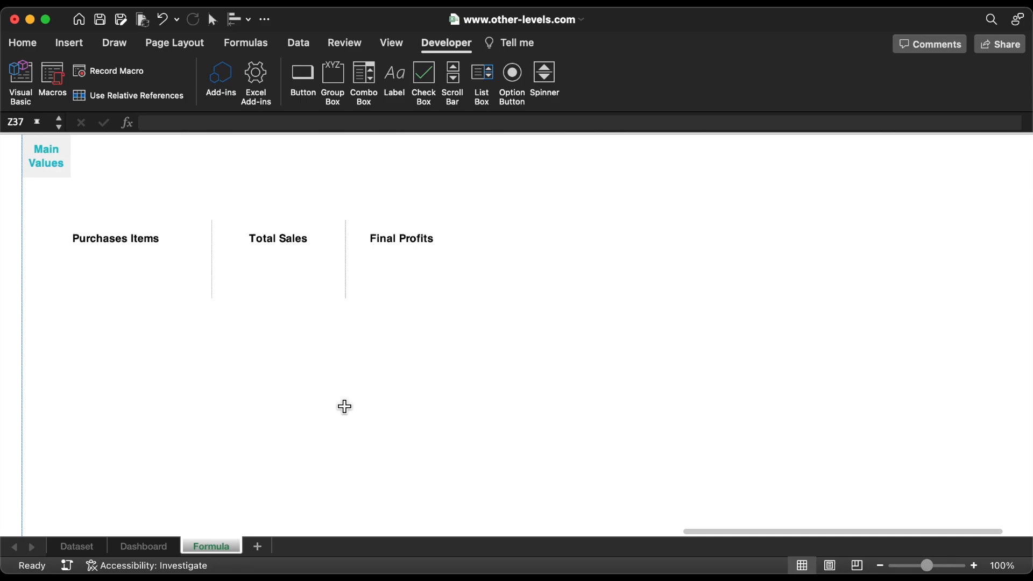
pyautogui.hscroll(3)
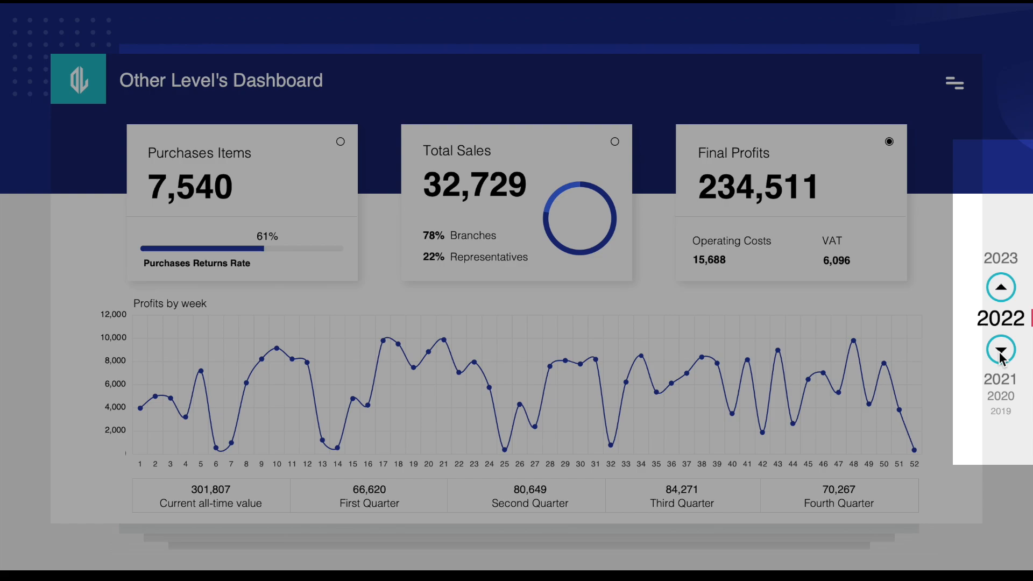
pyautogui.click(1001, 350)
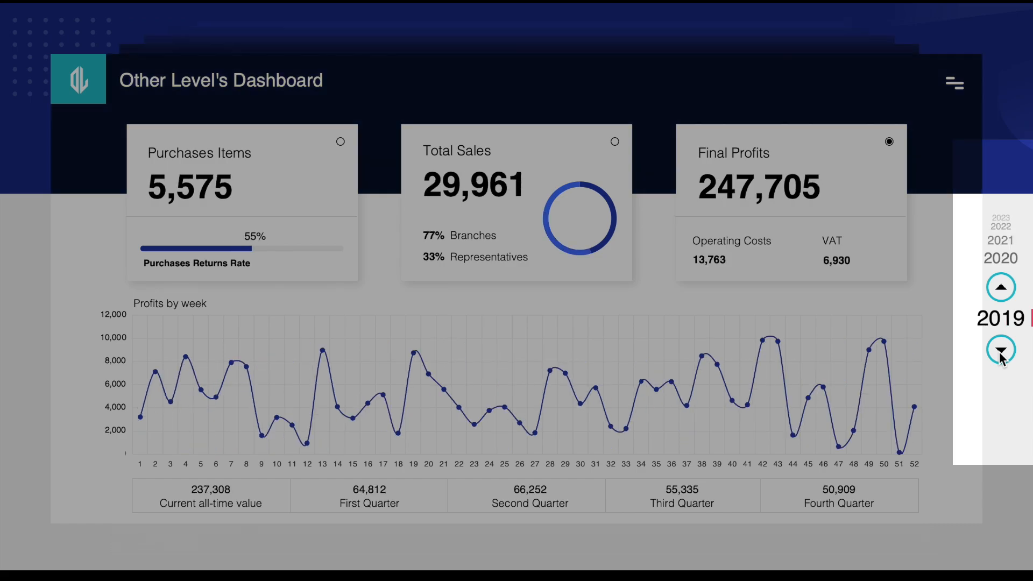
pyautogui.click(1000, 286)
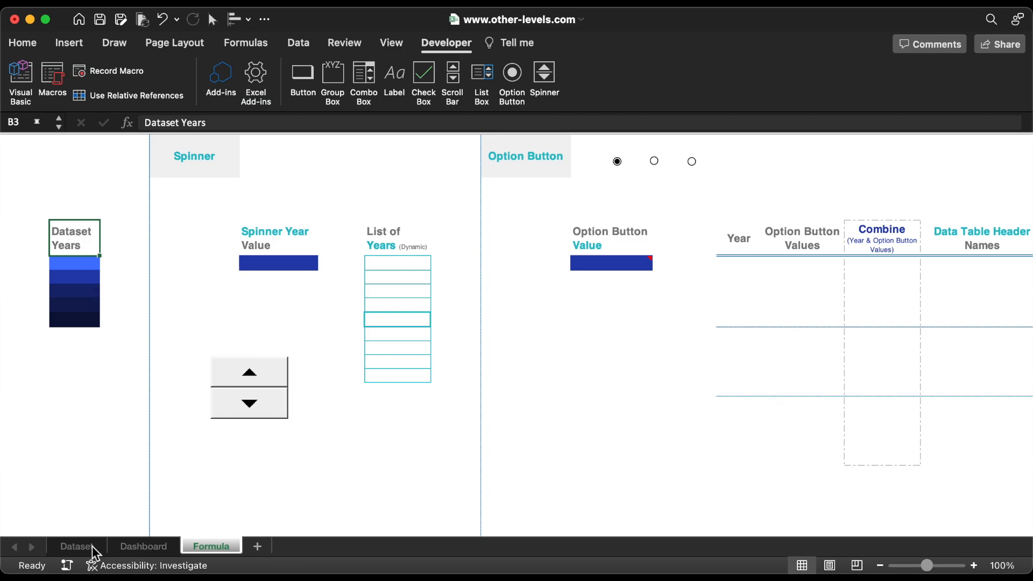
# Check the Dataset sheet's years and enter 2023 down to 2019 under Dataset Years
pyautogui.click(76, 545)
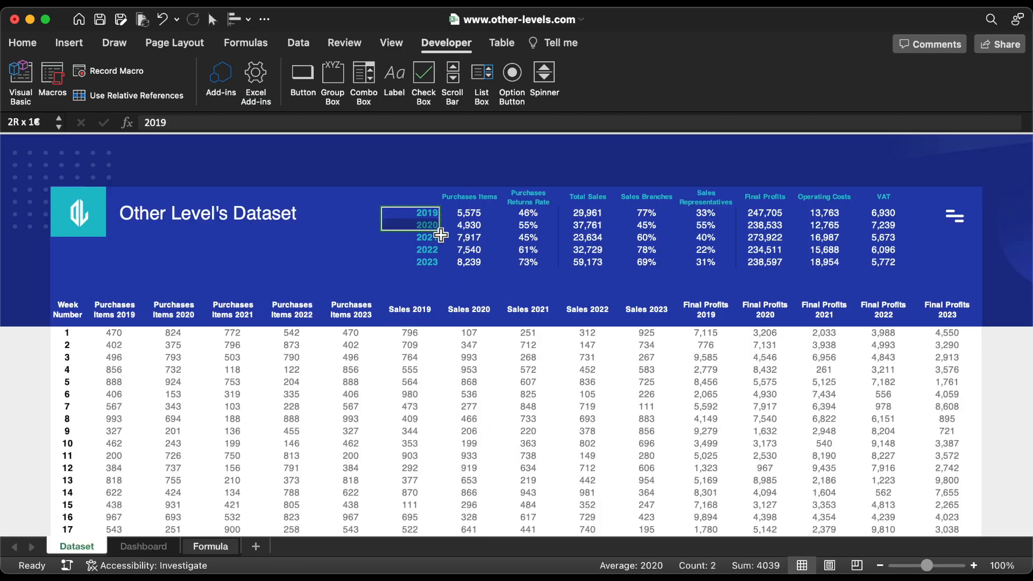
pyautogui.click(211, 547)
pyautogui.write('202')
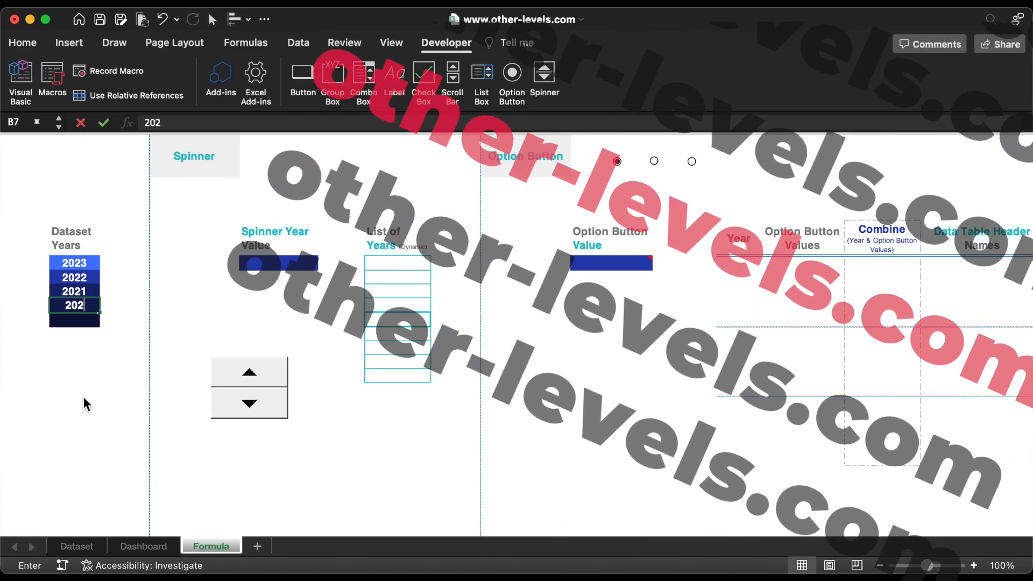
pyautogui.click(248, 402)
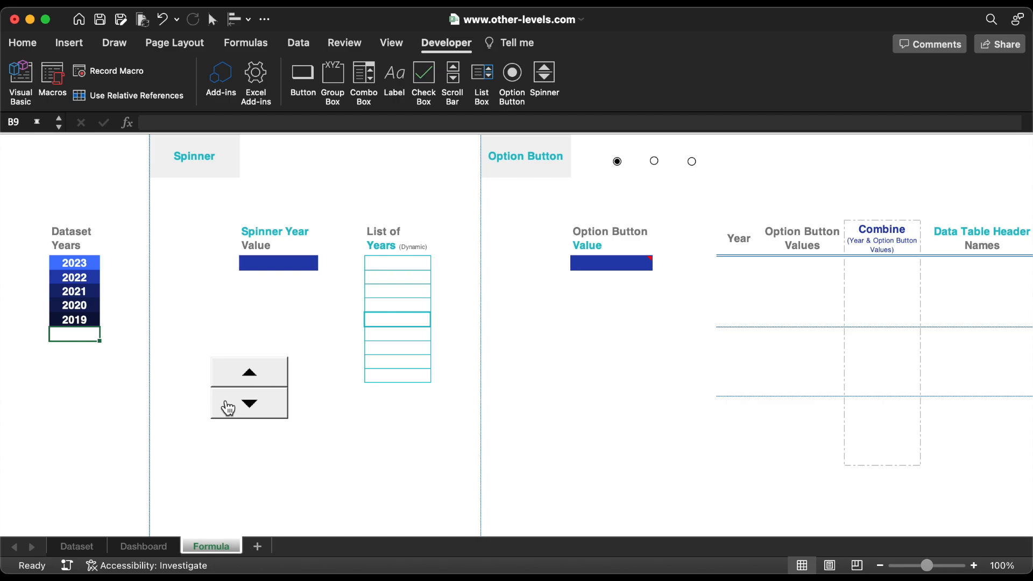
# Format the spinner with minimum 2019, maximum 2023, linked to Spinner Year Value cell $E$4
pyautogui.rightClick(249, 372)
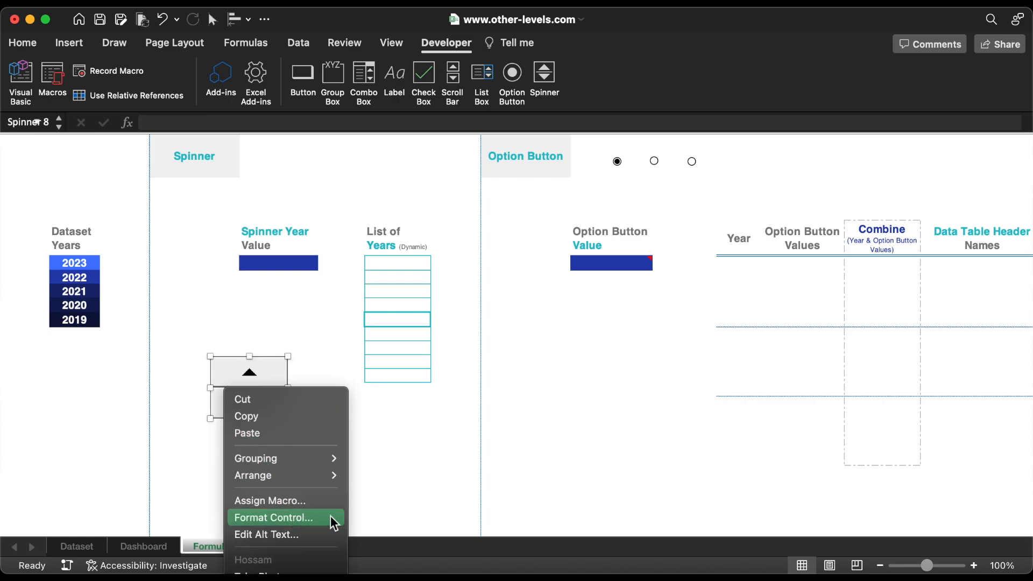
pyautogui.click(272, 518)
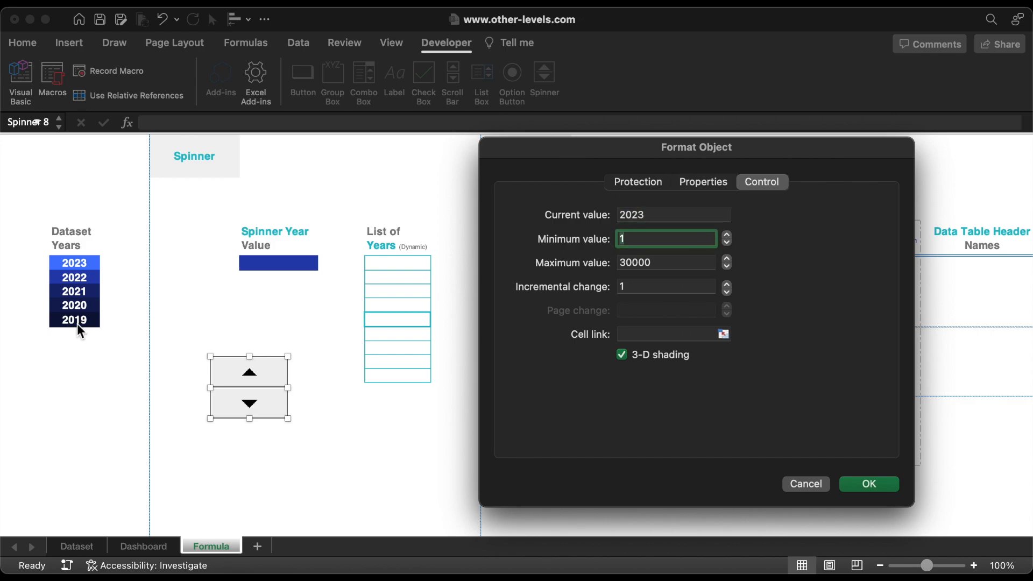
pyautogui.write('2019')
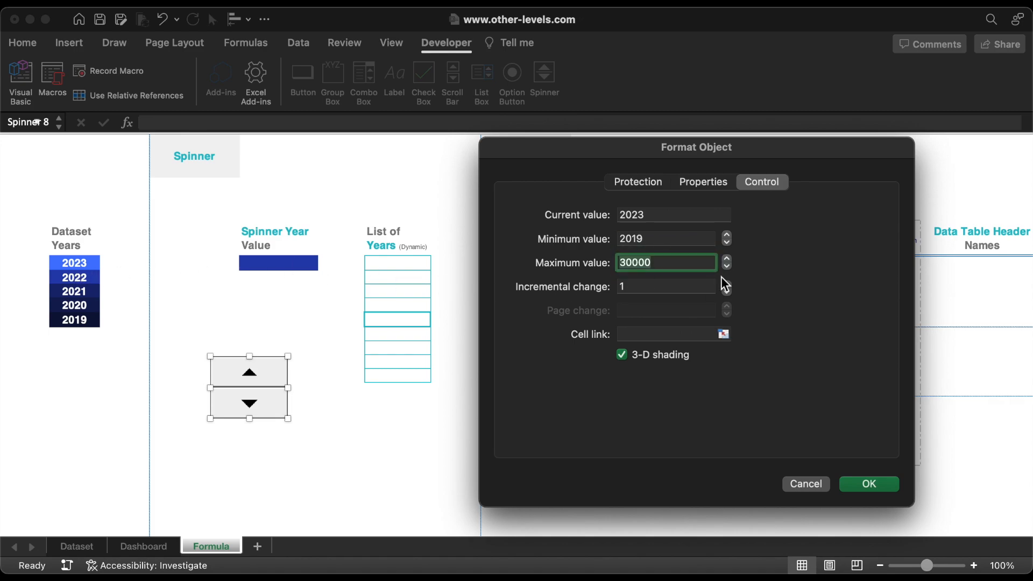
pyautogui.write('2023')
pyautogui.click(674, 333)
pyautogui.write('$E$4')
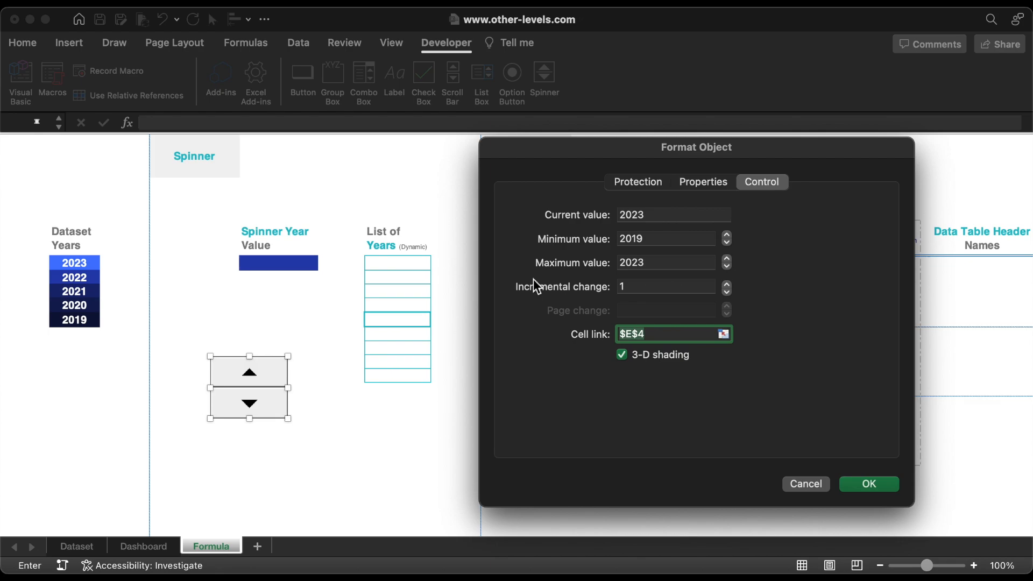
pyautogui.click(869, 483)
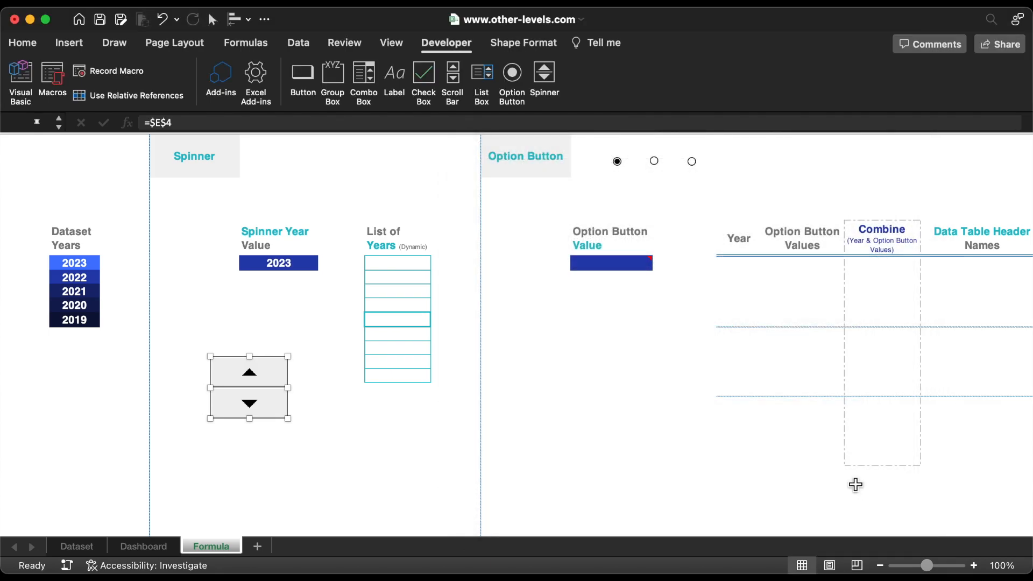
# Step the spinner so the Spinner Year Value and G8 show 2022
pyautogui.click(248, 399)
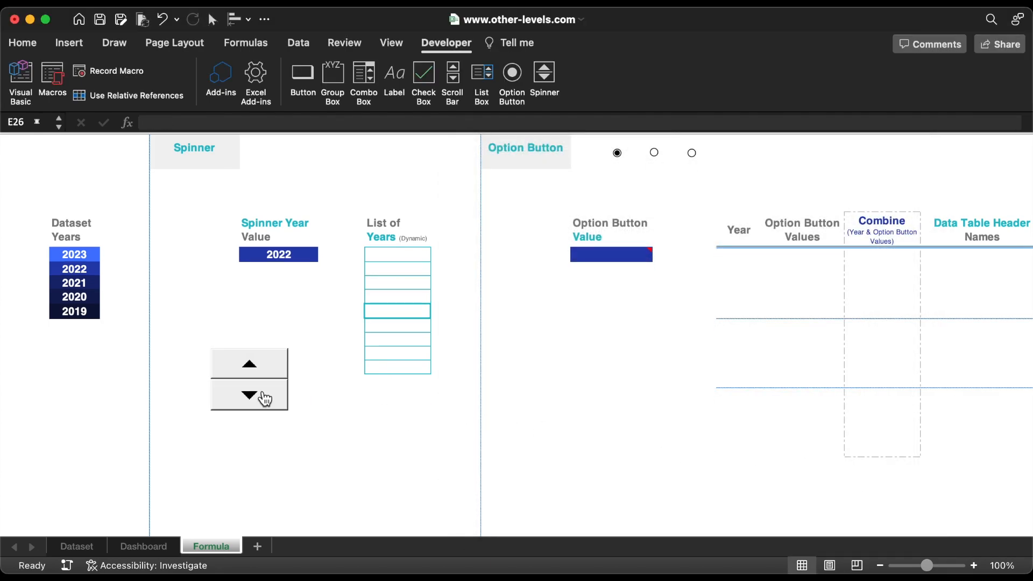
pyautogui.click(248, 395)
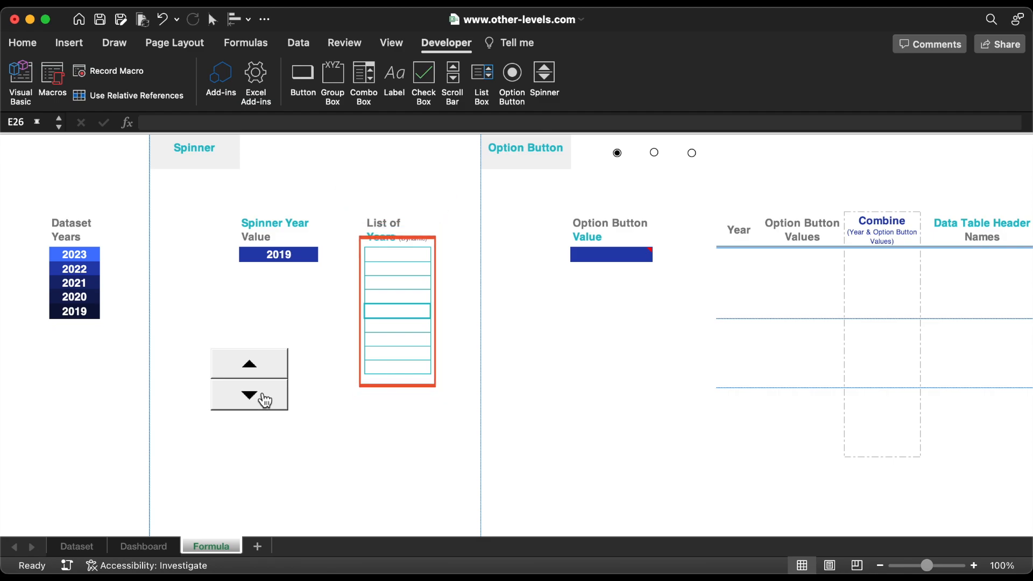
pyautogui.click(249, 362)
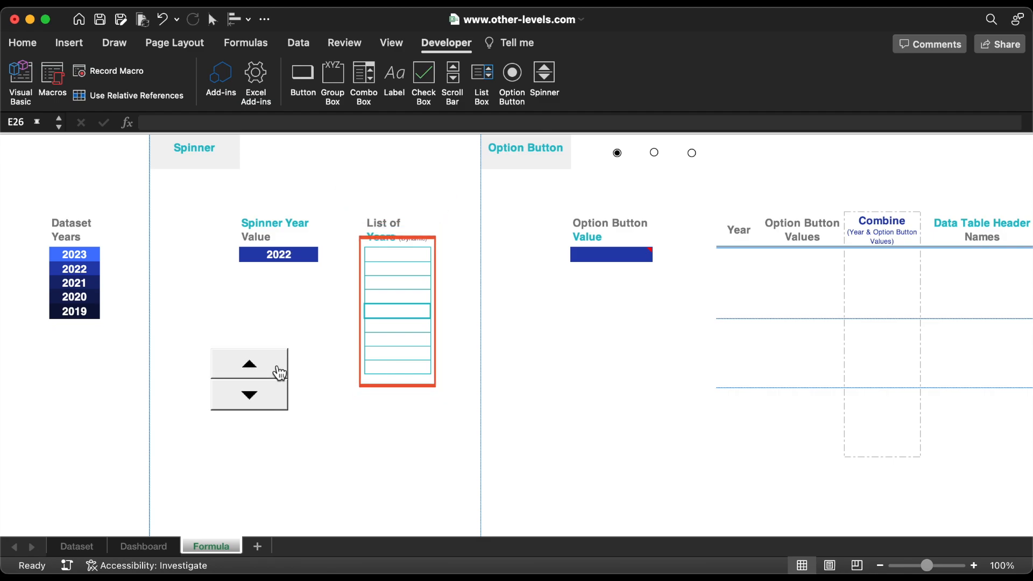
pyautogui.click(249, 362)
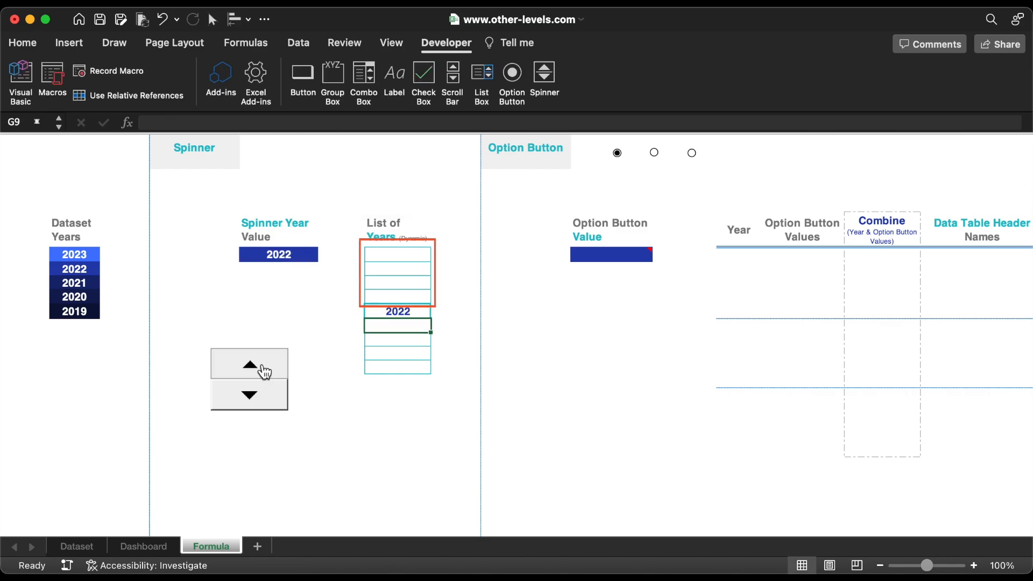
# Enter =IF(OR(E4=B8,E4=B7,E4=B6,E4=B5),G8+1,"") in G7 by referencing the spinner and dataset year cells
pyautogui.click(249, 363)
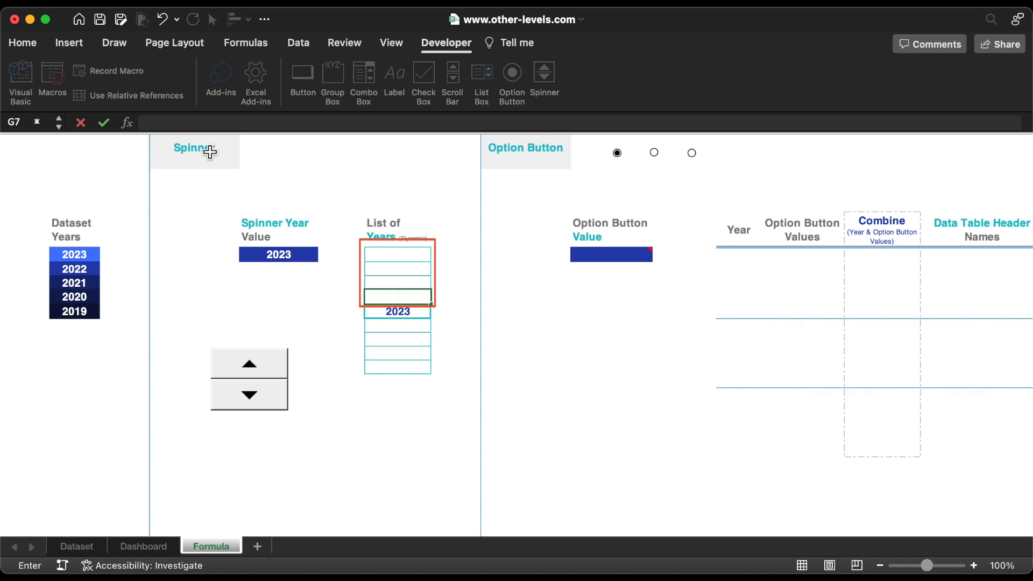
pyautogui.write('=IF(')
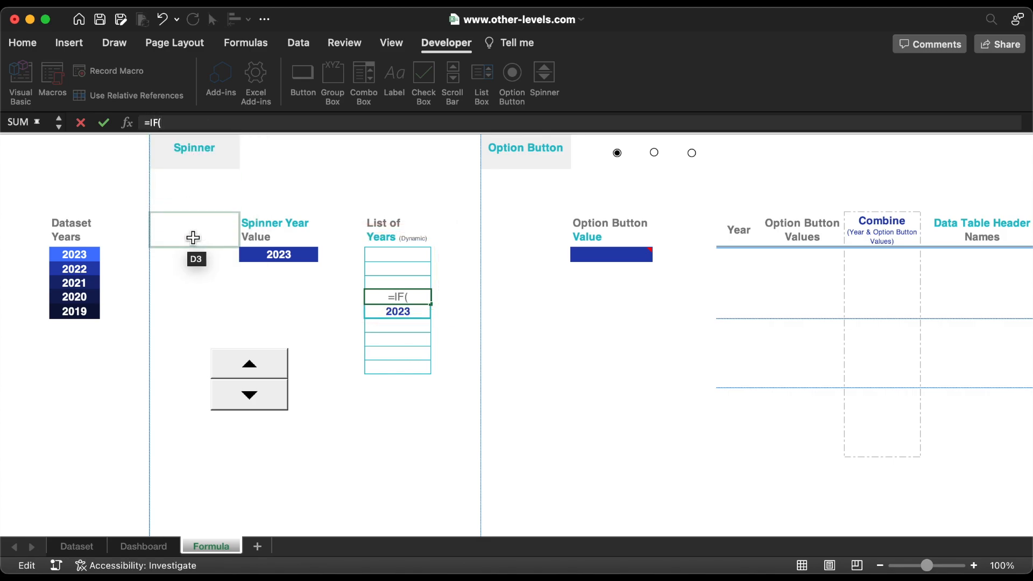
pyautogui.write('OR(')
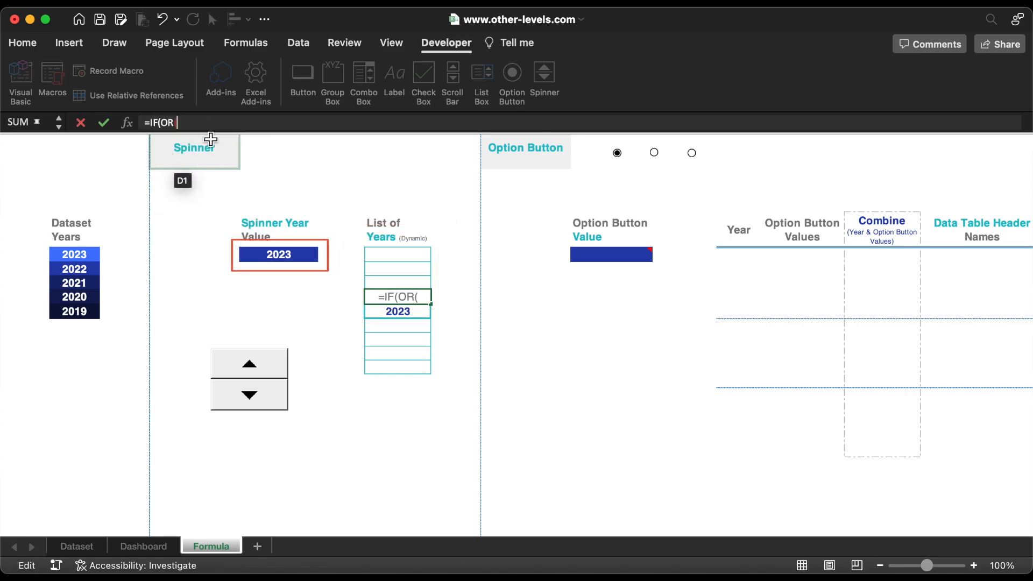
pyautogui.click(280, 254)
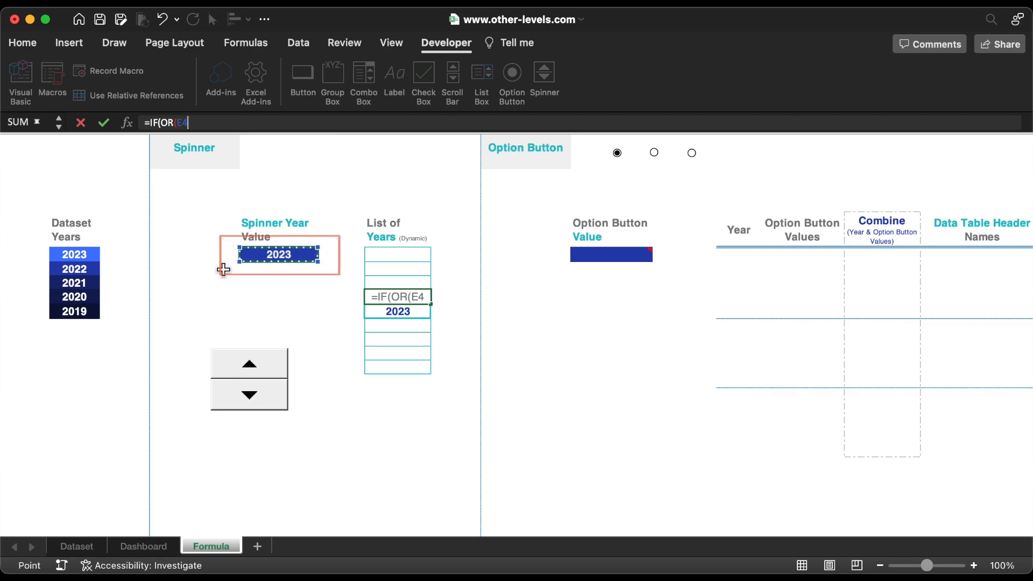
pyautogui.click(74, 311)
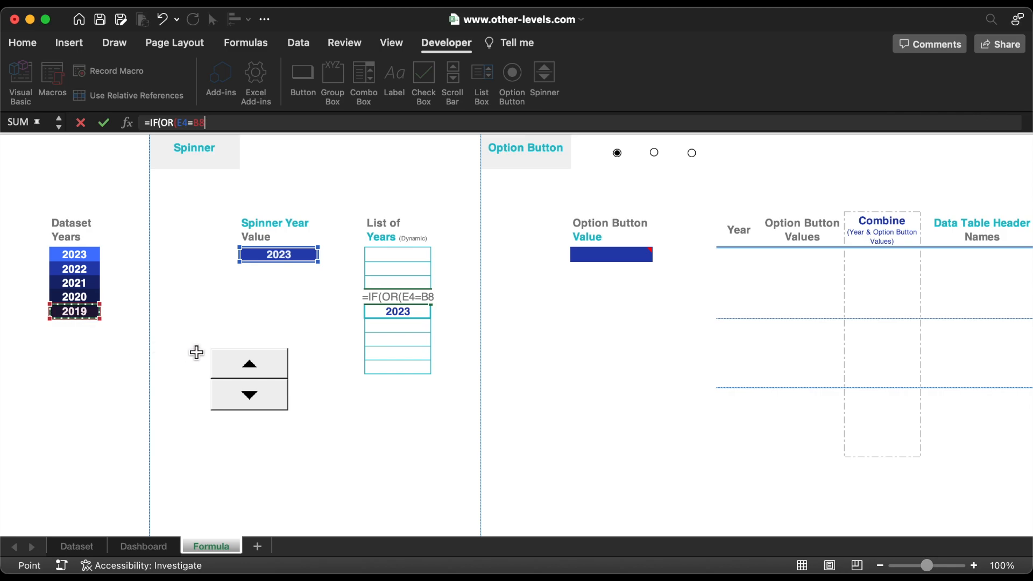
pyautogui.write(',')
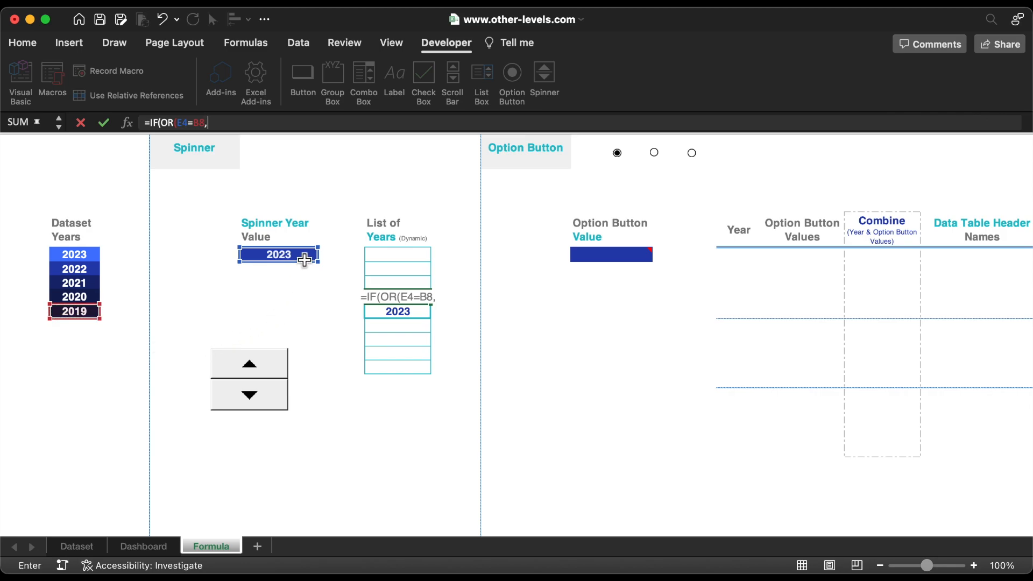
pyautogui.click(277, 254)
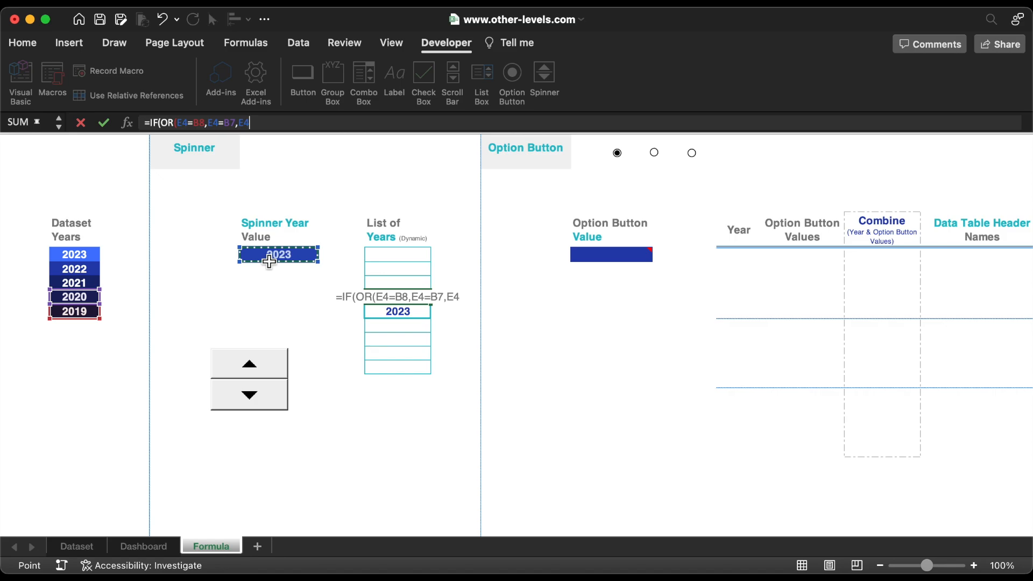
pyautogui.write('=B6,E4=B5)')
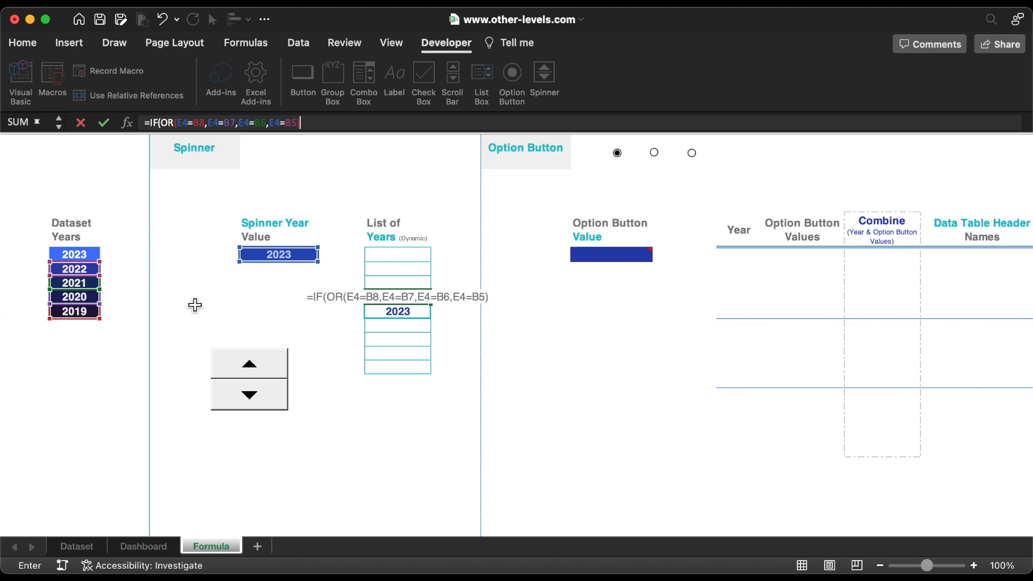
pyautogui.write(',G8')
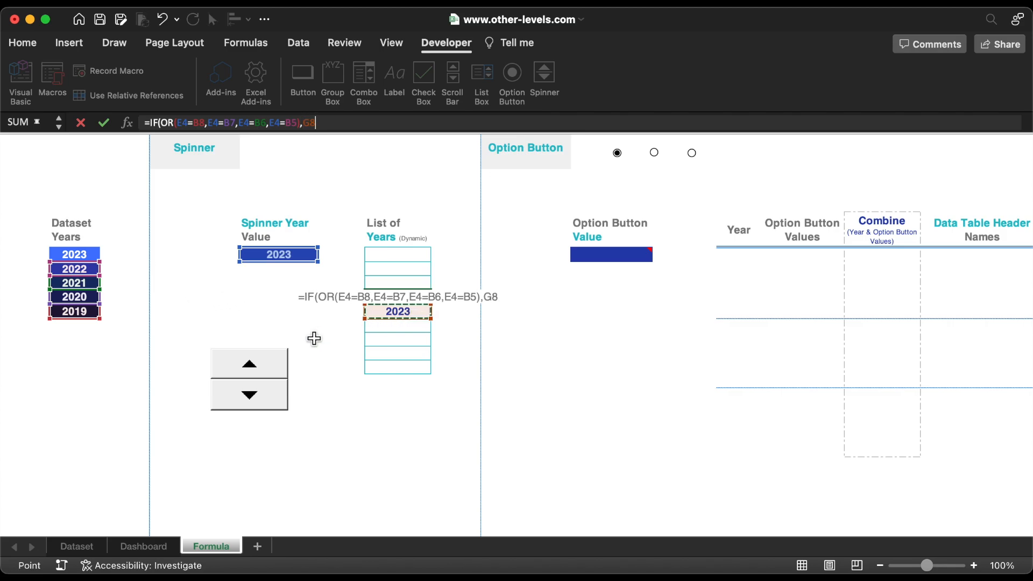
pyautogui.write('+1,"')
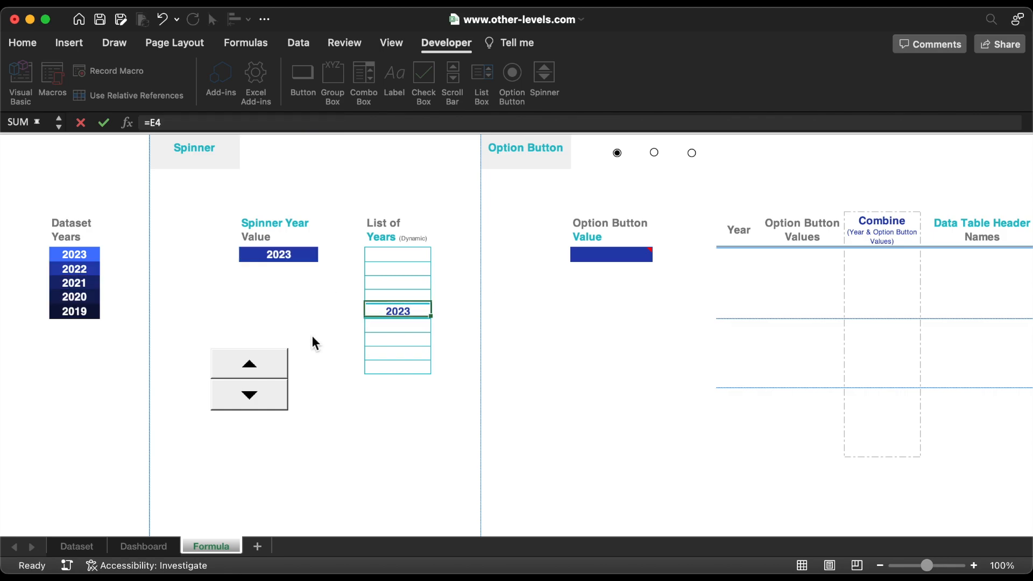
# Step the spinner between 2019 and 2023 to confirm G7 shows the next year or stays blank
pyautogui.click(248, 395)
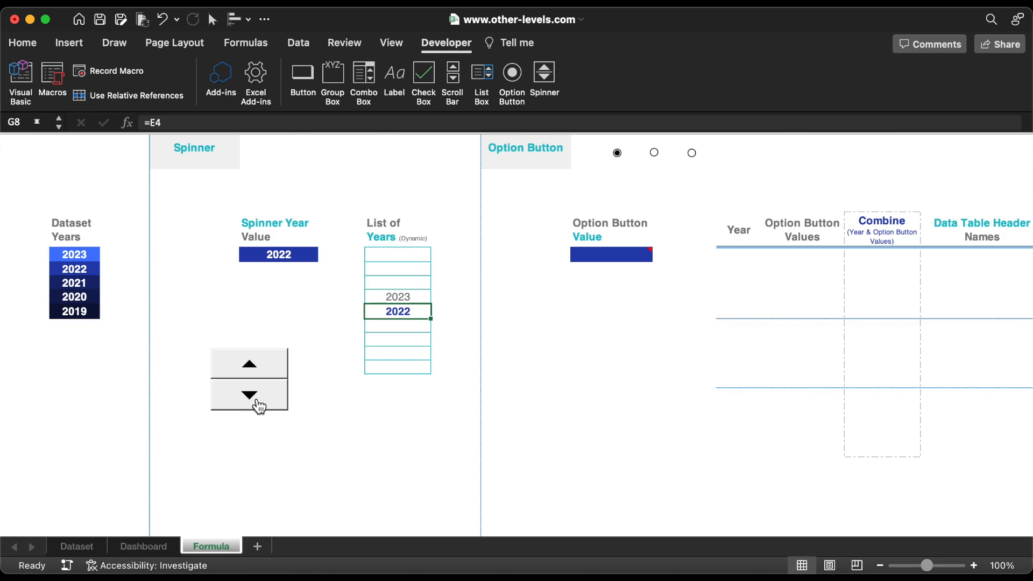
pyautogui.click(249, 396)
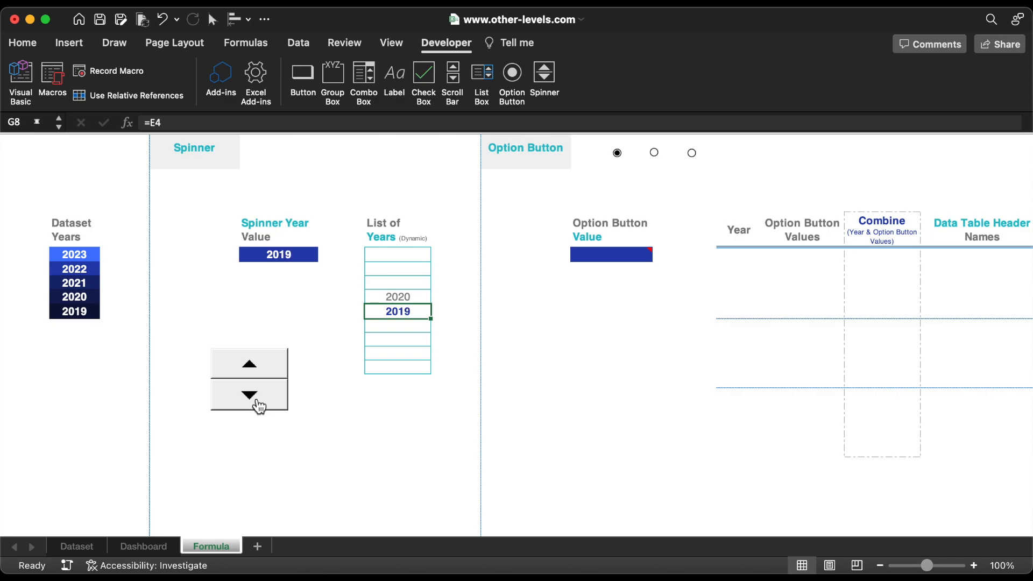
pyautogui.click(249, 363)
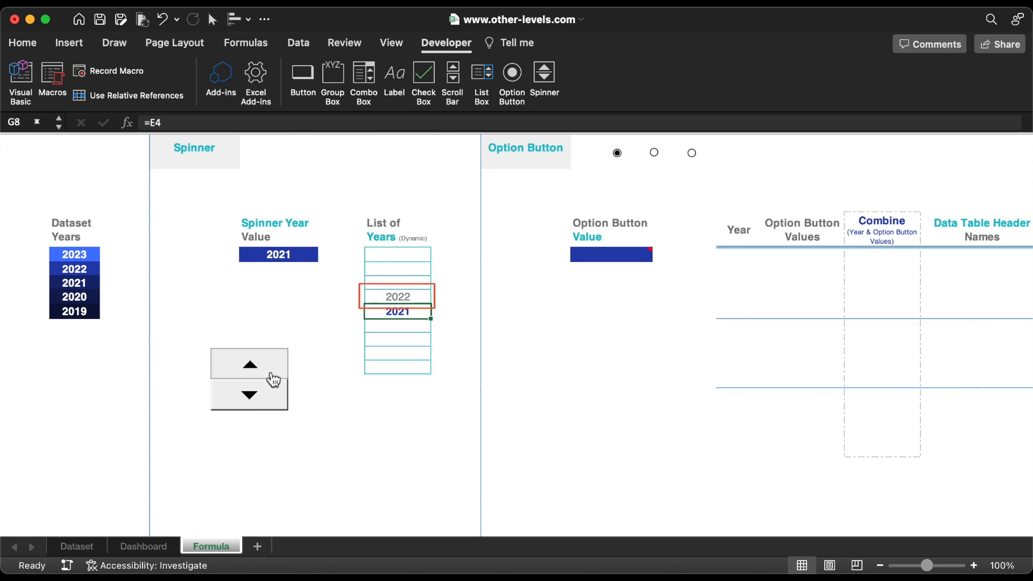
pyautogui.click(249, 363)
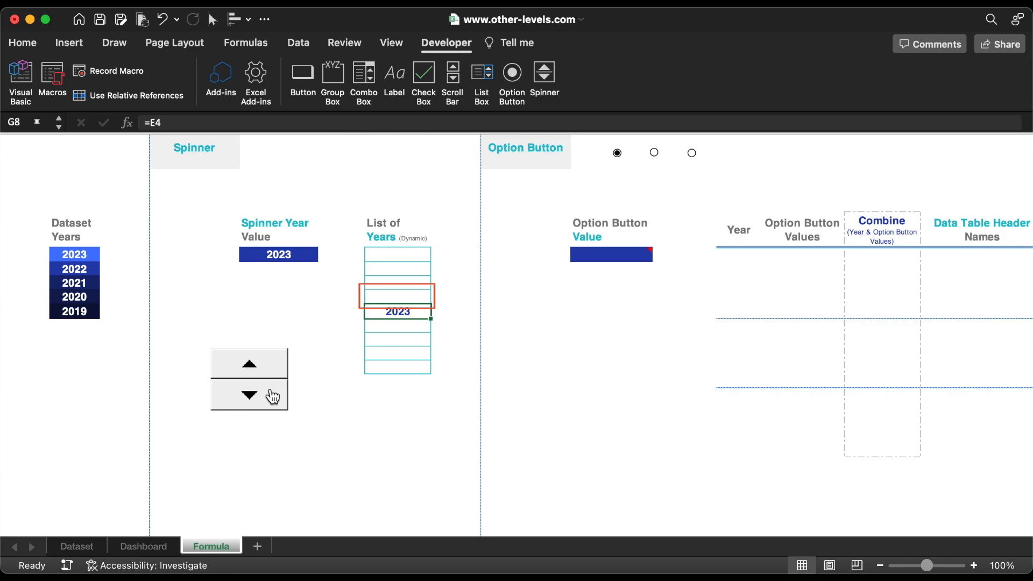
pyautogui.click(249, 395)
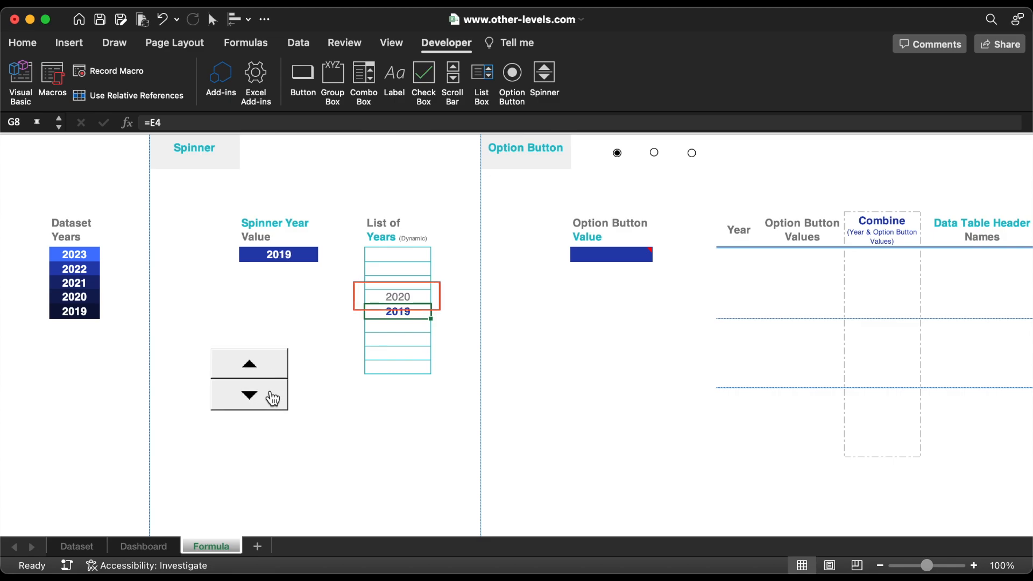
pyautogui.click(249, 363)
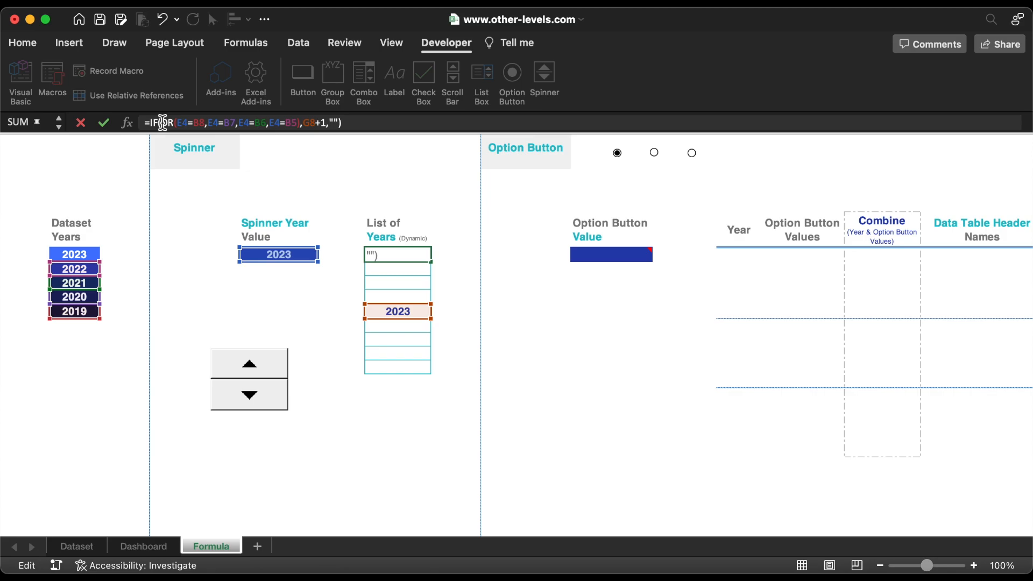
# Fill G4:G6 with IF/OR formulas using G8+4, G8+3, G8+2 and test them with the spinner
pyautogui.write('=IF(OR(E4=B8,E4=B7),G8+1,"')
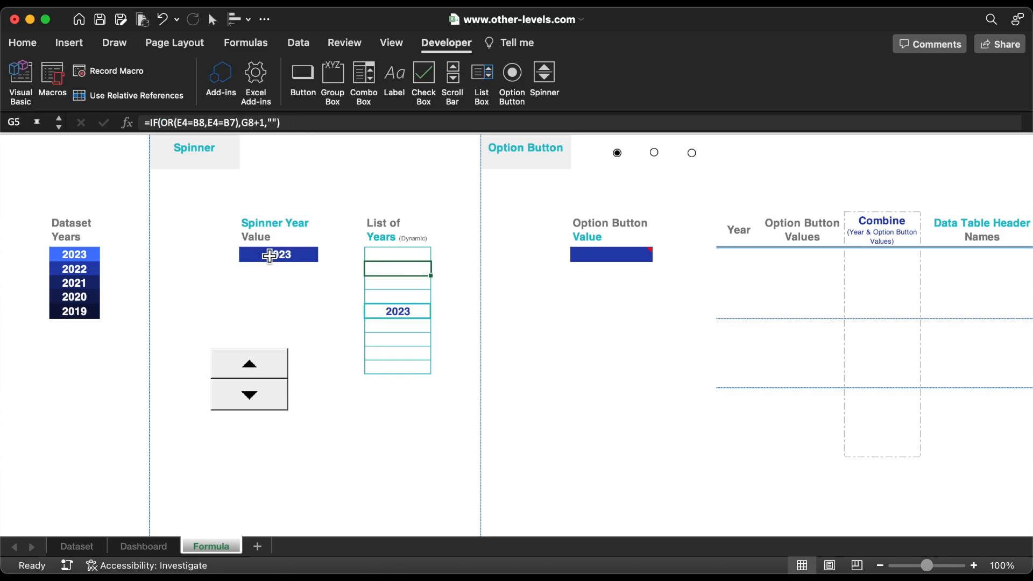
pyautogui.click(249, 395)
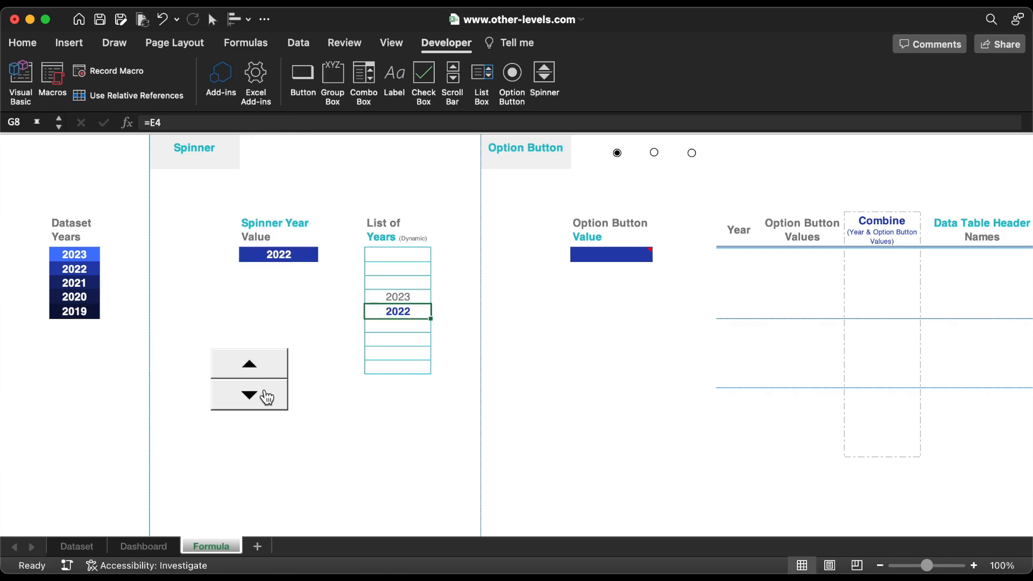
pyautogui.click(249, 395)
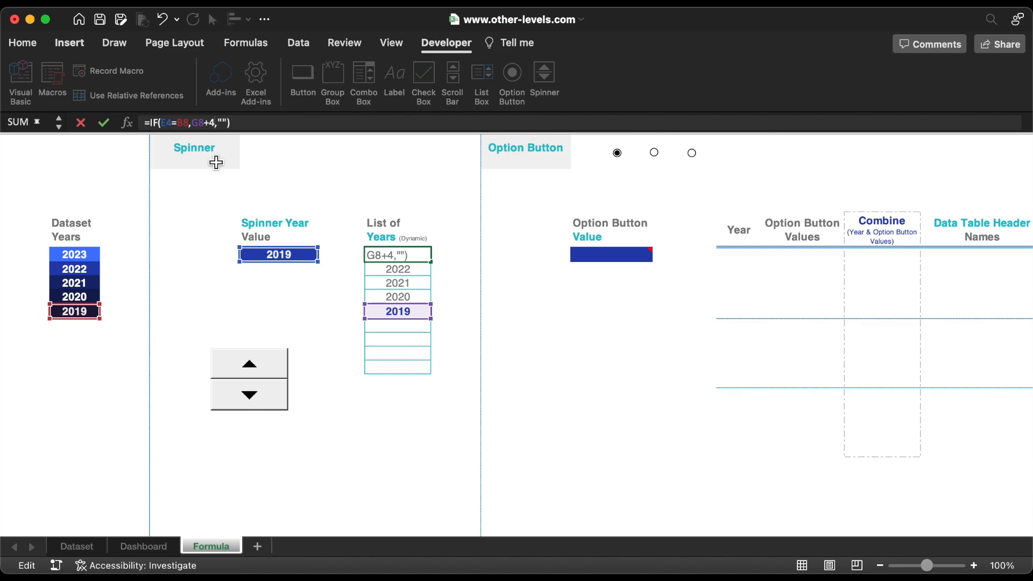
pyautogui.click(249, 363)
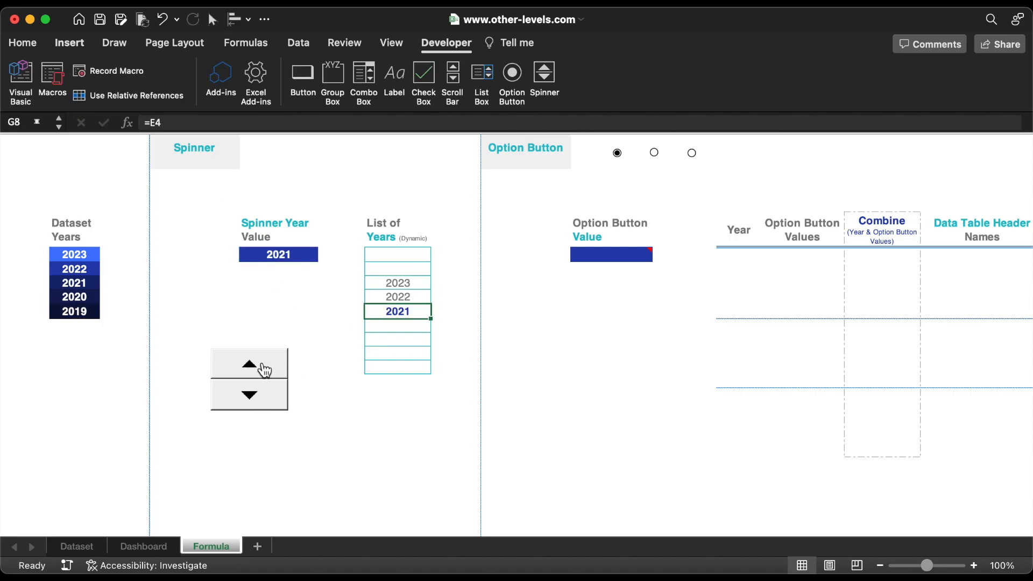
pyautogui.click(248, 396)
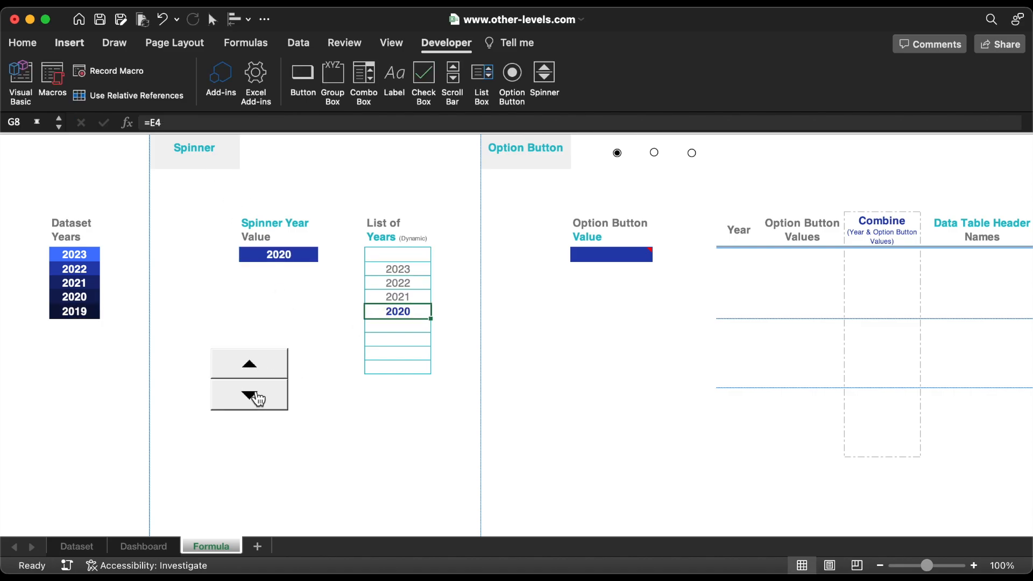
pyautogui.click(249, 396)
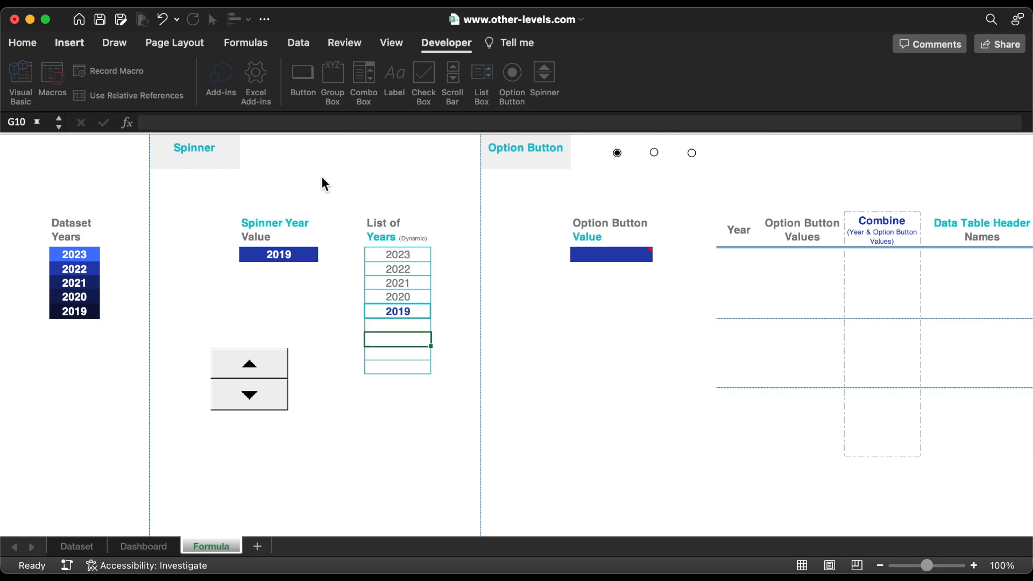
# Add formulas below the spinner year for earlier years, then raise the Spinner Year Value to 2022
pyautogui.click(249, 363)
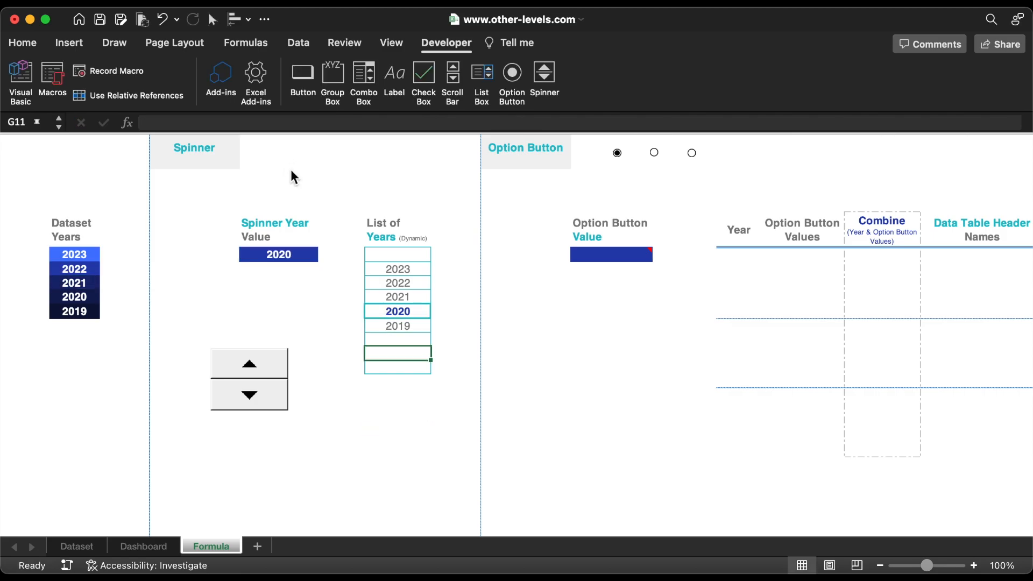
pyautogui.click(248, 363)
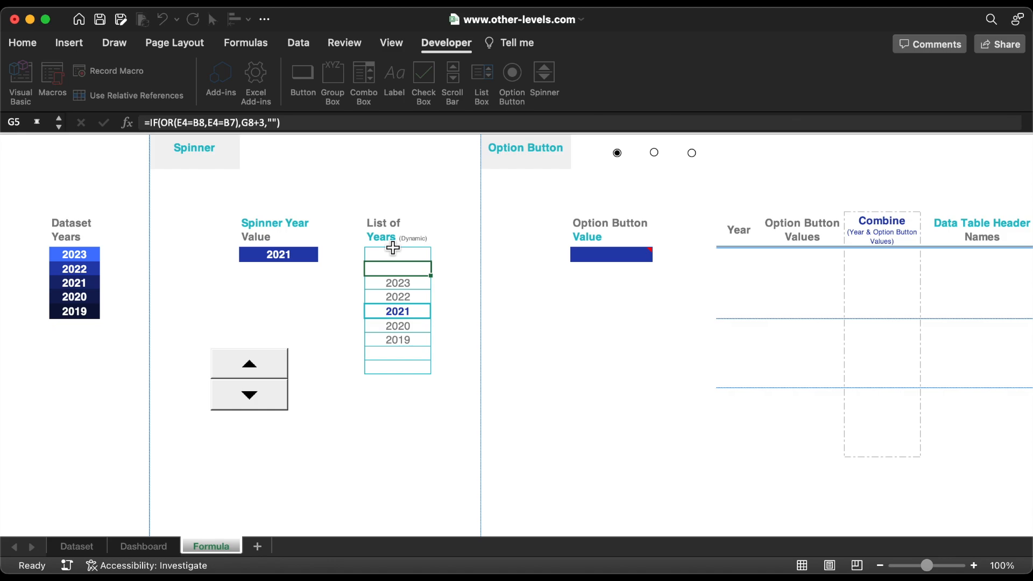
pyautogui.click(398, 353)
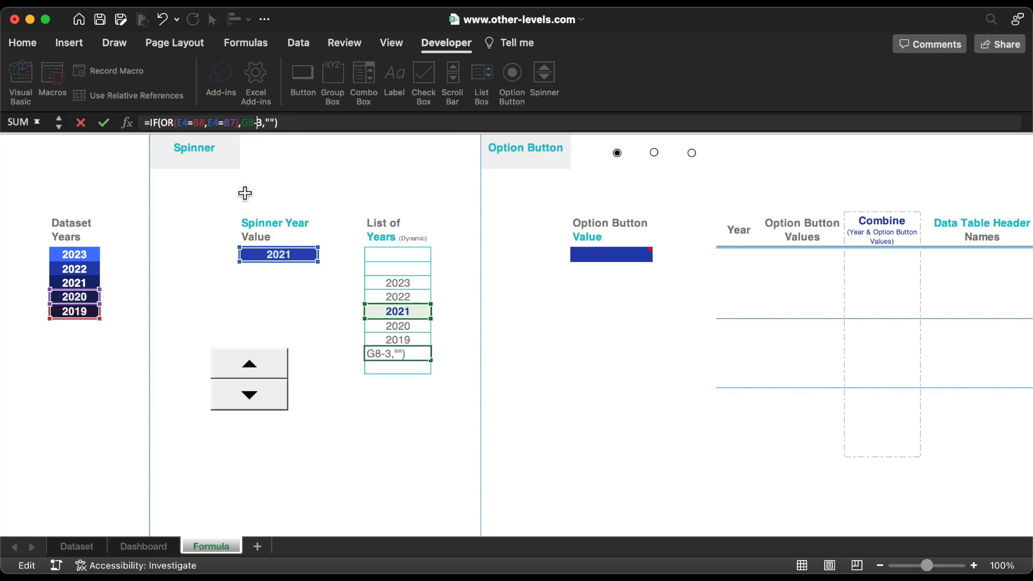
pyautogui.click(74, 255)
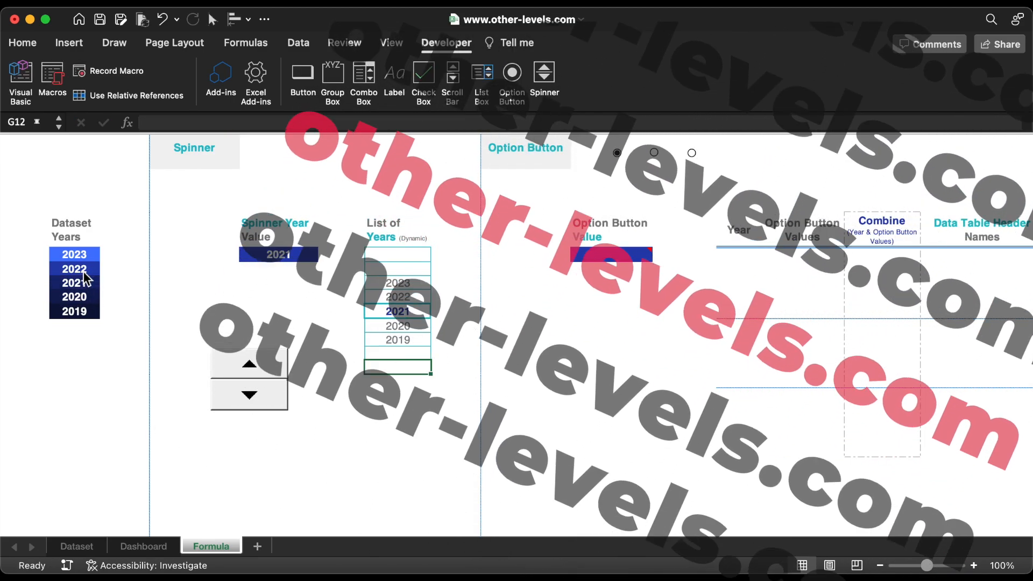
pyautogui.click(249, 365)
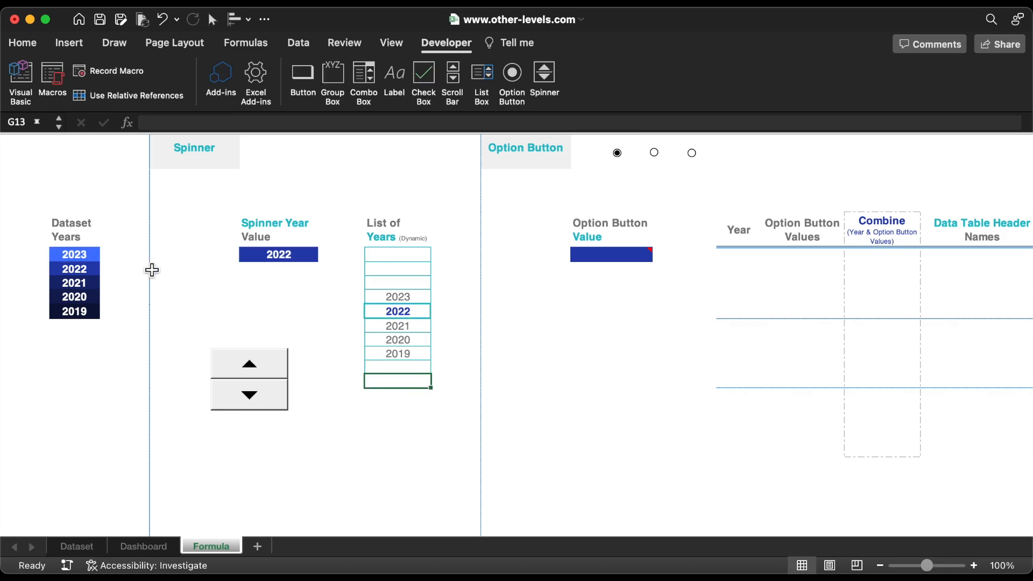
# Test the year list across 2019 to 2023 with the spinner, then switch to the Dashboard sheet
pyautogui.click(249, 395)
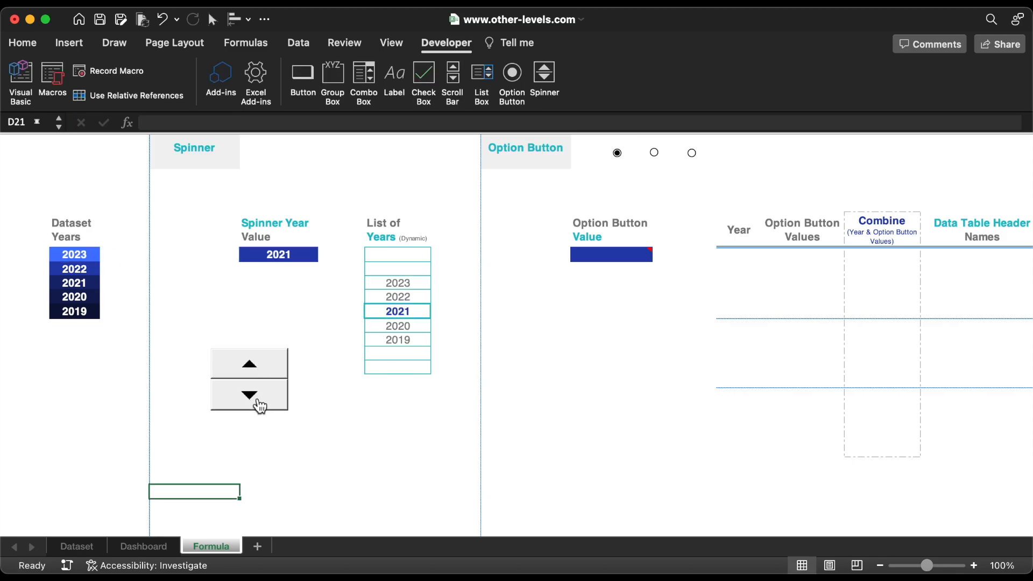
pyautogui.click(248, 395)
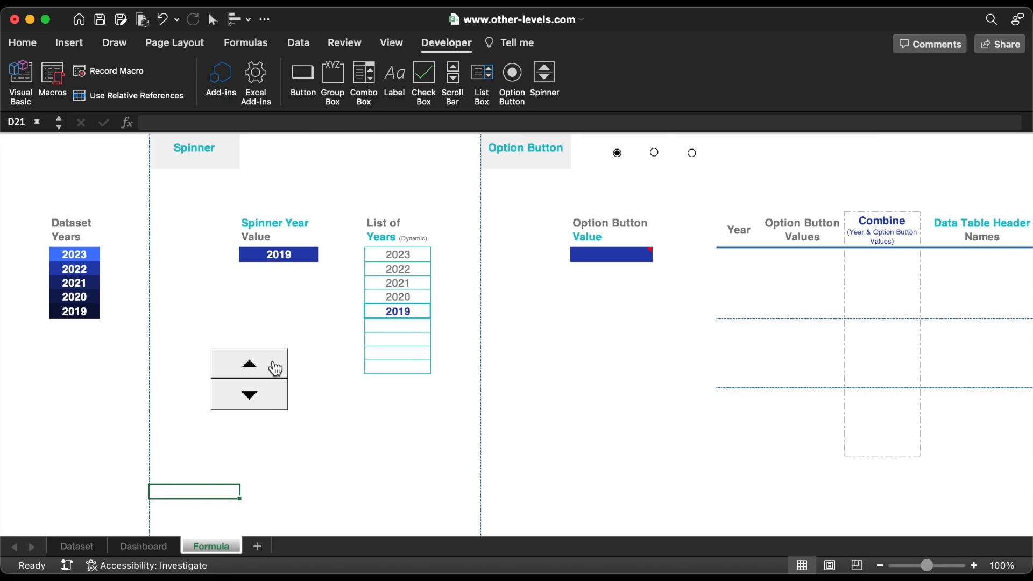
pyautogui.click(248, 363)
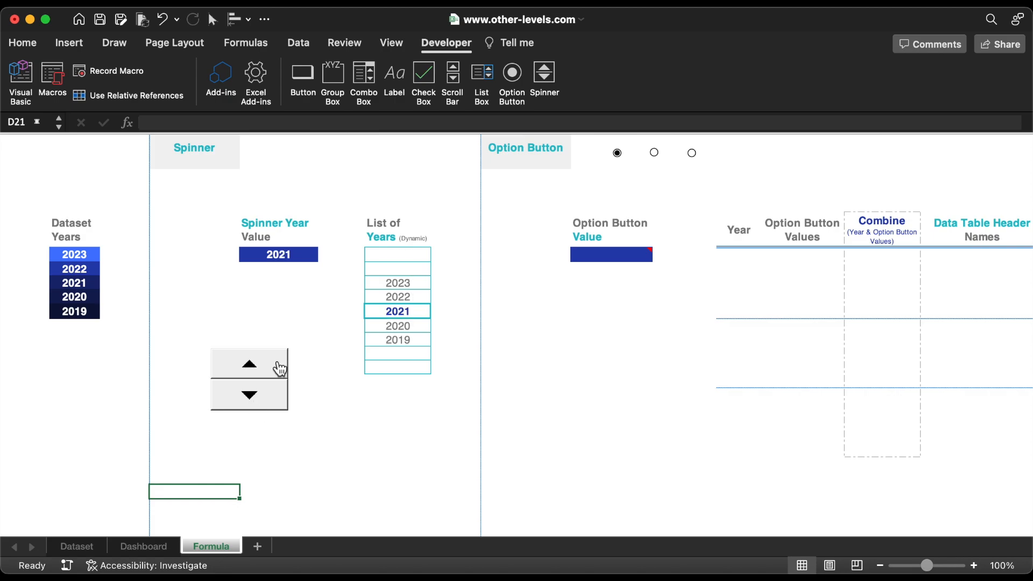
pyautogui.click(249, 364)
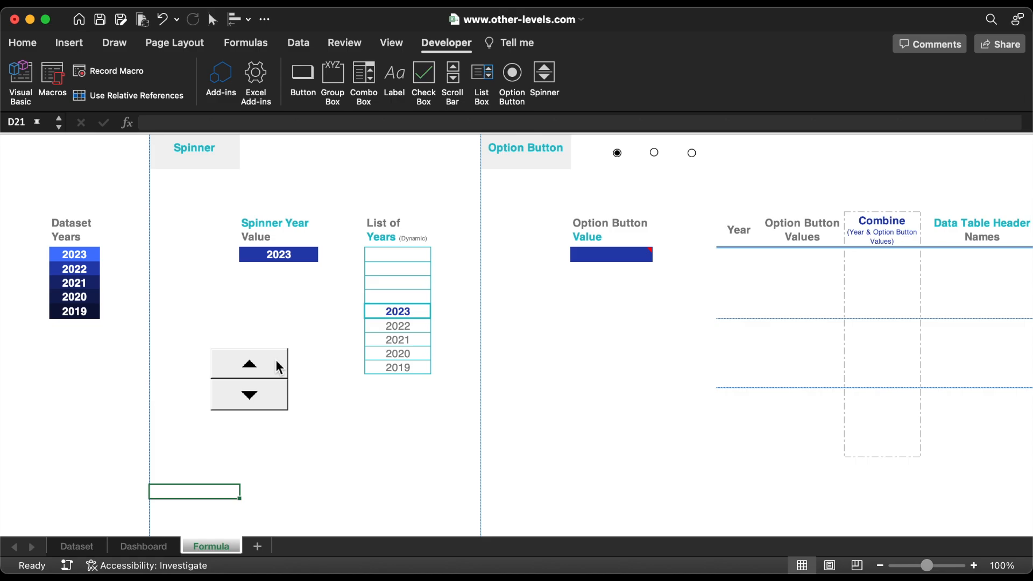
pyautogui.click(143, 547)
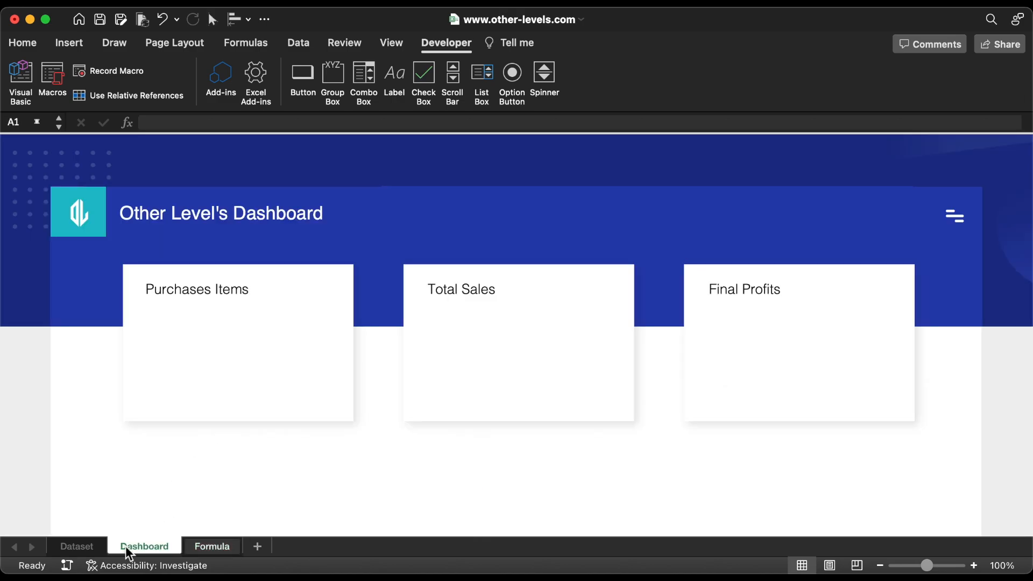
# Insert a text box on the Dashboard linked with = to Formula!G4
pyautogui.click(69, 44)
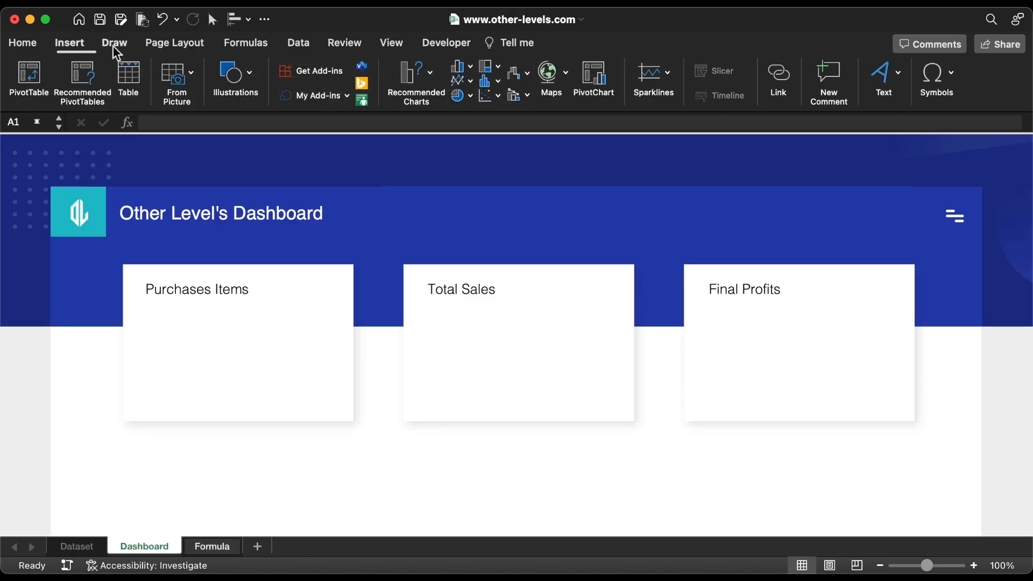
pyautogui.click(158, 121)
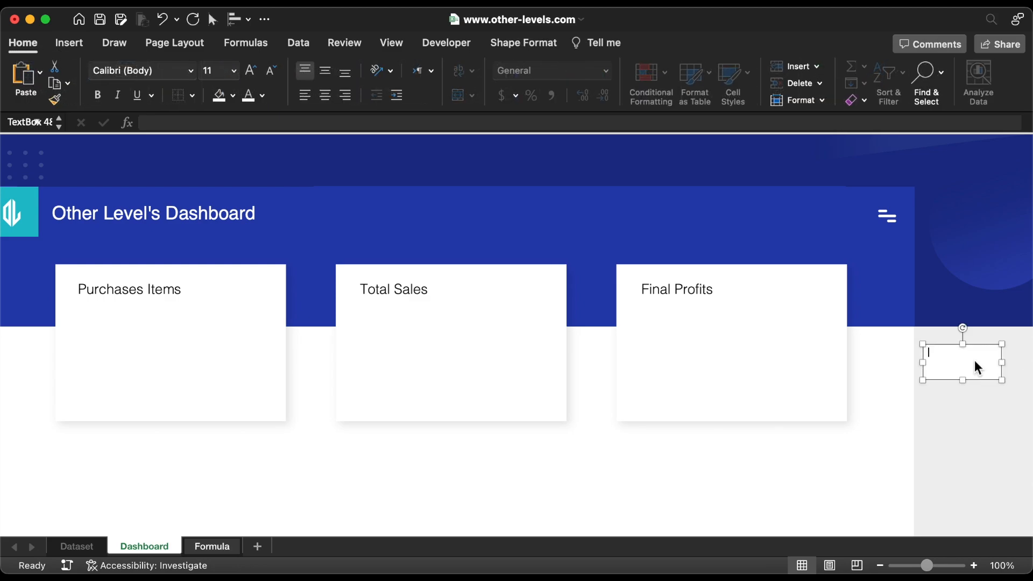
pyautogui.write('=Formula!')
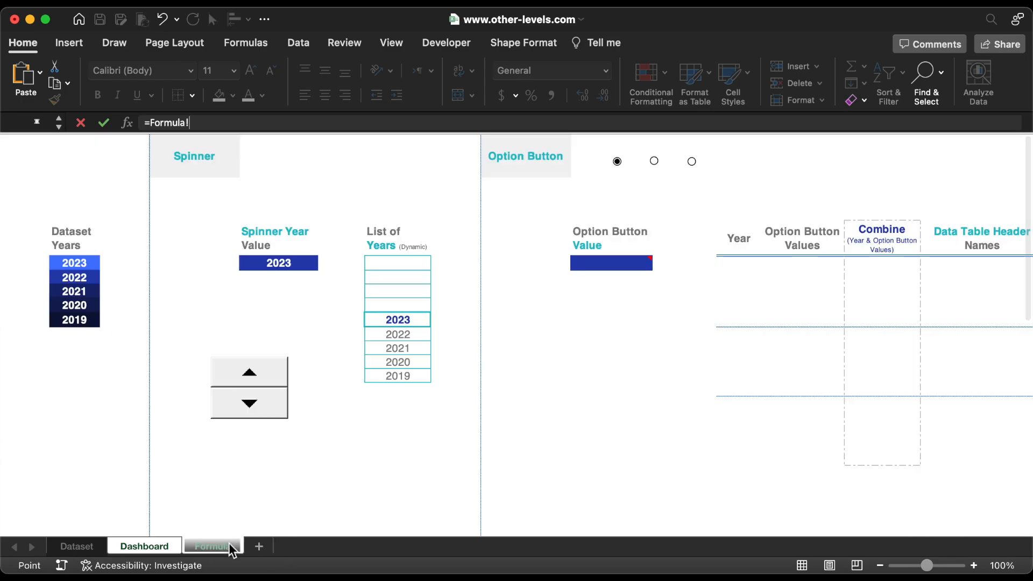
pyautogui.click(398, 263)
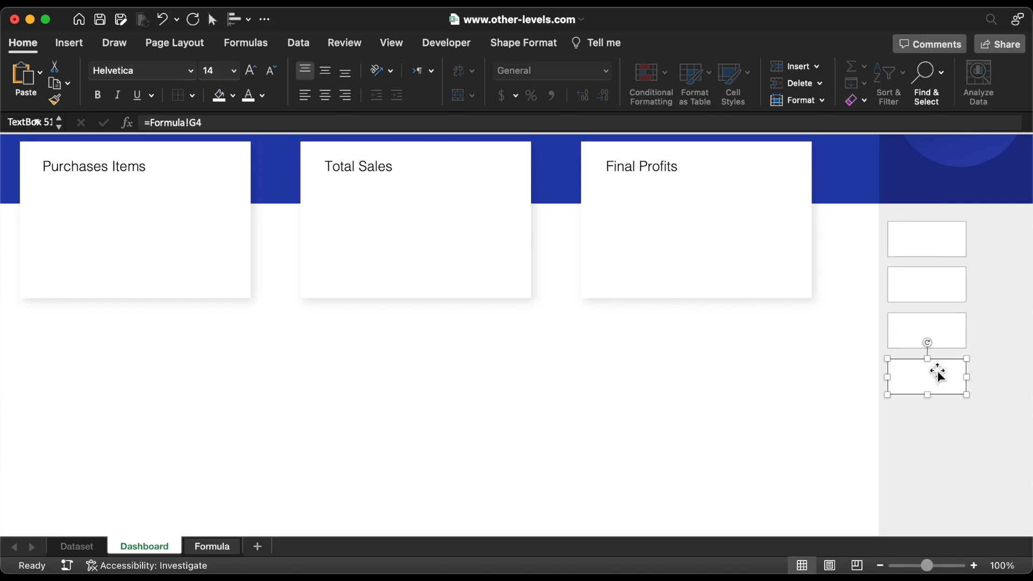
# Duplicate the text box down the column and relink each copy to the next year-list cell
pyautogui.scroll(-3)
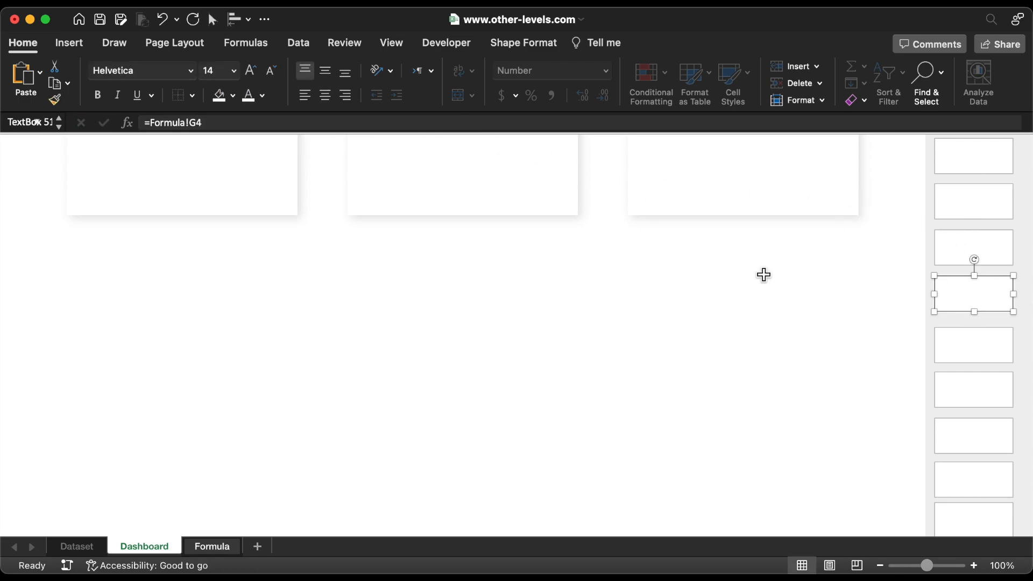
pyautogui.moveTo(974, 293); pyautogui.dragTo(974, 342)
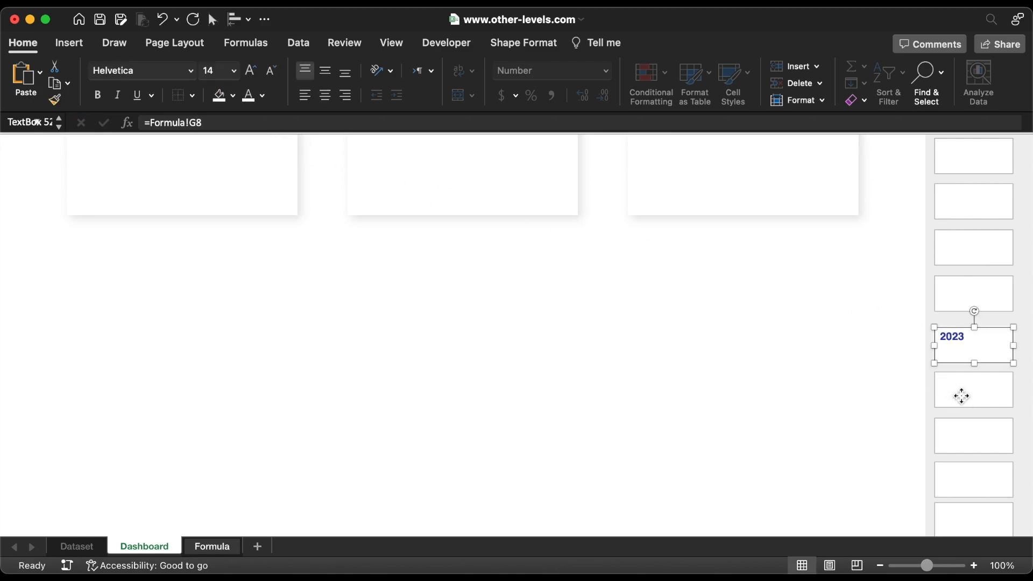
pyautogui.click(973, 388)
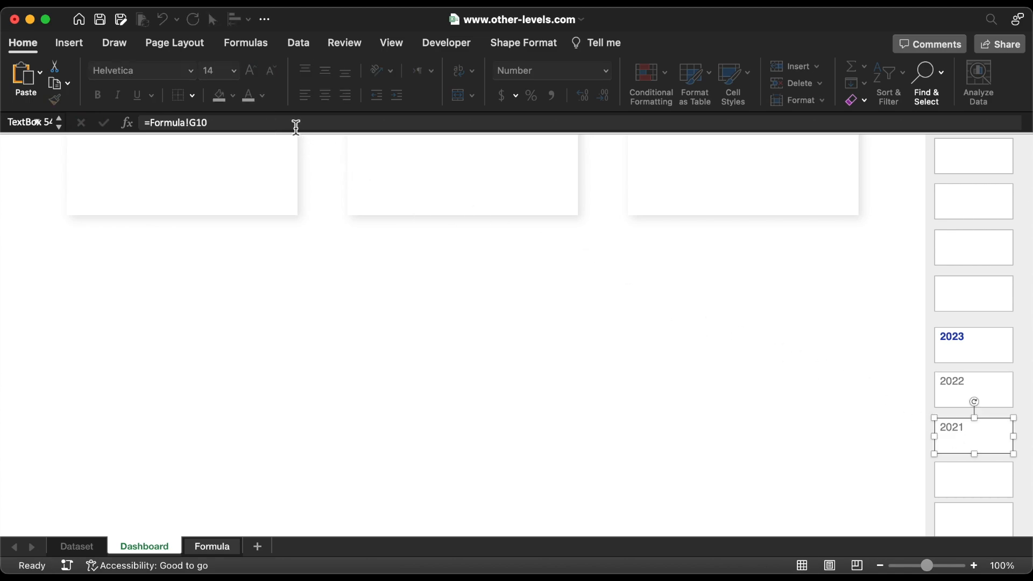
pyautogui.click(973, 480)
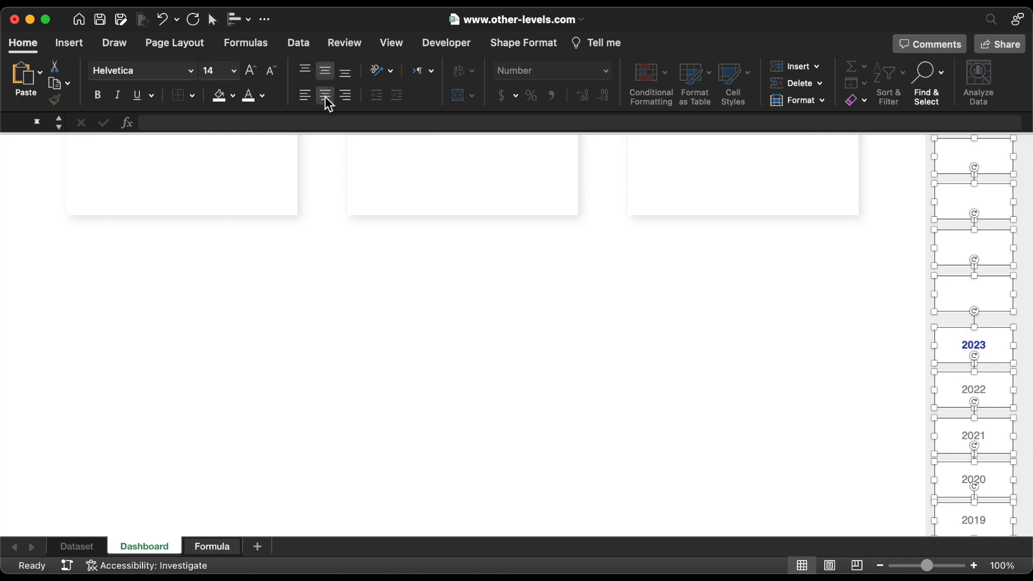
# Give the year text boxes black, non-bold 20 pt text
pyautogui.click(262, 96)
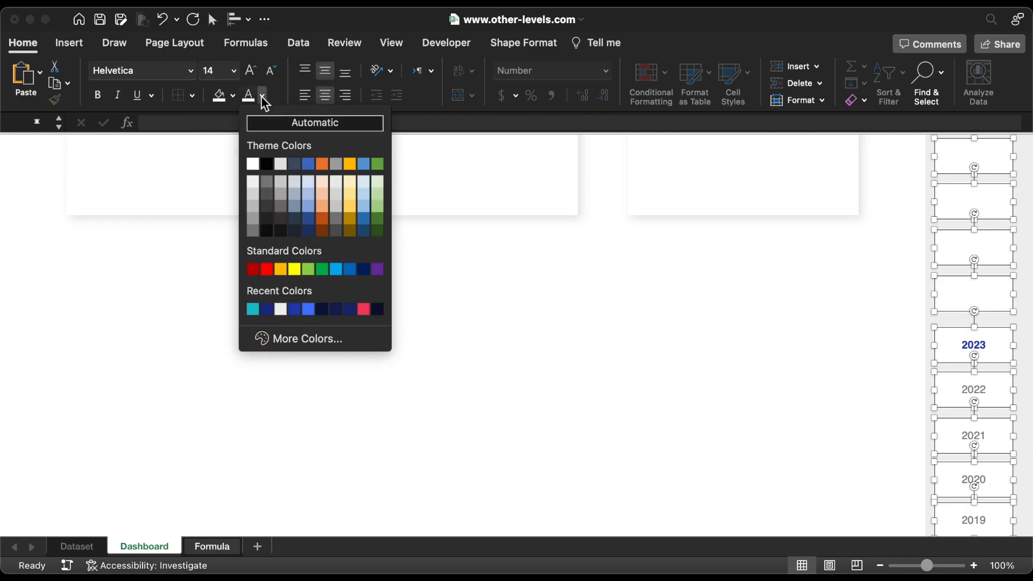
pyautogui.click(263, 96)
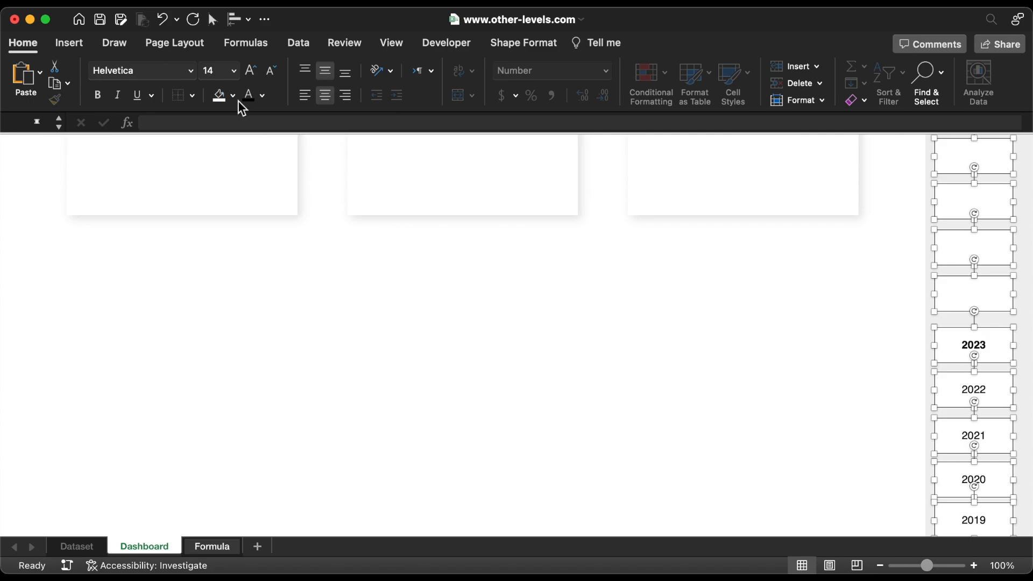
pyautogui.click(190, 71)
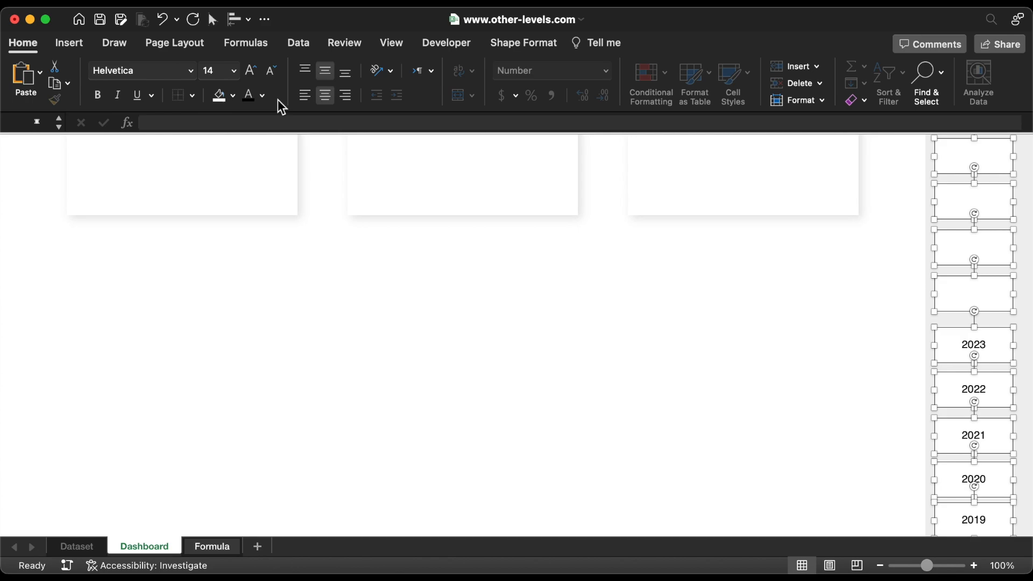
pyautogui.click(233, 71)
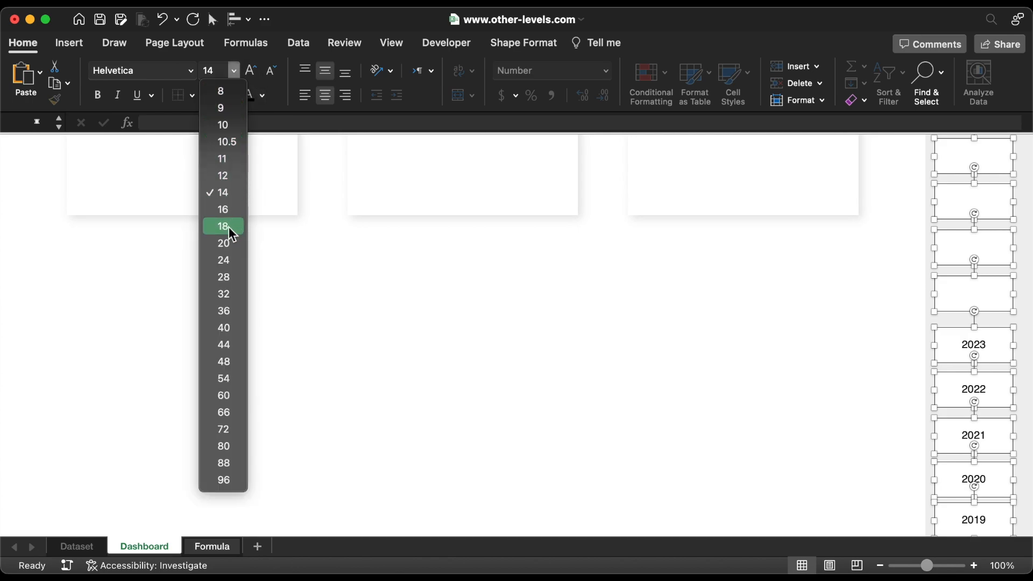
pyautogui.click(223, 245)
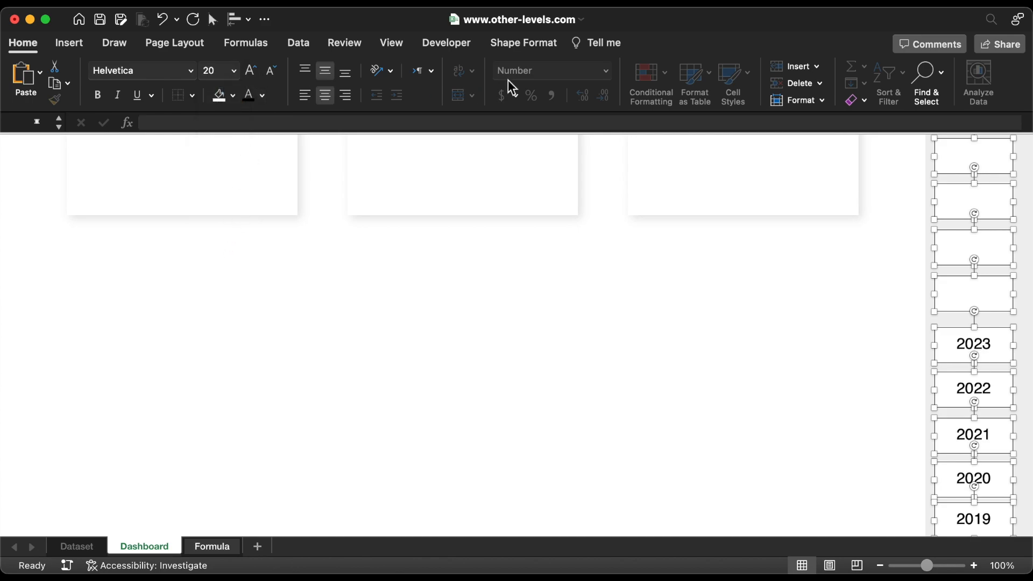
# Remove the fill from the year text boxes and outline them in teal
pyautogui.click(523, 42)
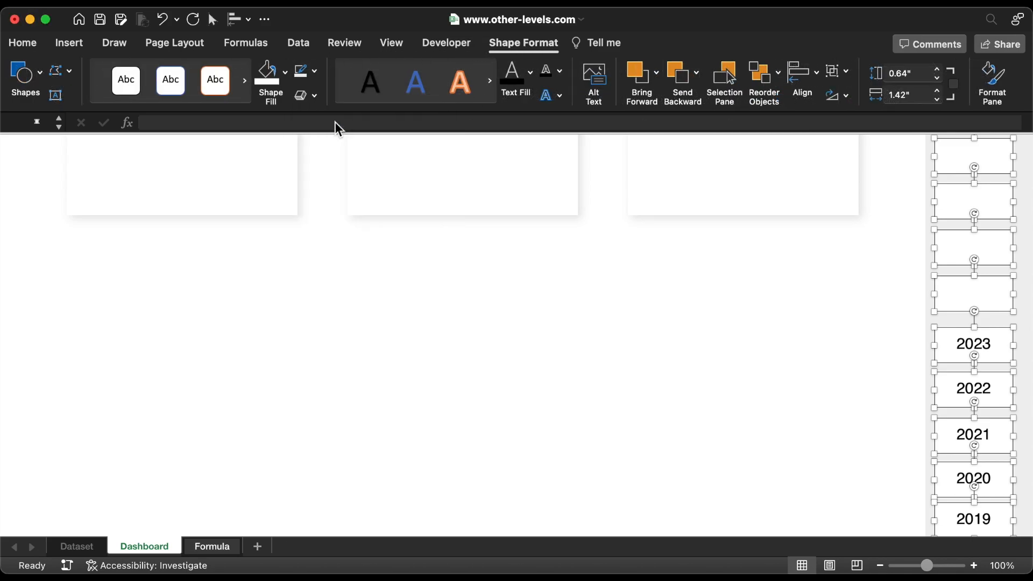
pyautogui.click(266, 73)
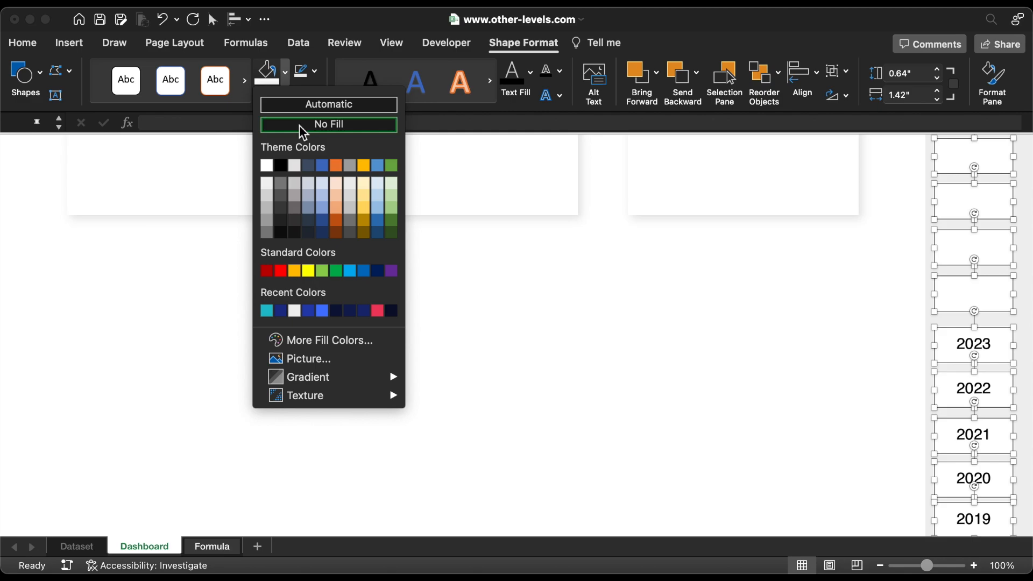
pyautogui.click(328, 123)
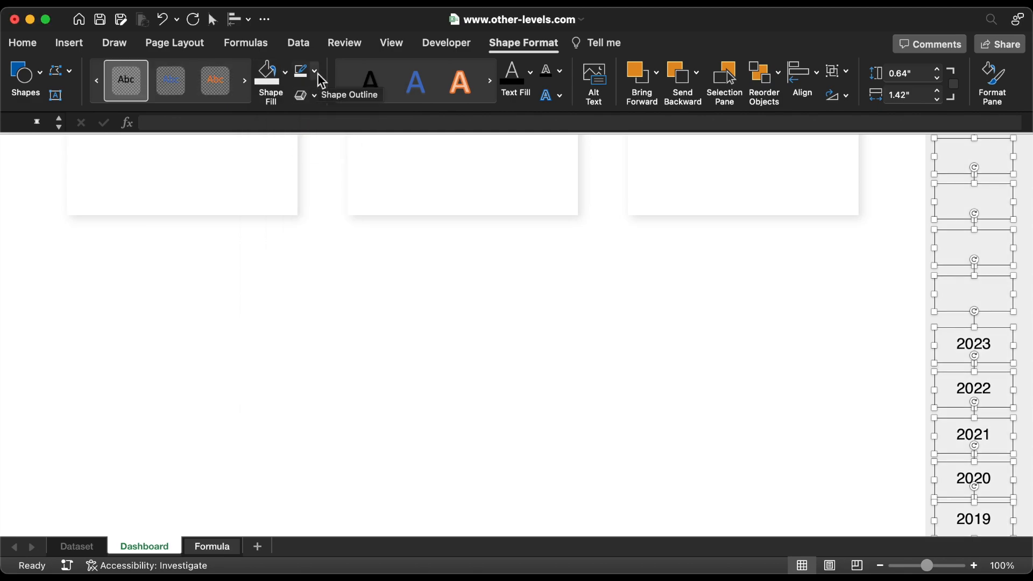
pyautogui.click(314, 71)
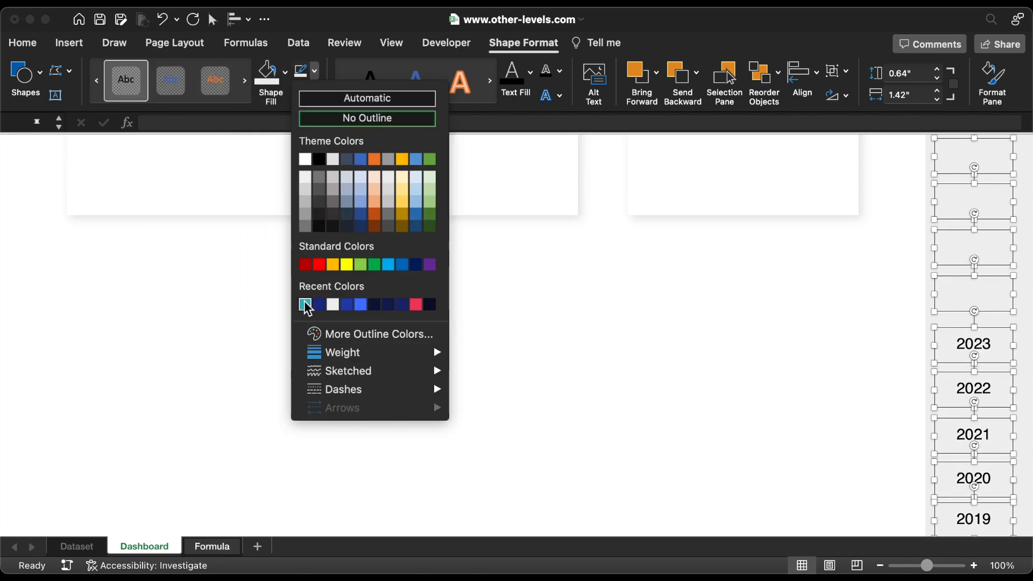
pyautogui.click(305, 303)
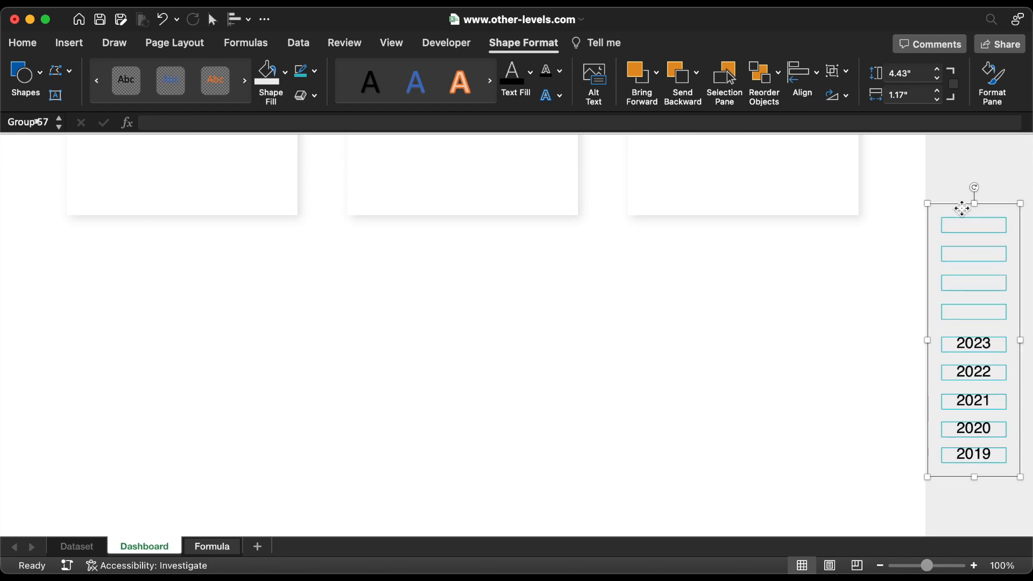
pyautogui.click(23, 42)
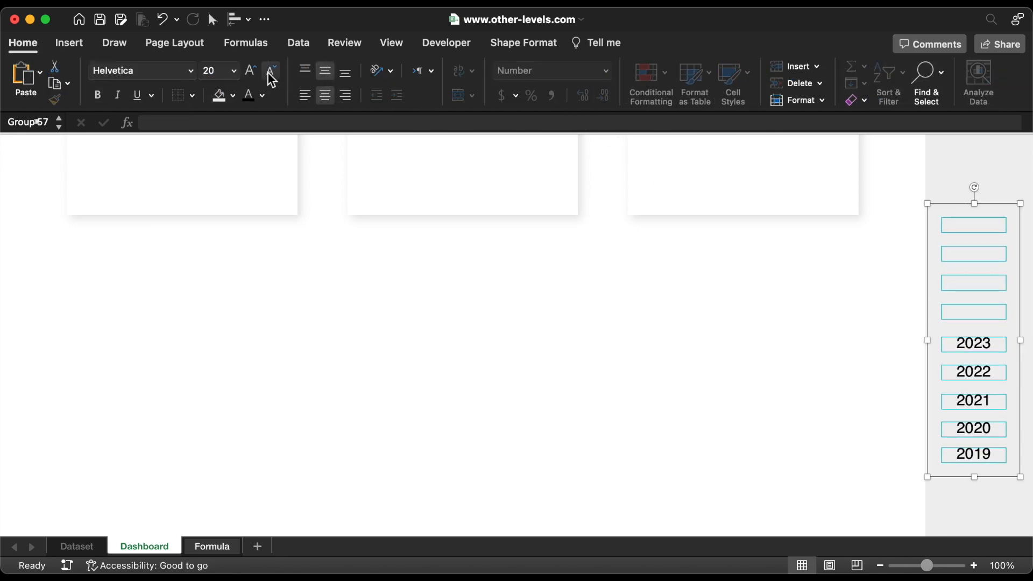